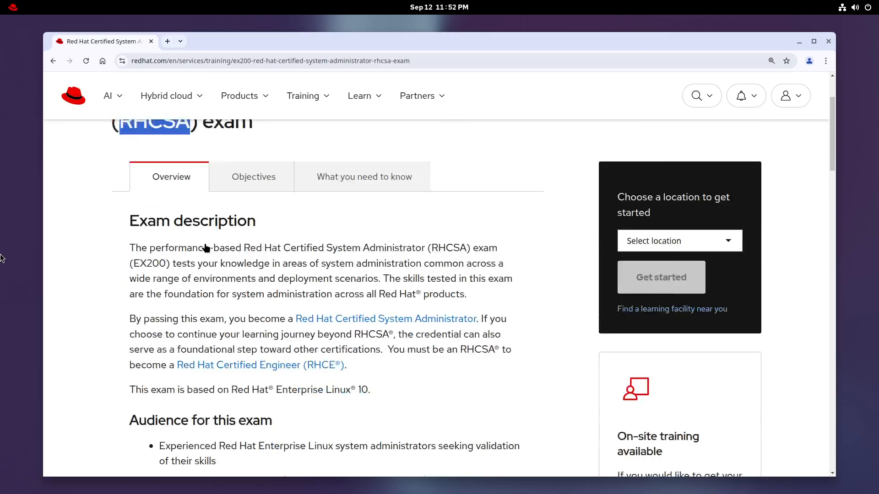
# Scroll the RHCSA exam page down to the Manage software study points, including Flatpak items
pyautogui.scroll(-3)
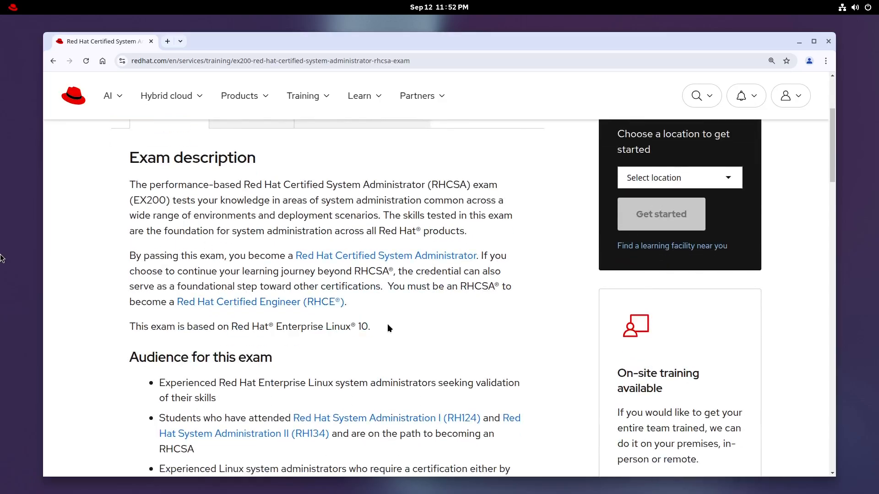
pyautogui.scroll(-3)
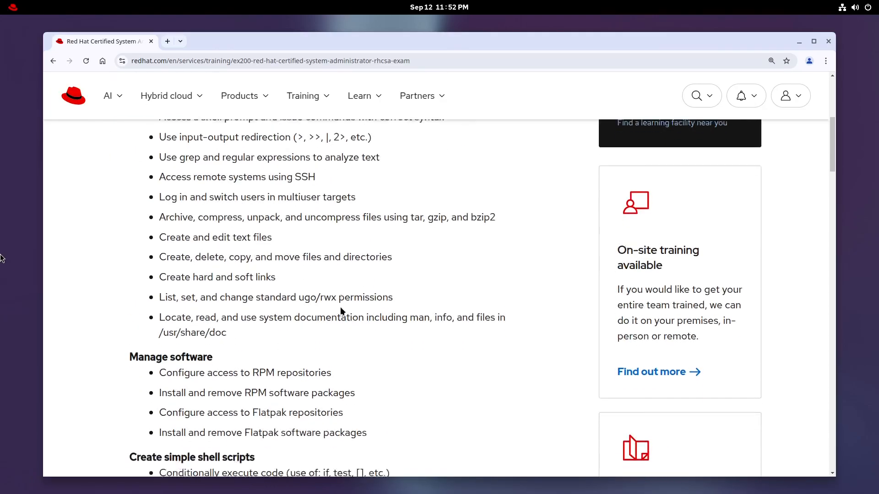
pyautogui.scroll(-3)
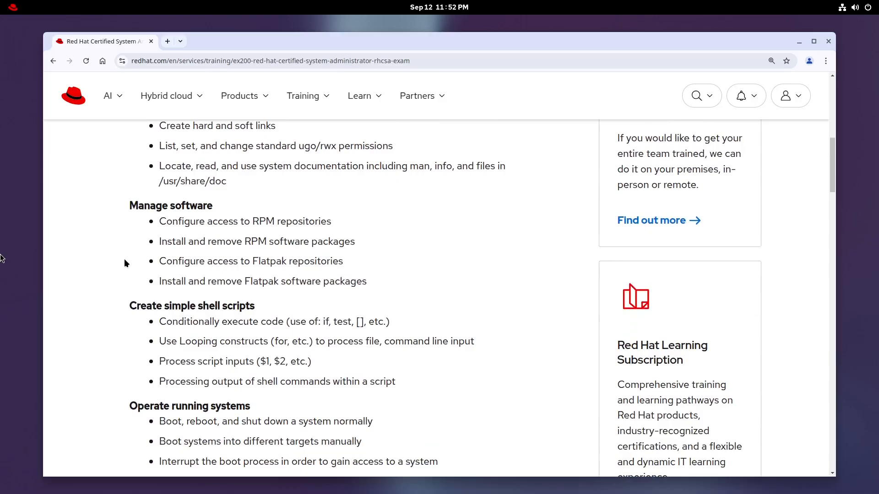
pyautogui.doubleClick(168, 261)
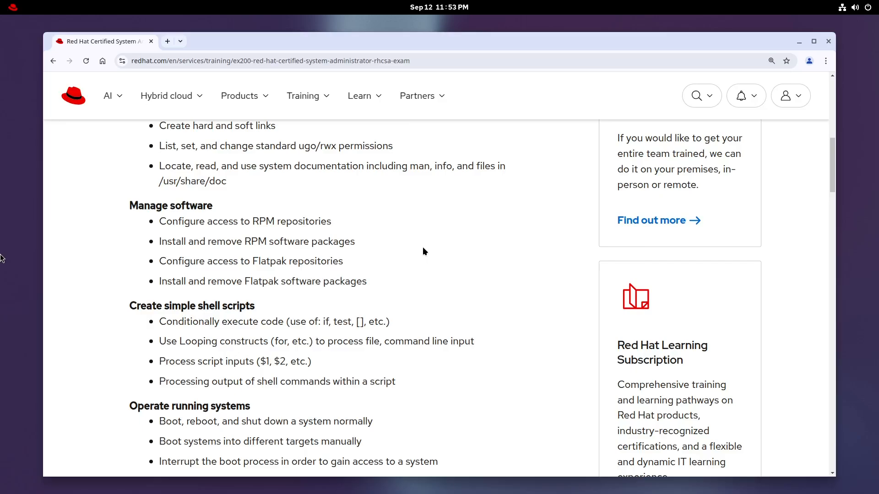
# Return to the top of the RHCSA page showing the Objectives study points and essential tools
pyautogui.moveTo(160, 260); pyautogui.dragTo(366, 280)
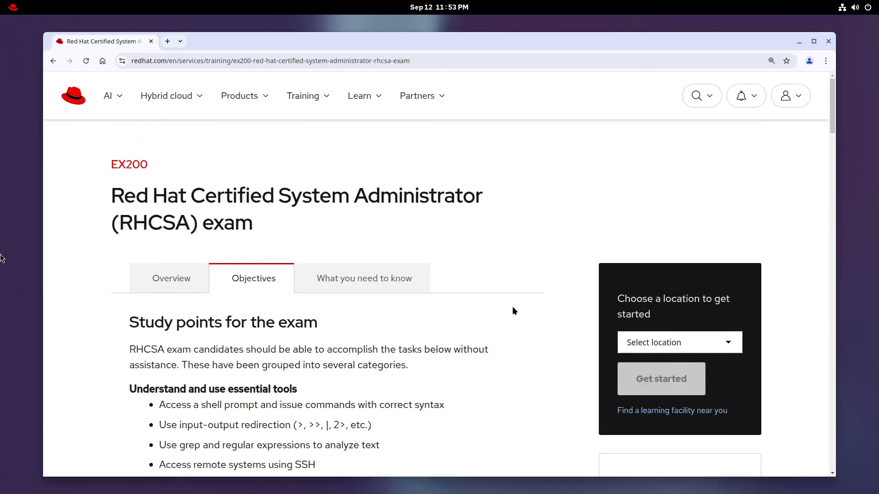
pyautogui.moveTo(544, 301)
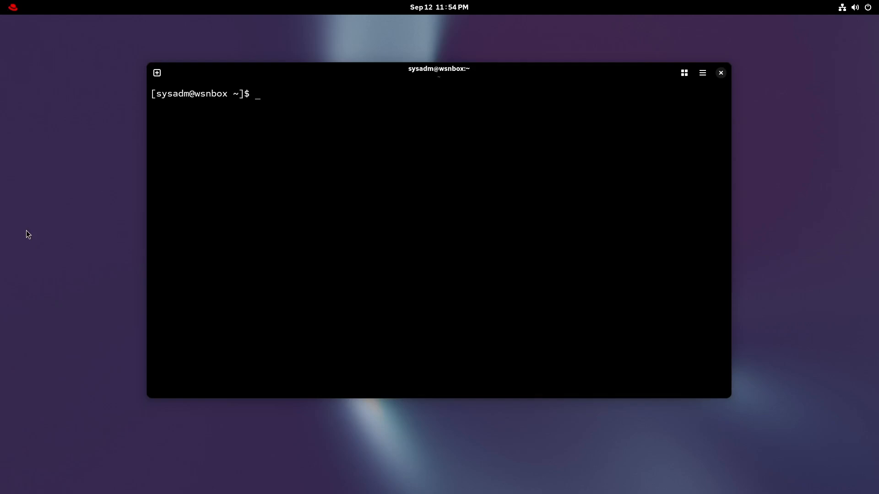
pyautogui.moveTo(425, 279)
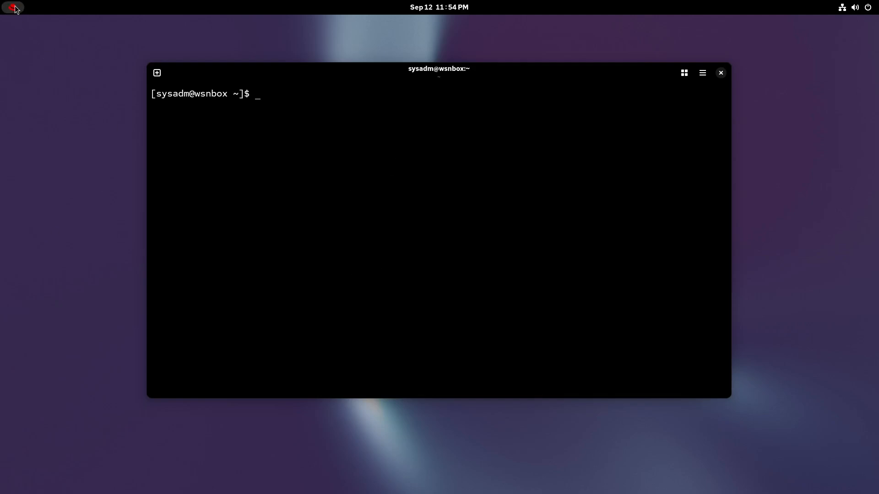
# From the Activities overview, return to the terminal and run 'sudo dnf history', showing four transactions
pyautogui.click(13, 7)
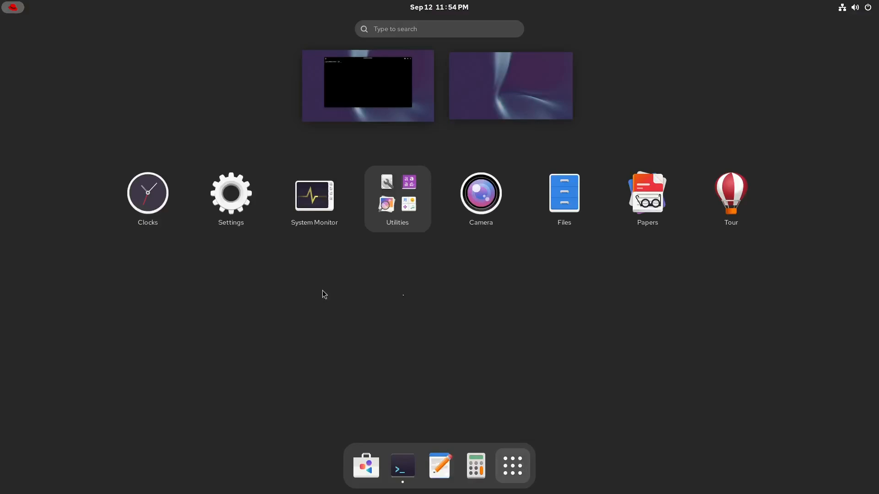
pyautogui.moveTo(409, 112)
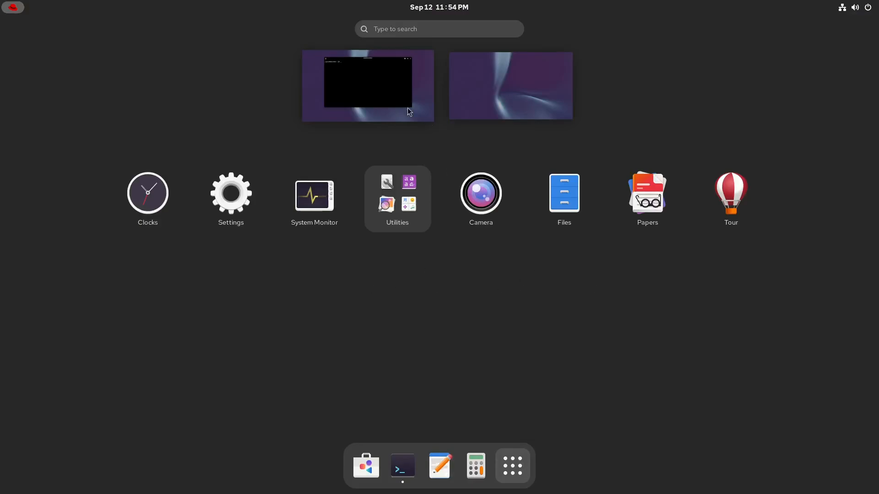
pyautogui.click(368, 82)
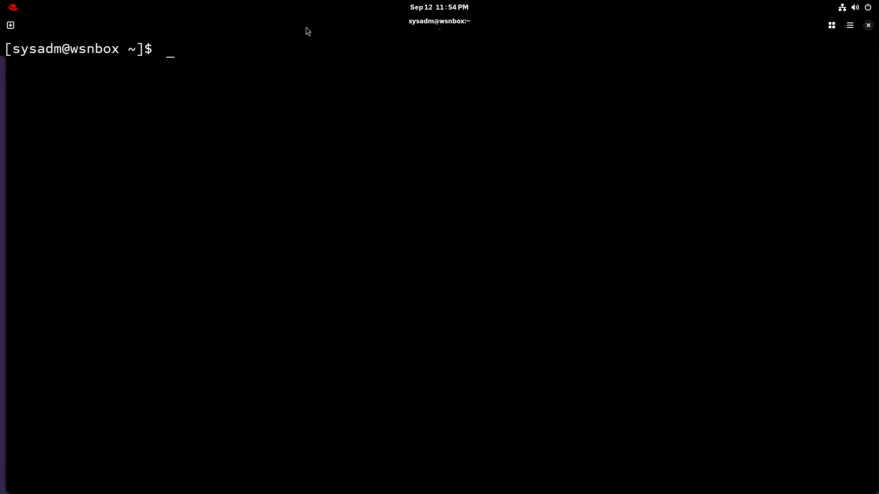
pyautogui.write('sudo')
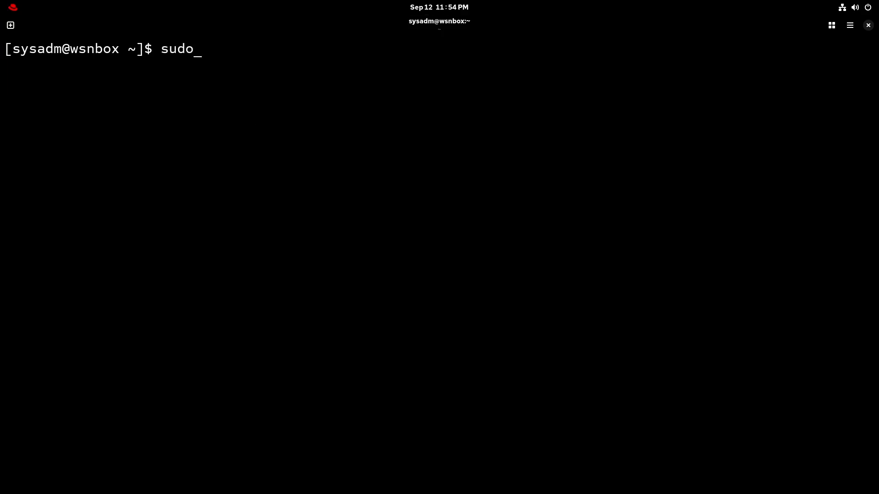
pyautogui.write('dnf history')
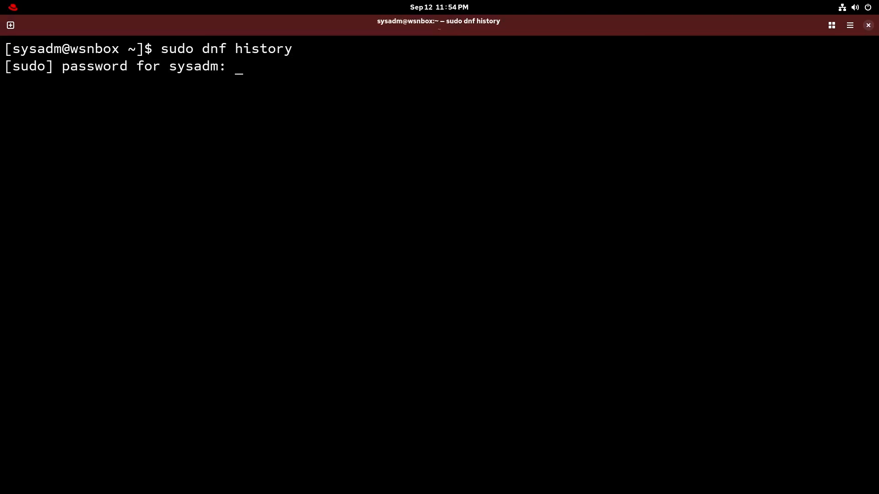
pyautogui.press('Return')
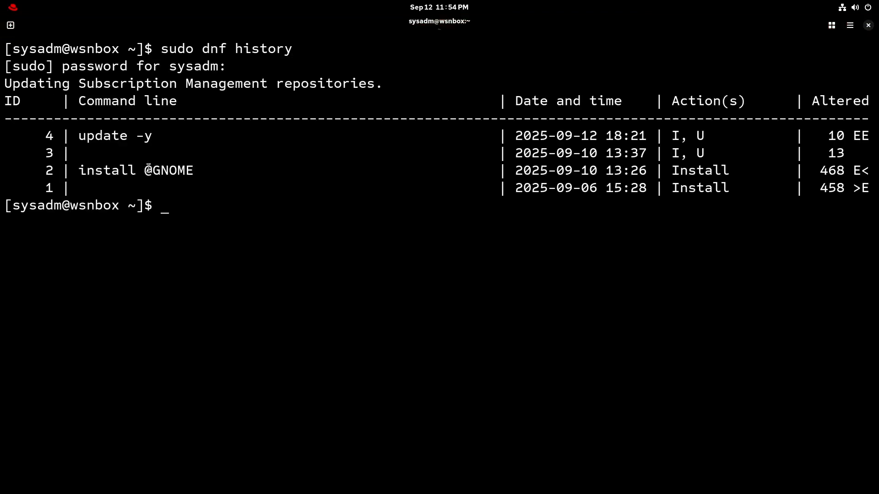
pyautogui.doubleClick(169, 170)
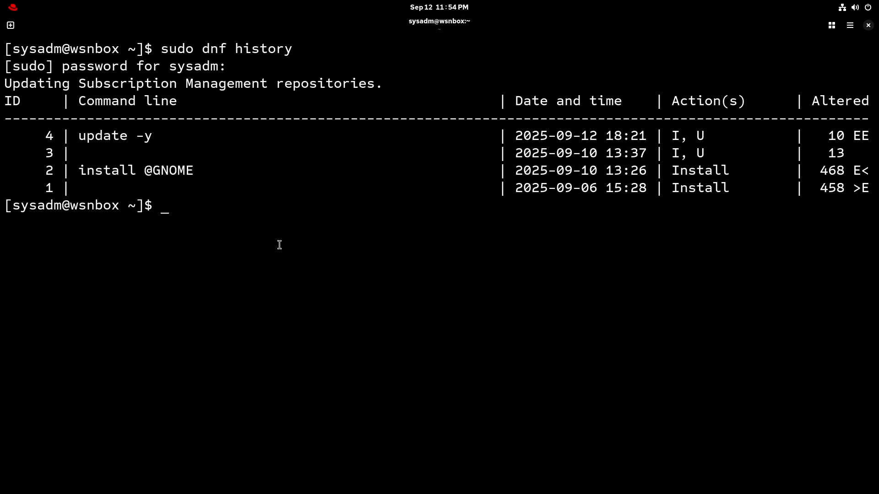
# Run 'sudo dnf search firefox' to find firefox and the Firefox Flatpak preinstall package
pyautogui.write('sudo dnf')
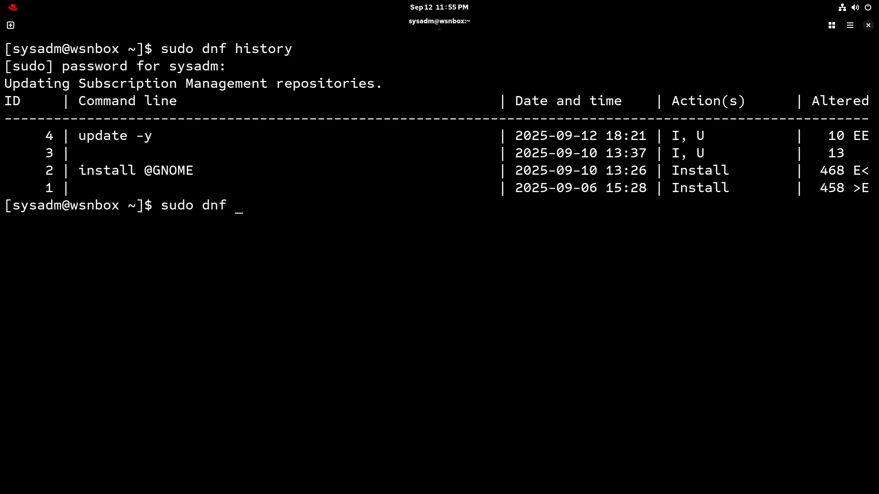
pyautogui.write('search firefox')
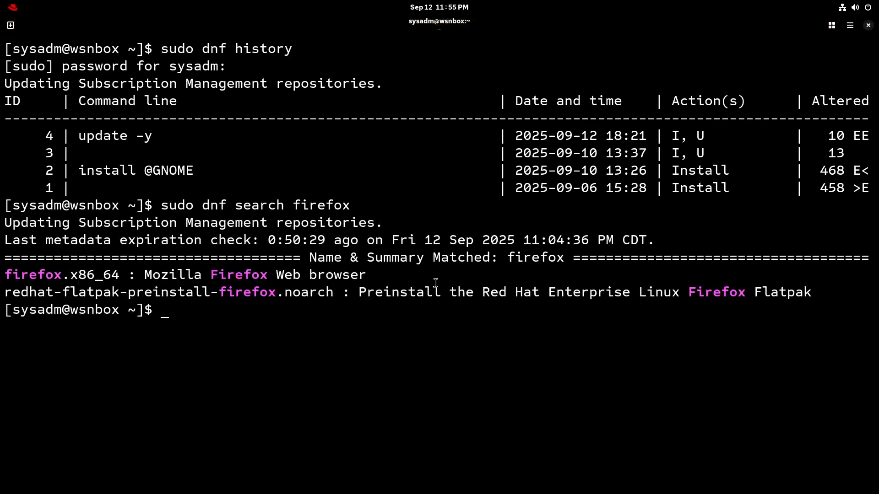
pyautogui.moveTo(348, 257)
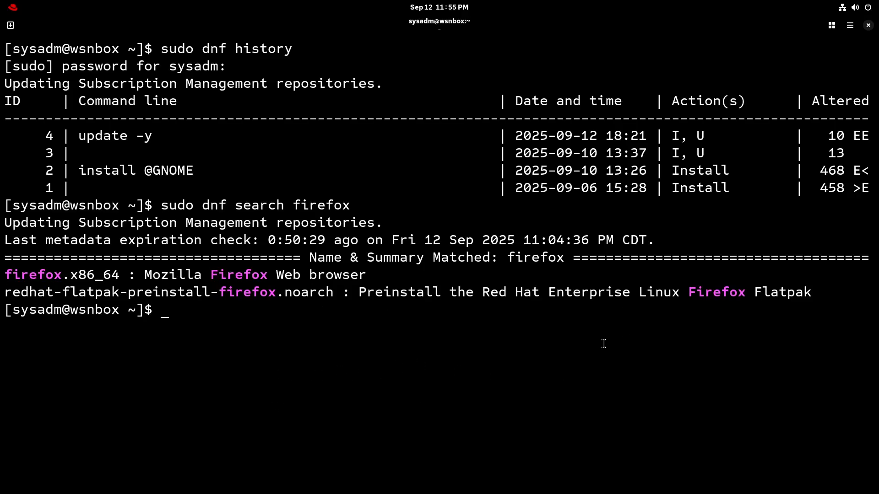
pyautogui.write('dnf')
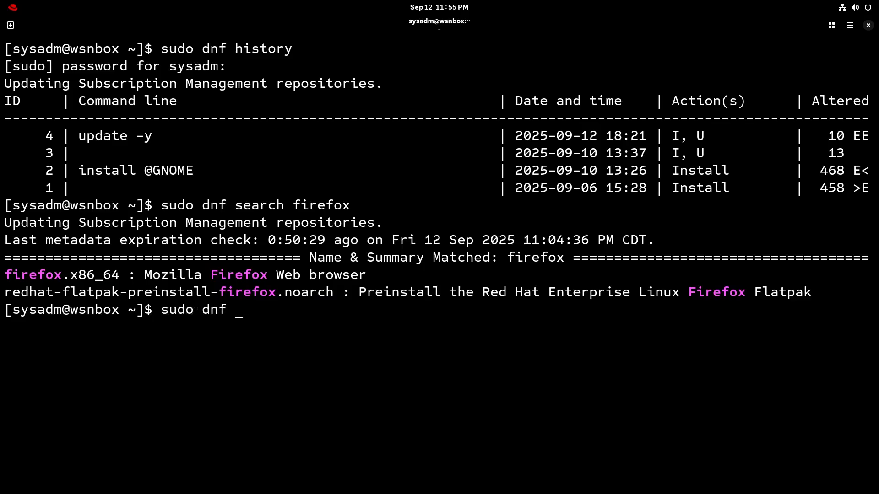
# Run 'dnf info redhat-flatpak-preinstall-firefox' and highlight its two-line description
pyautogui.write('info')
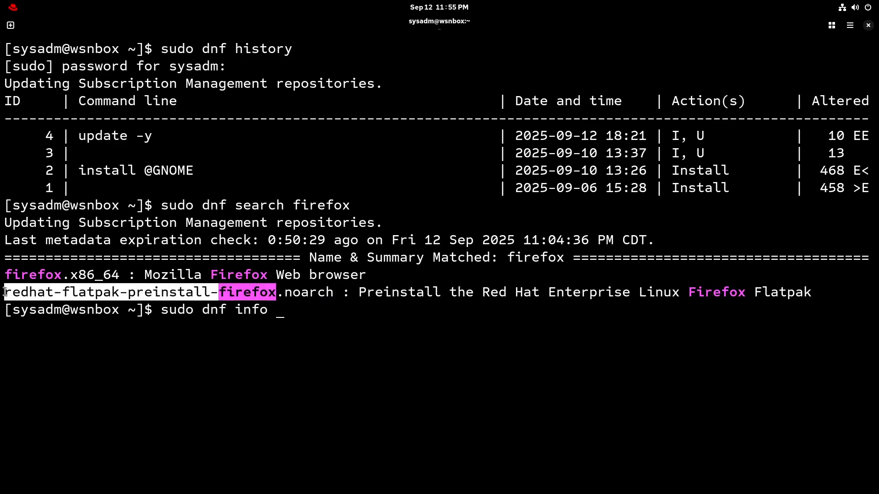
pyautogui.write('redhat-flatpak-preinstall-firefox')
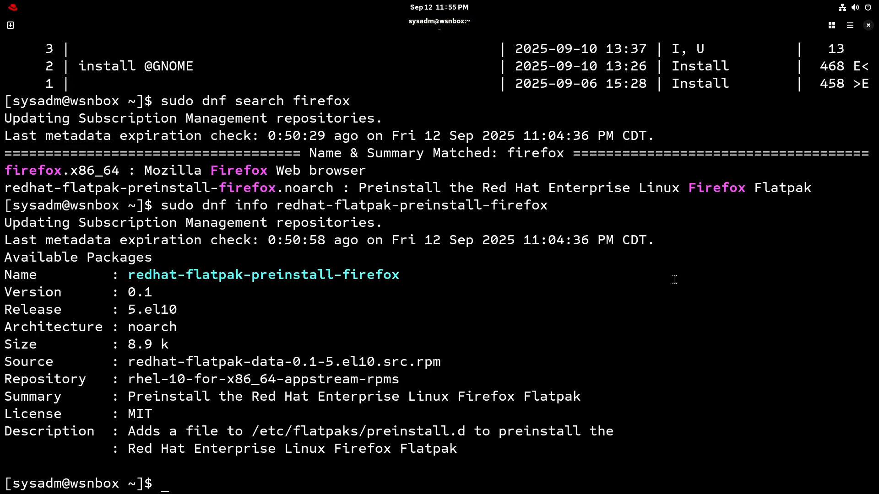
pyautogui.tripleClick(150, 344)
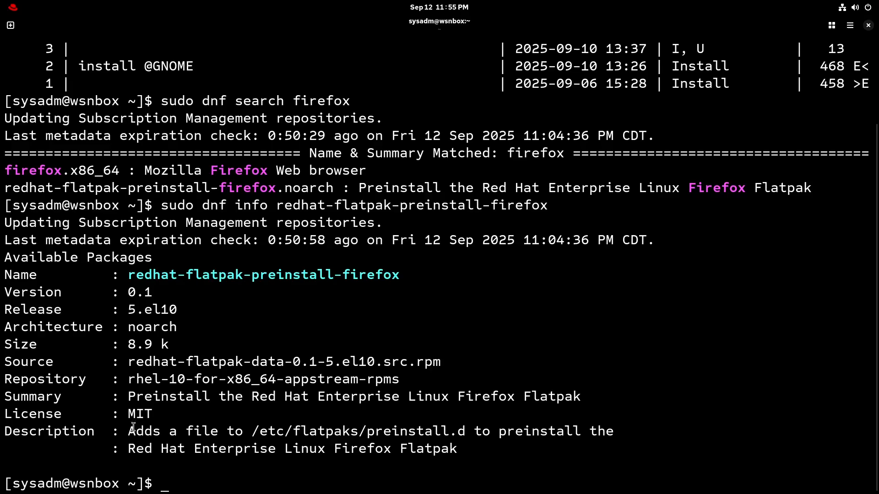
pyautogui.moveTo(128, 431); pyautogui.dragTo(344, 431)
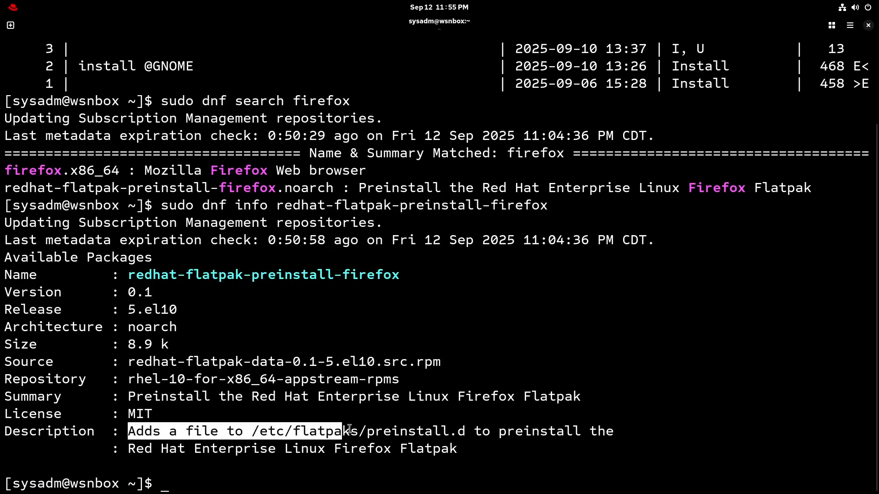
pyautogui.moveTo(342, 431); pyautogui.dragTo(488, 432)
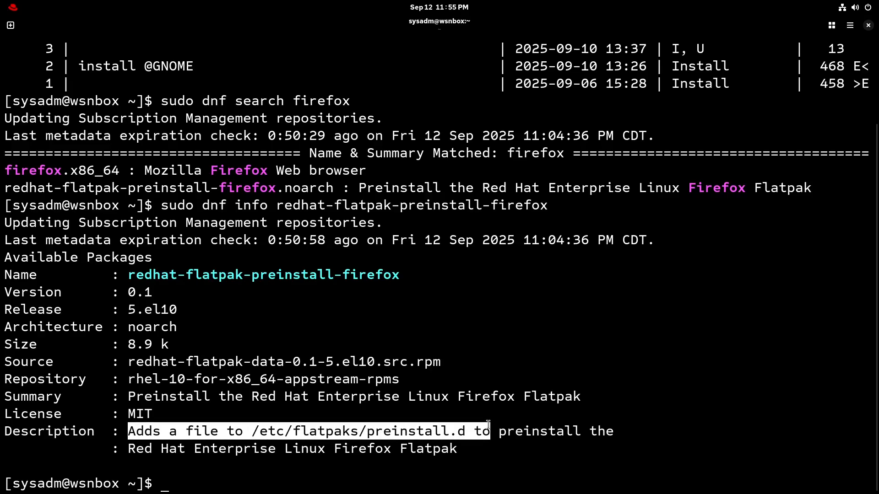
pyautogui.moveTo(488, 431); pyautogui.dragTo(459, 449)
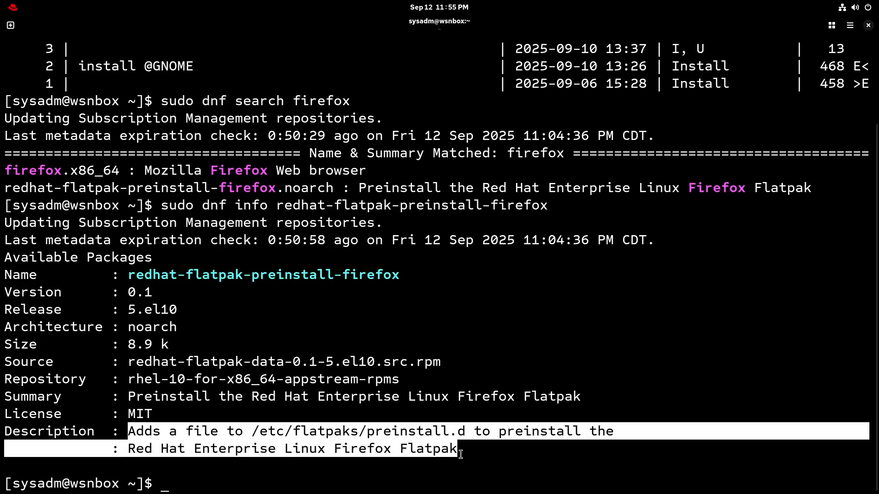
pyautogui.moveTo(341, 328)
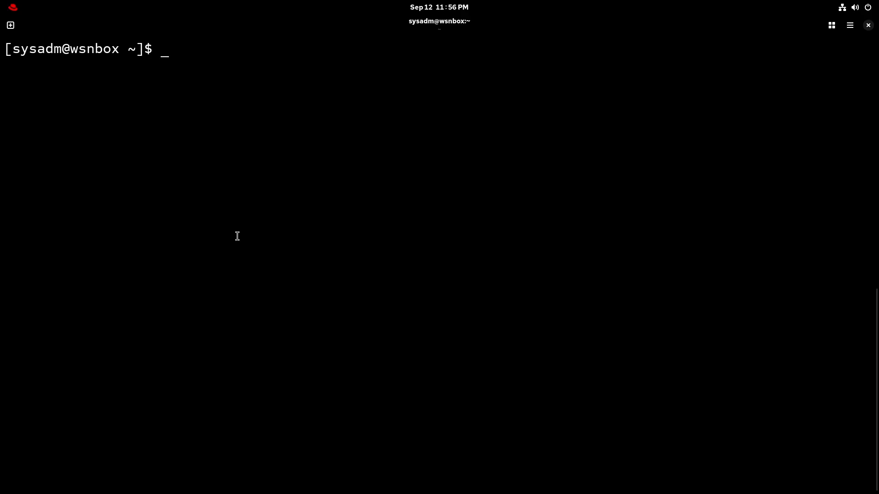
pyautogui.moveTo(217, 233)
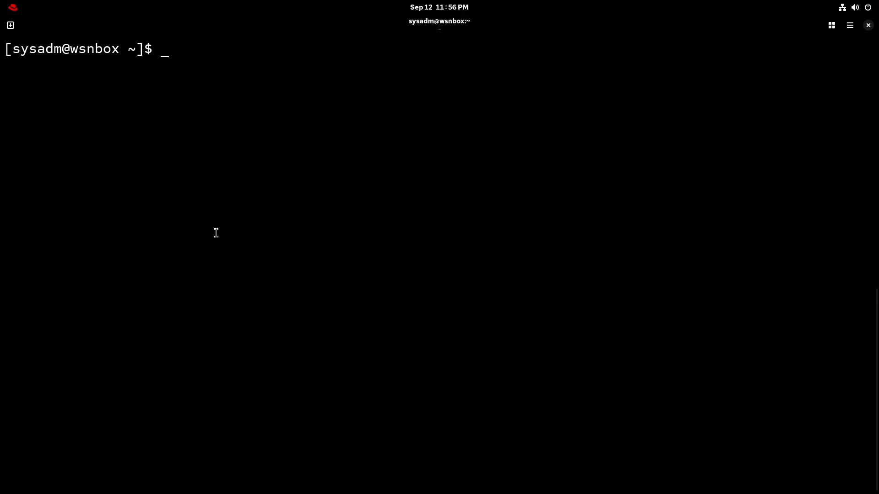
pyautogui.moveTo(448, 212)
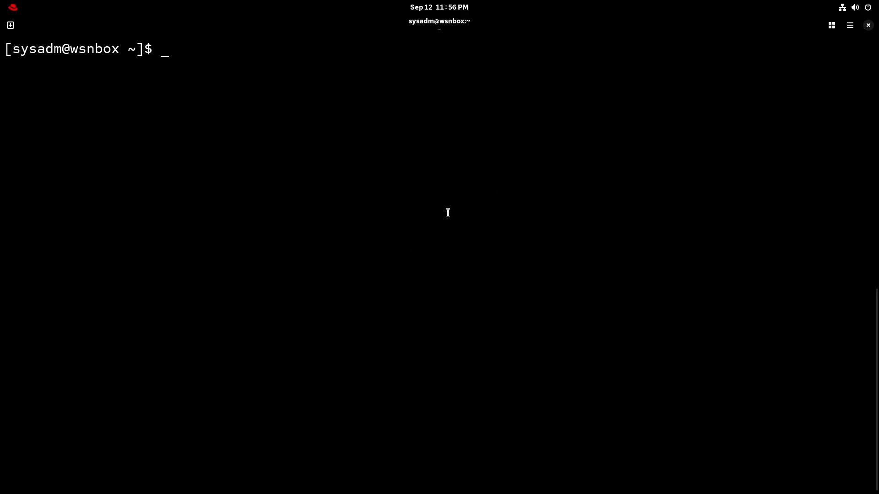
pyautogui.moveTo(285, 187)
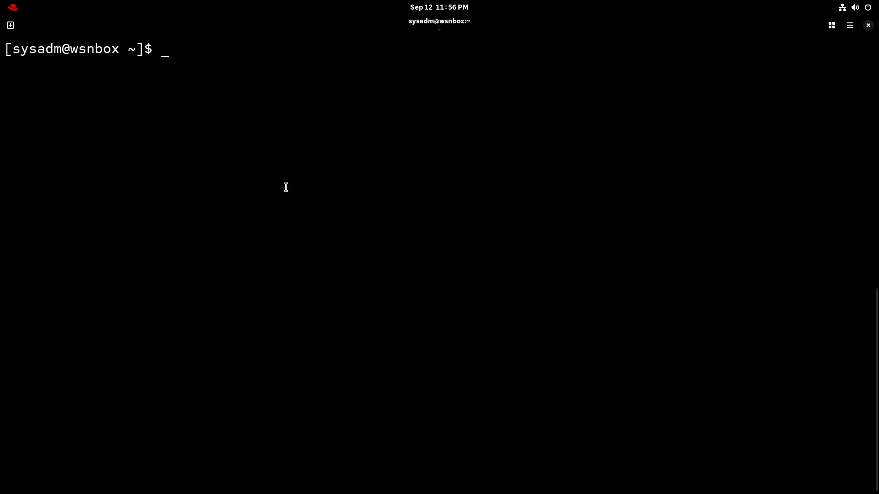
# Run 'sudo dnf install flatpak', confirming flatpak-1.16.0-5.el10 is already installed
pyautogui.write('su')
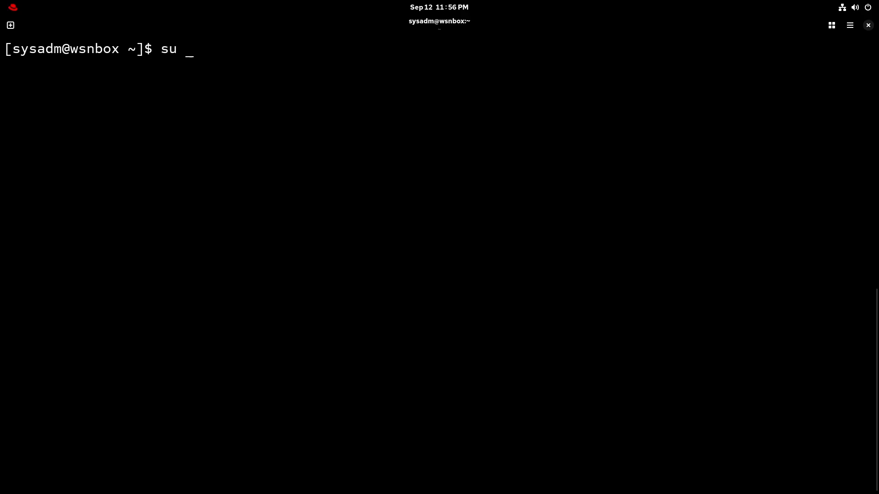
pyautogui.write('do')
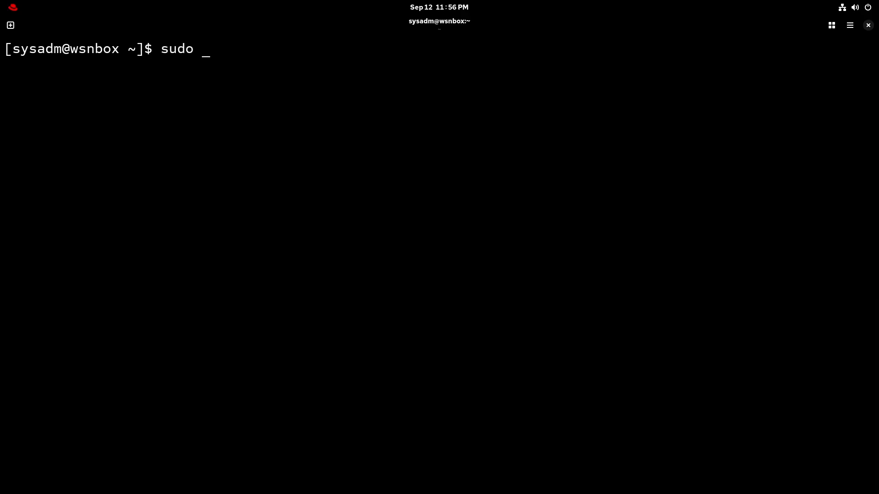
pyautogui.write('dnf fl')
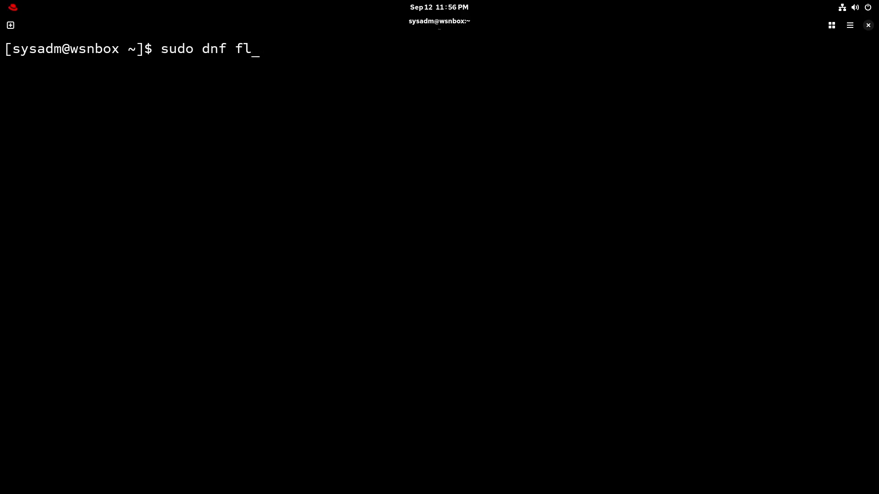
pyautogui.write('install platpak')
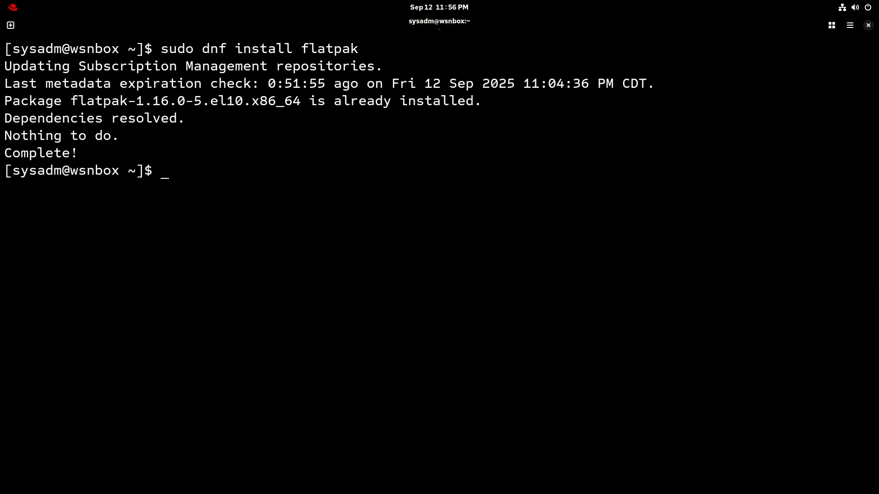
pyautogui.moveTo(354, 222)
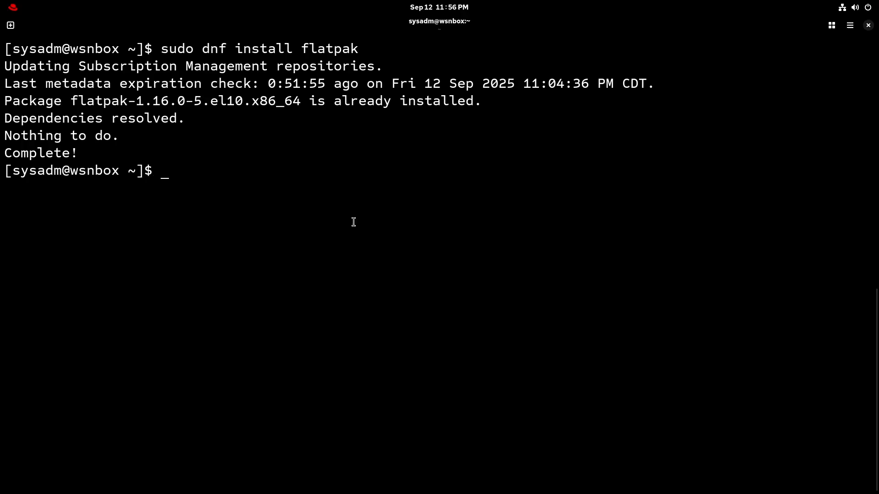
# Run 'flatpak --help' to print its commands and application options
pyautogui.write('fl')
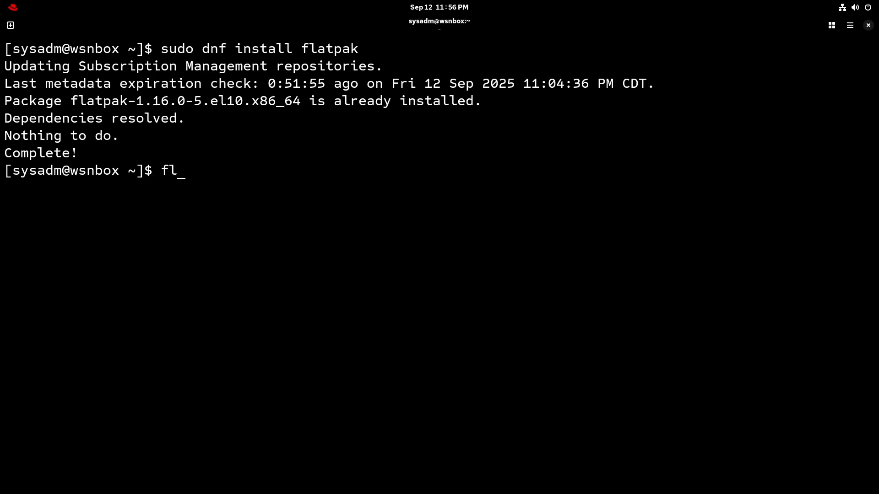
pyautogui.write('atpak --hel')
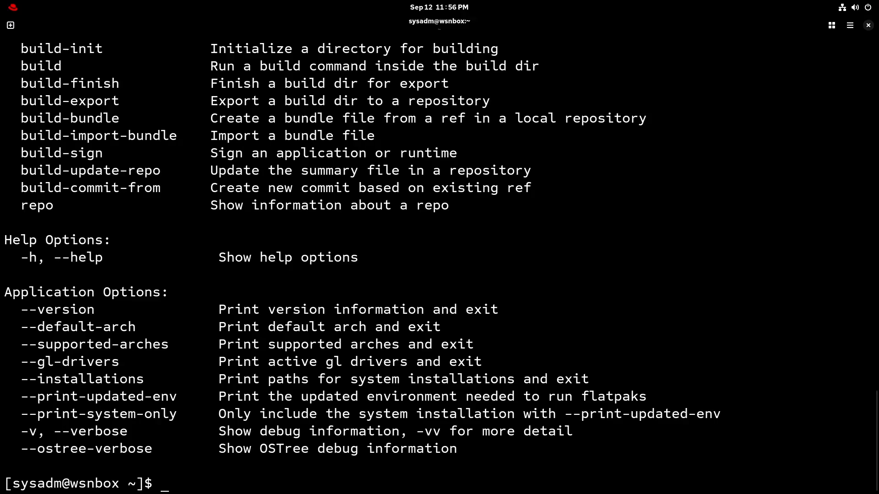
pyautogui.moveTo(482, 288)
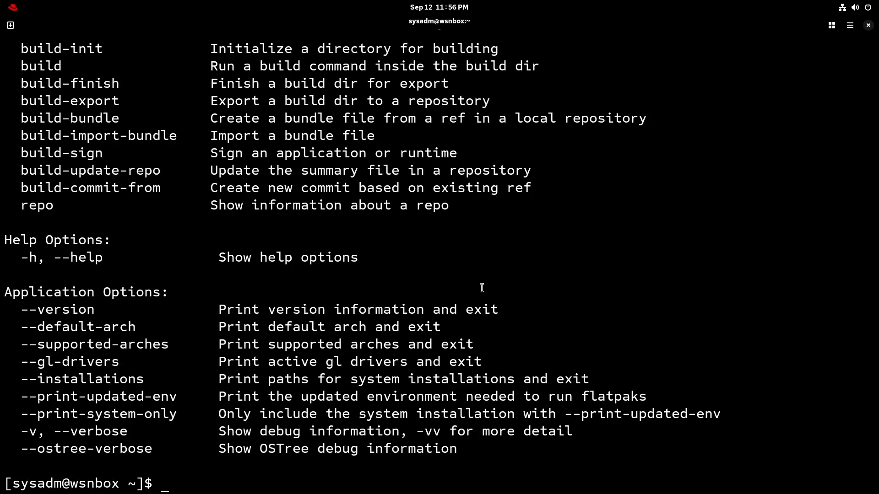
pyautogui.moveTo(449, 295)
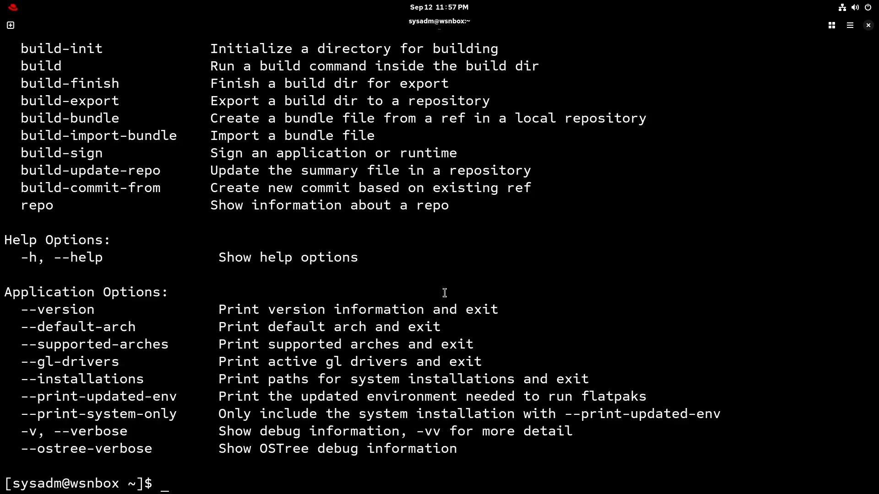
pyautogui.moveTo(439, 343)
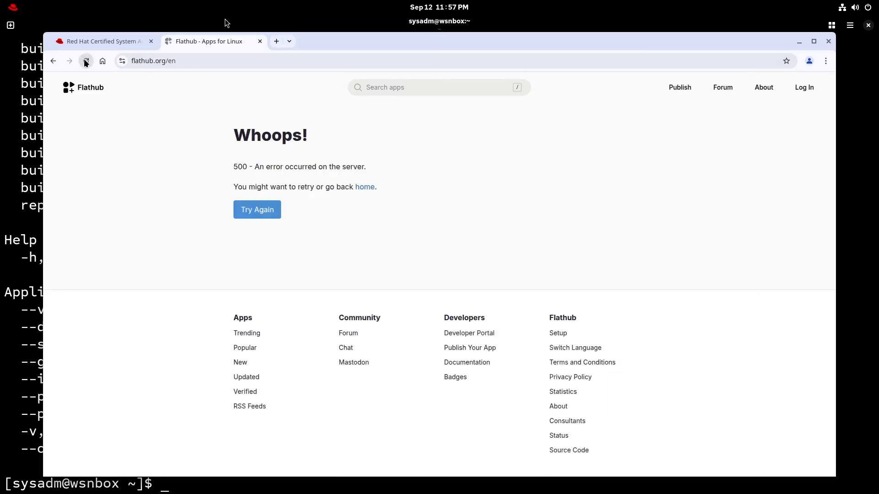
# Reload flathub.org in Firefox, which still returns a 500 server error
pyautogui.click(86, 60)
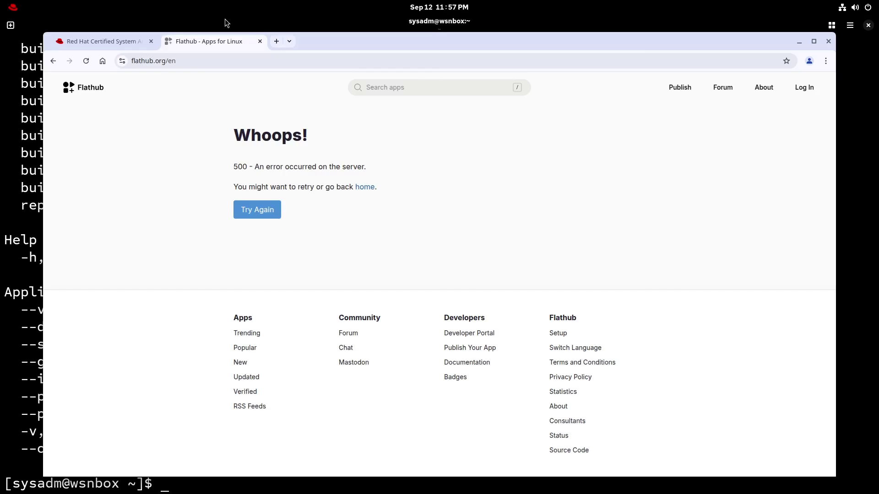
pyautogui.moveTo(3, 405)
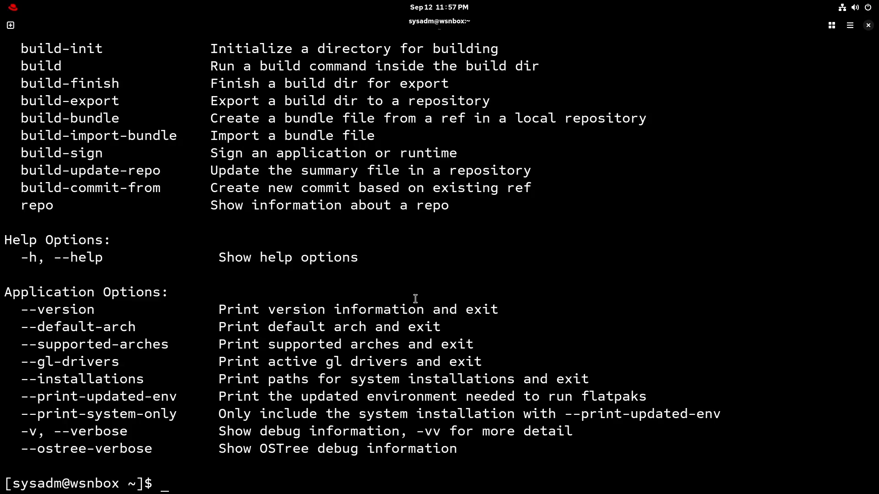
pyautogui.moveTo(374, 468)
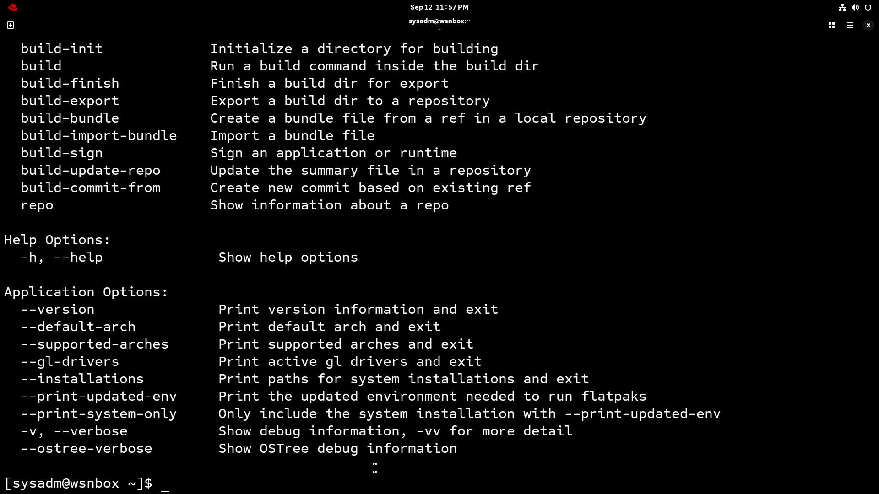
# Back in the terminal, start typing 'cd /etc/' at the prompt
pyautogui.write('cd /etc/')
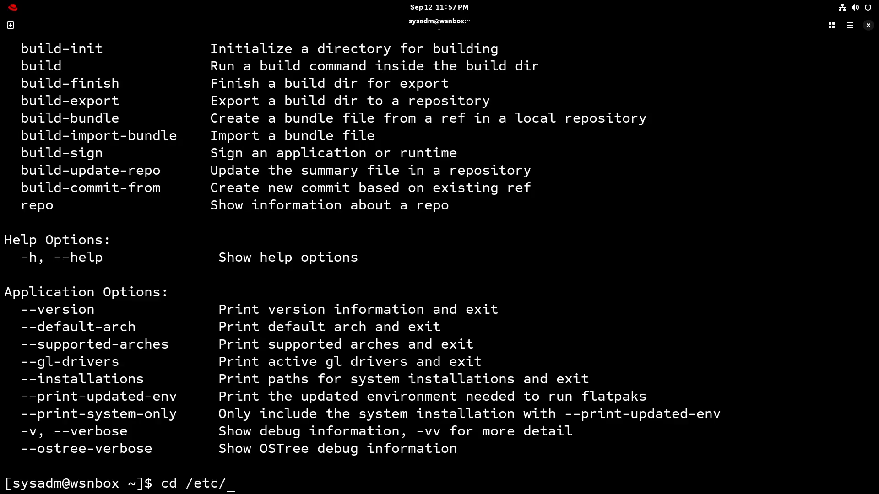
# Move into /etc/flatpak, list it, then enter remotes.d to view rhel.flatpakrepo
pyautogui.write('flatpak')
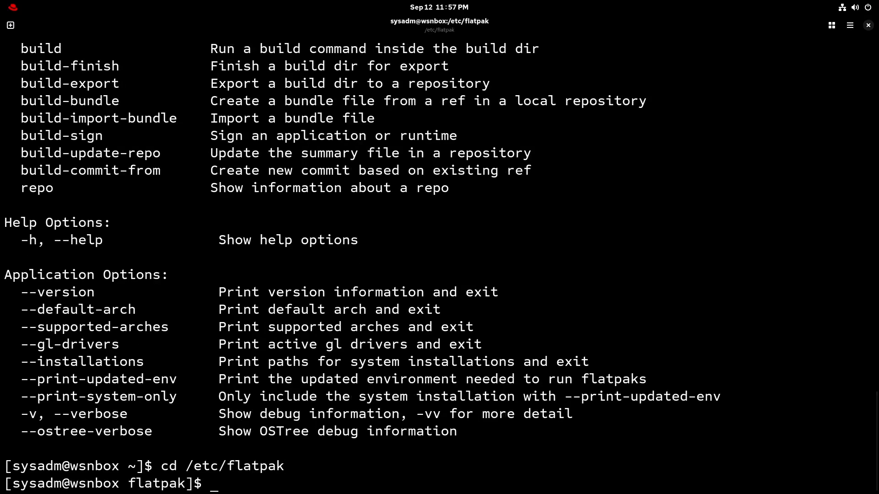
pyautogui.write('ls')
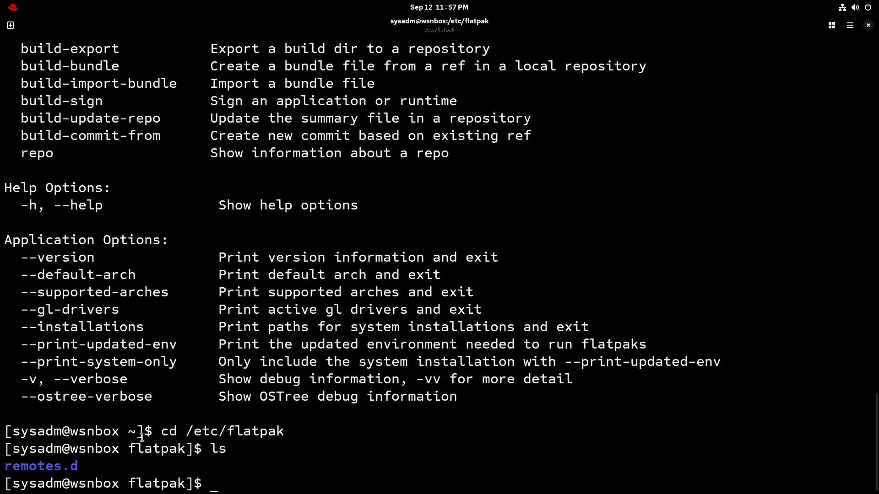
pyautogui.write('cd remotes.d/')
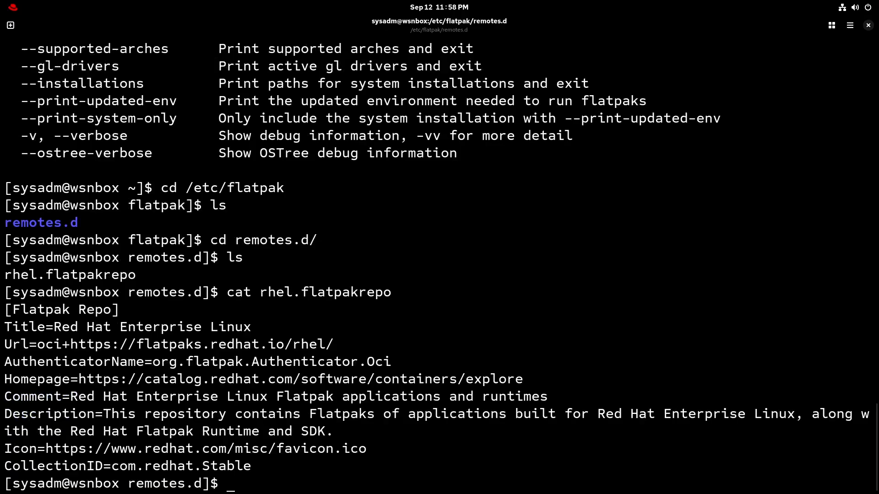
pyautogui.moveTo(628, 427)
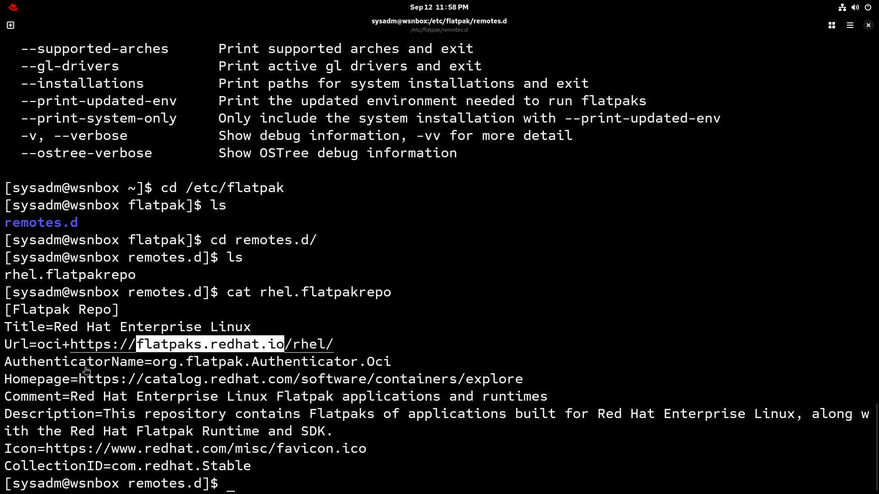
pyautogui.doubleClick(43, 345)
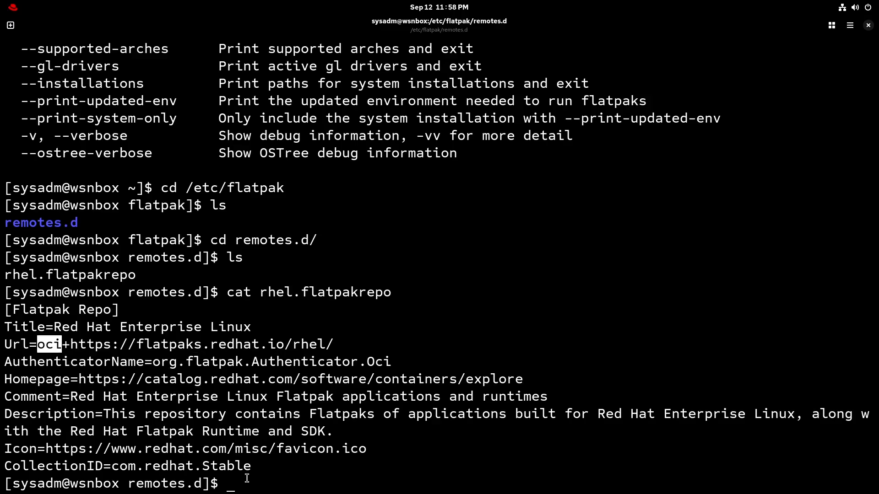
pyautogui.moveTo(374, 368)
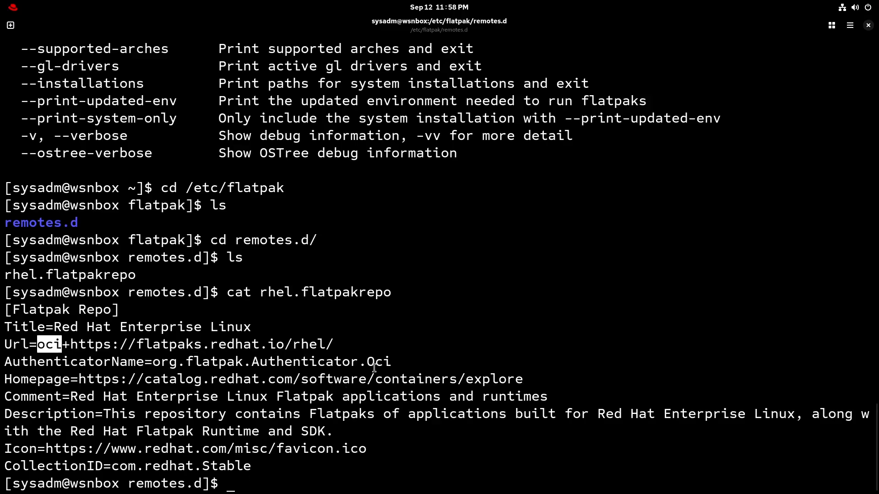
pyautogui.moveTo(430, 313)
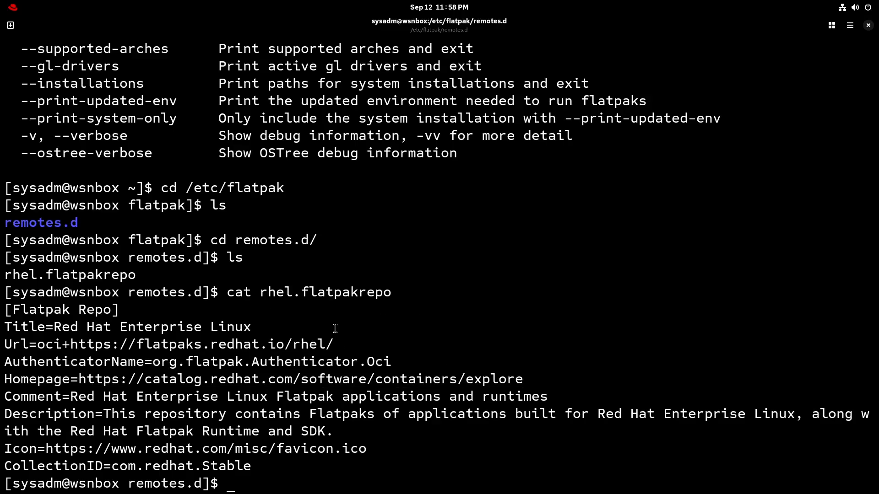
pyautogui.moveTo(138, 380)
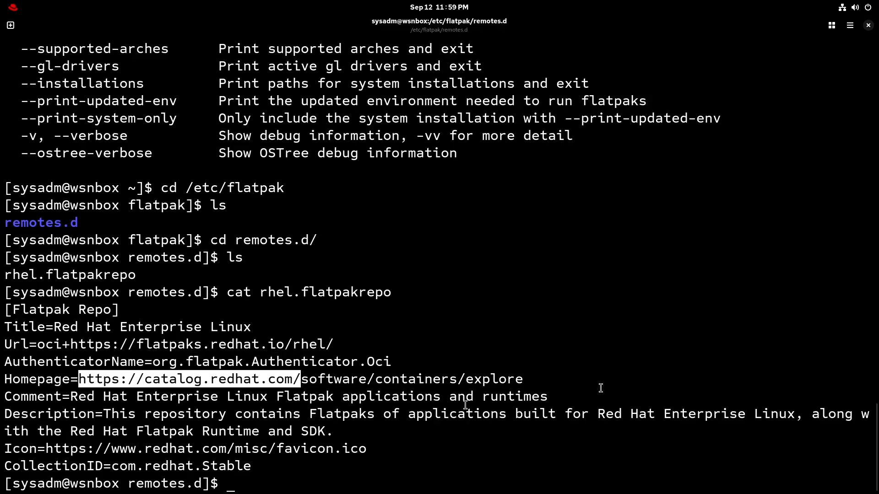
pyautogui.moveTo(423, 402)
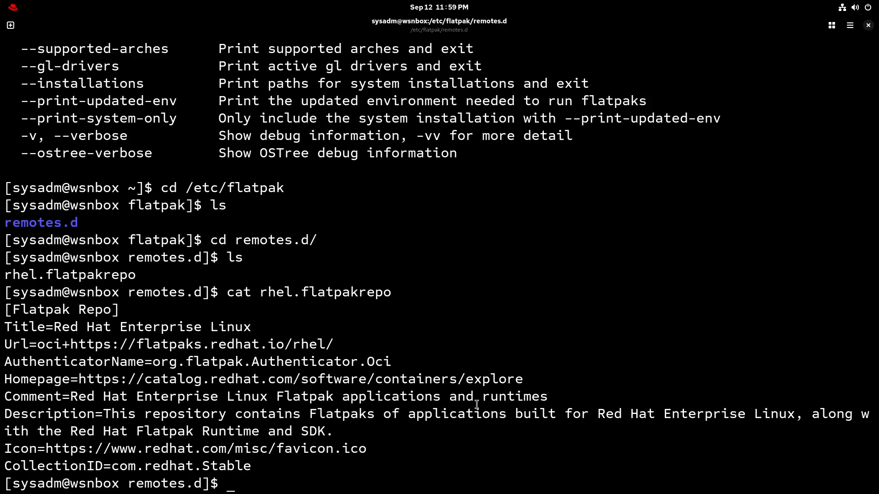
pyautogui.write('flat')
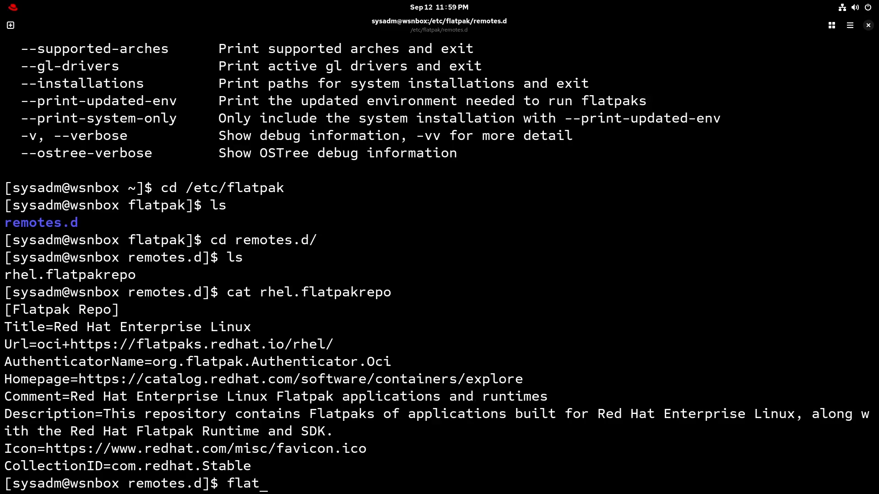
# Run 'flatpak remotes' to show that rhel is the only configured remote
pyautogui.write('pak remotes')
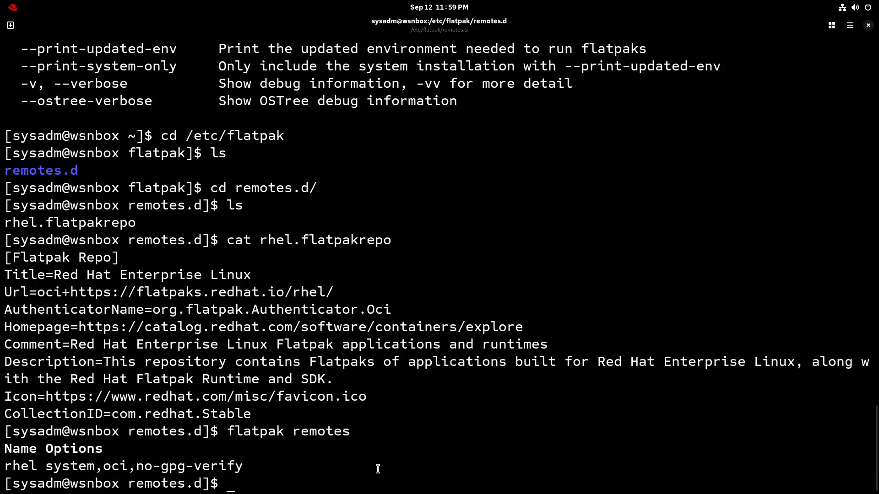
pyautogui.moveTo(392, 465)
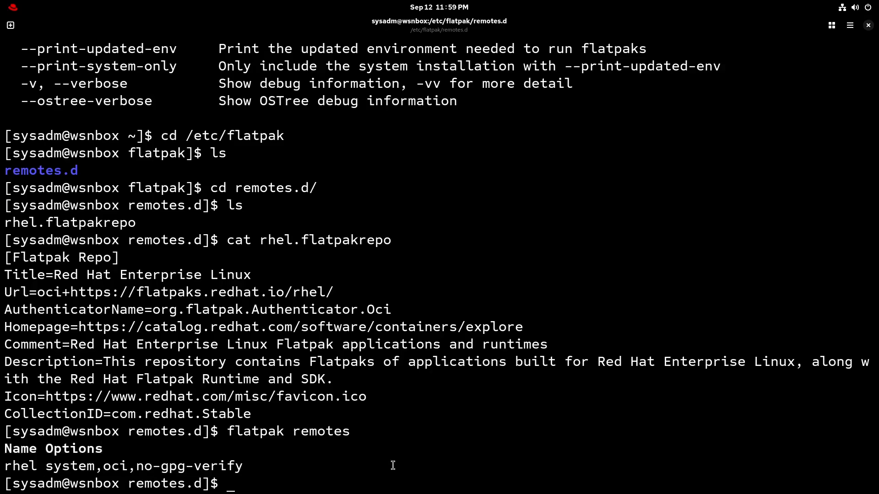
pyautogui.moveTo(408, 440)
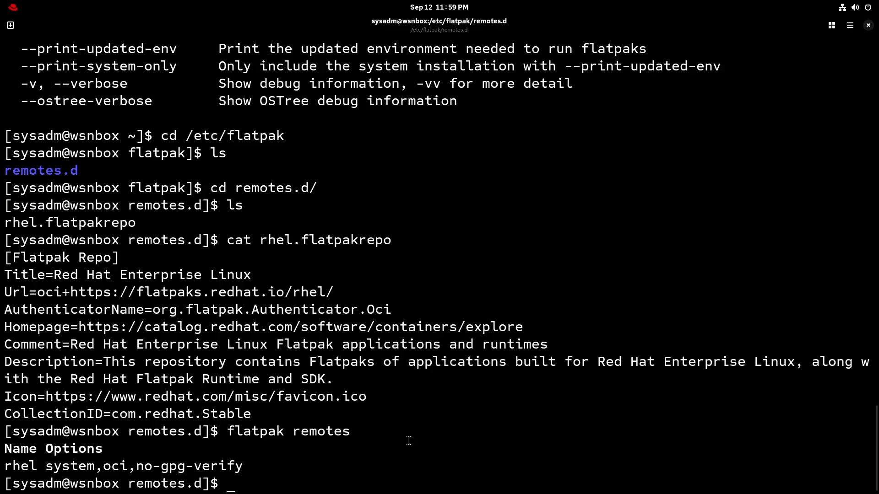
pyautogui.moveTo(424, 434)
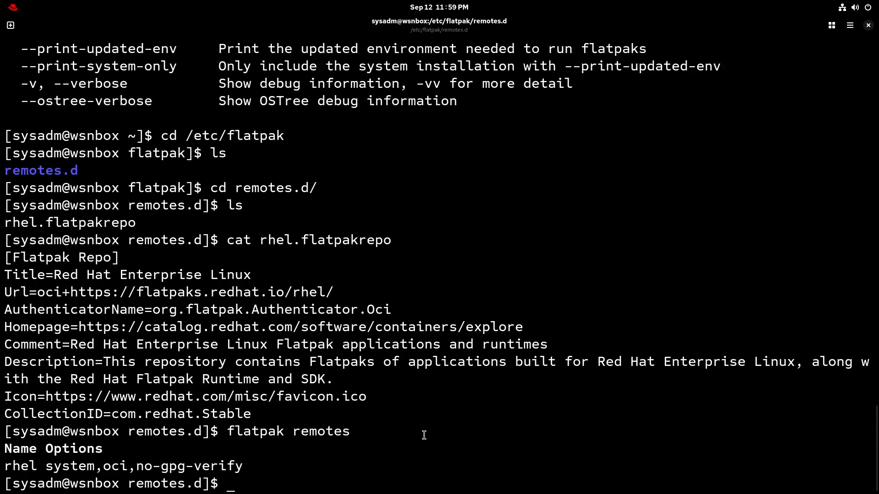
pyautogui.moveTo(214, 274)
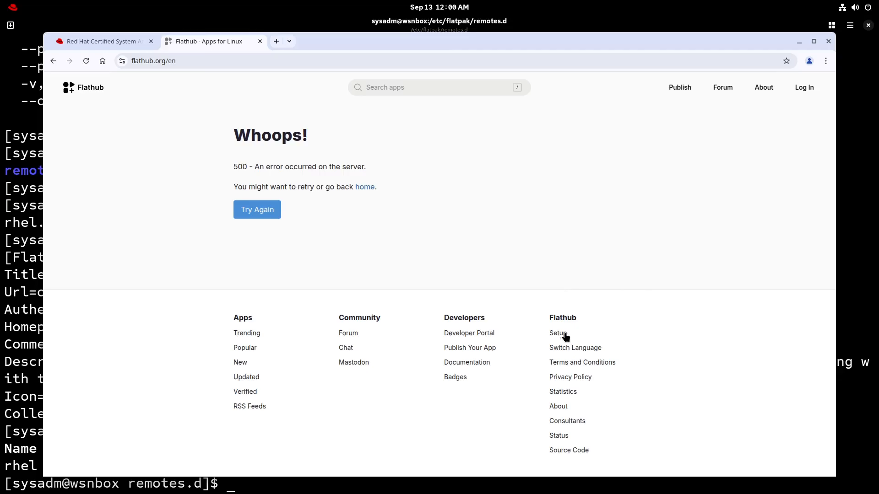
# Open Flathub's Setup guide and pick the Red Hat Enterprise Linux instructions
pyautogui.click(557, 333)
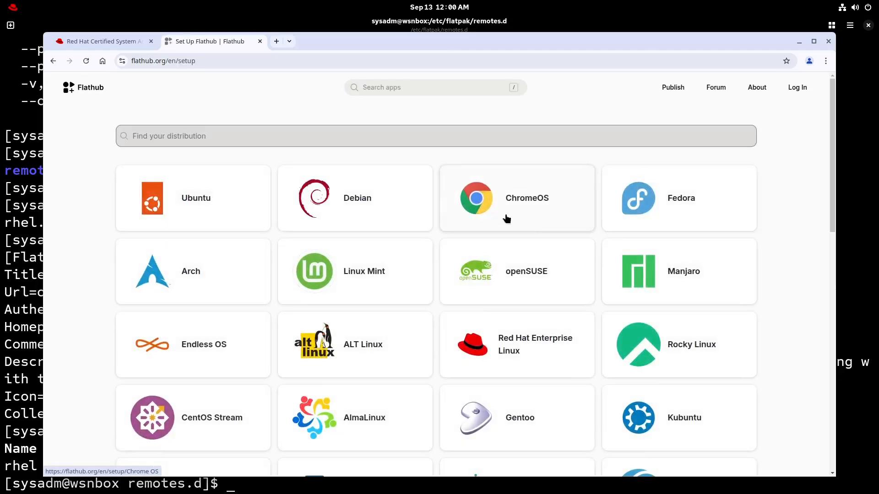
pyautogui.click(517, 345)
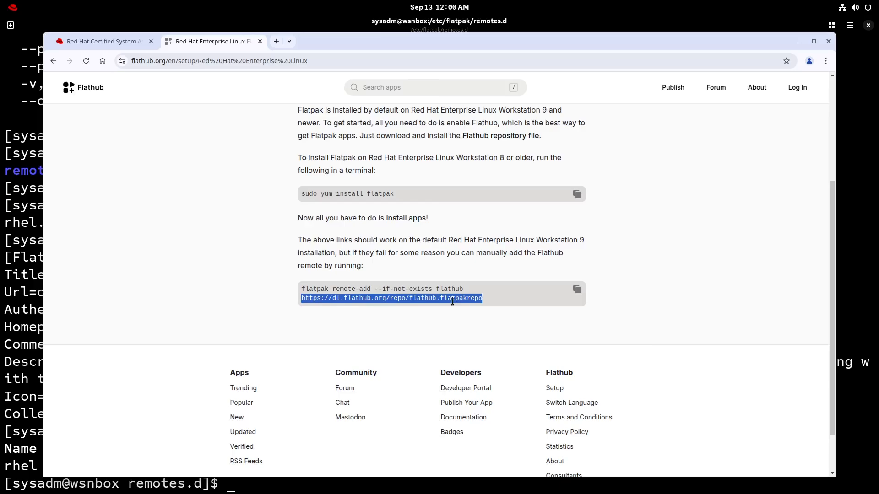
pyautogui.moveTo(424, 343)
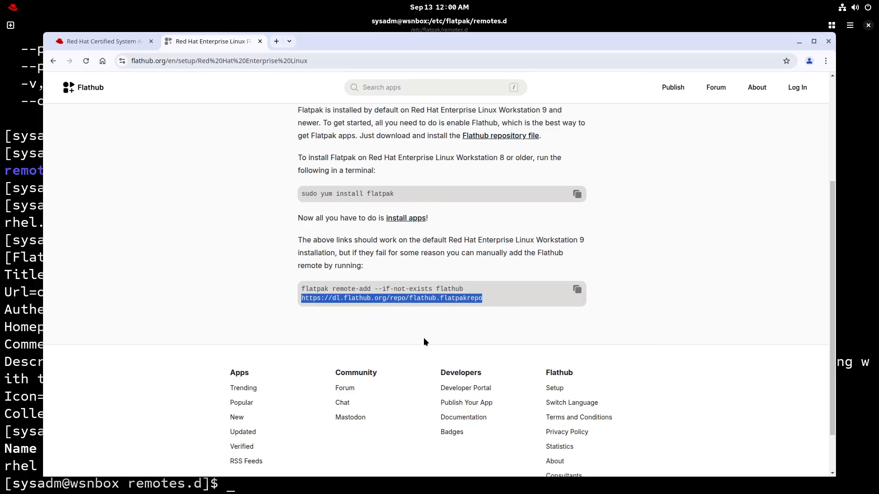
pyautogui.moveTo(338, 329)
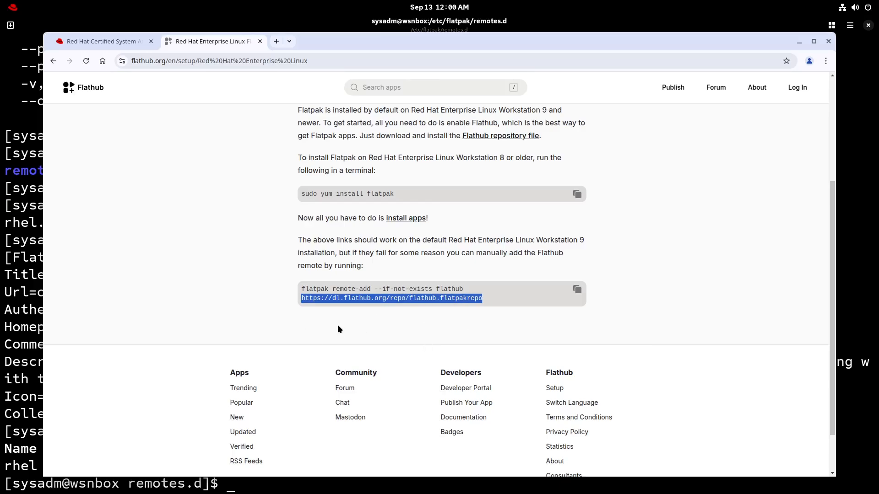
pyautogui.moveTo(3, 415)
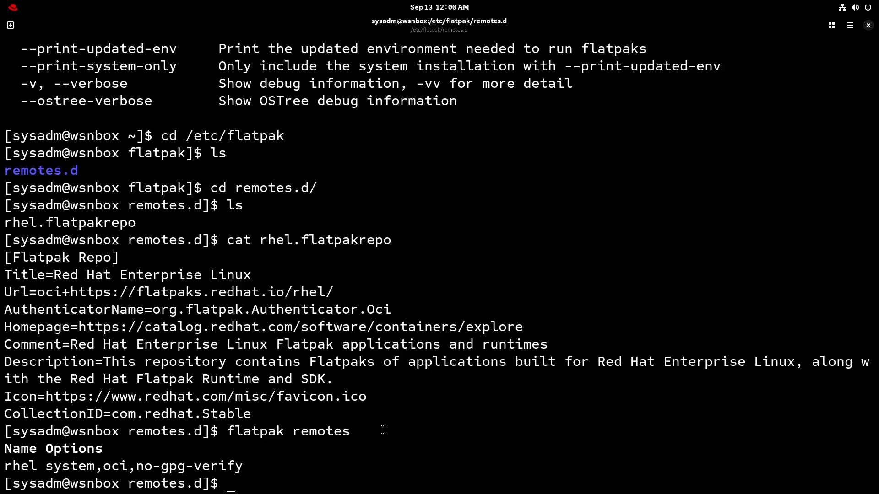
pyautogui.write('fla')
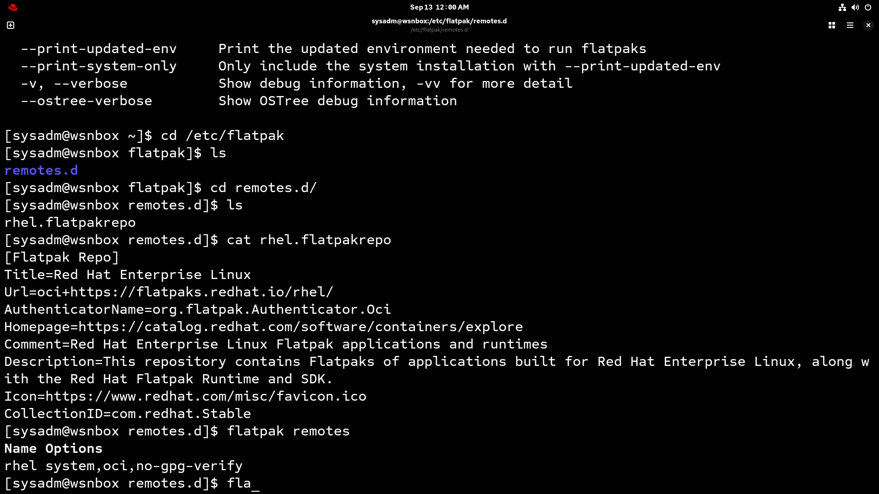
pyautogui.write('tpak')
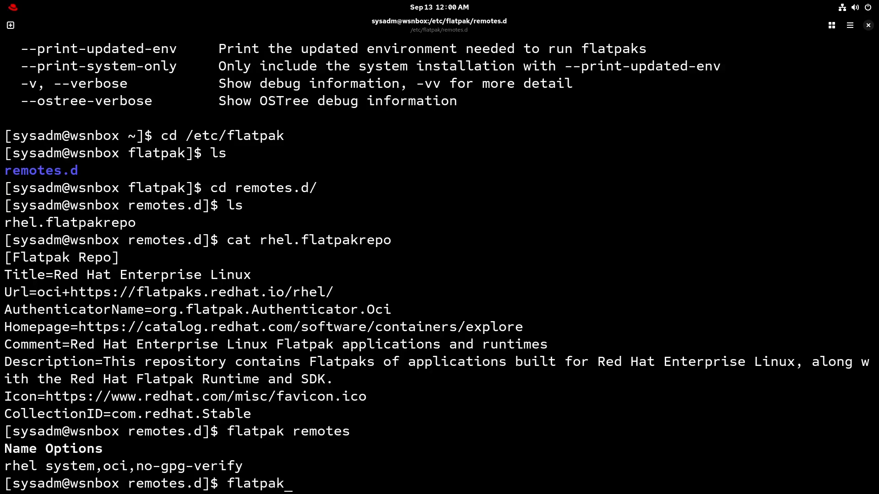
pyautogui.write('remote-a')
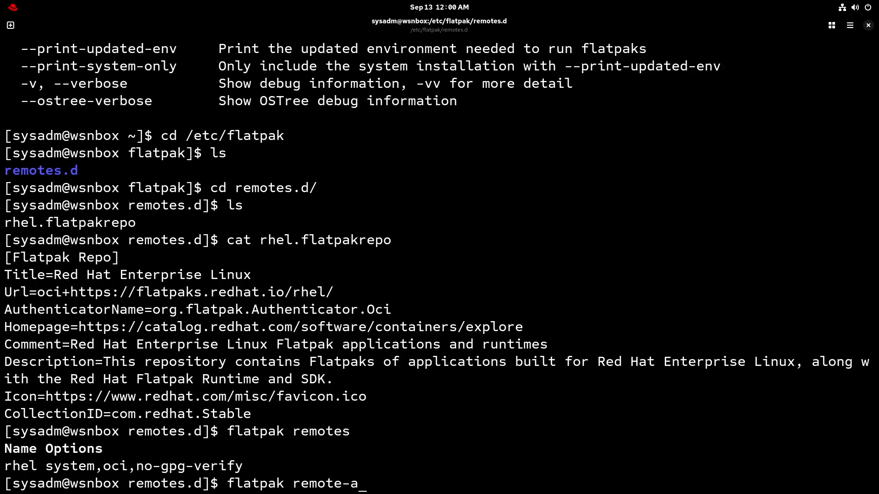
pyautogui.write('dd --if')
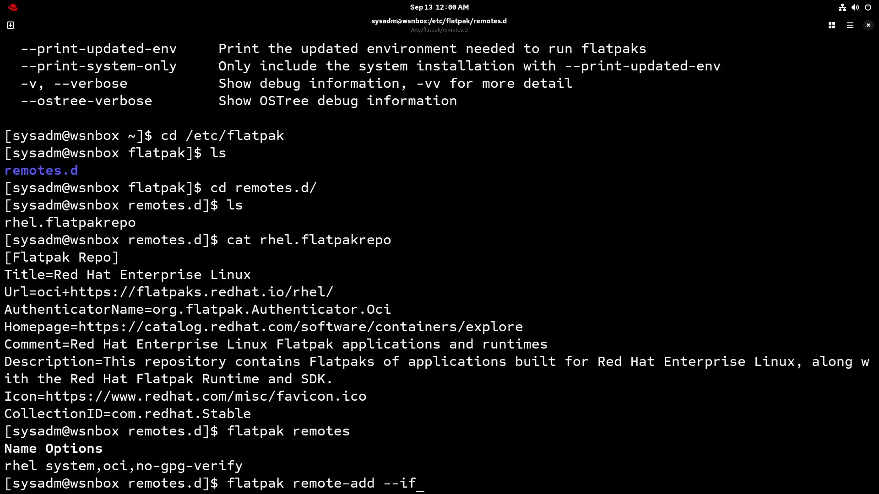
pyautogui.write('-not-ex')
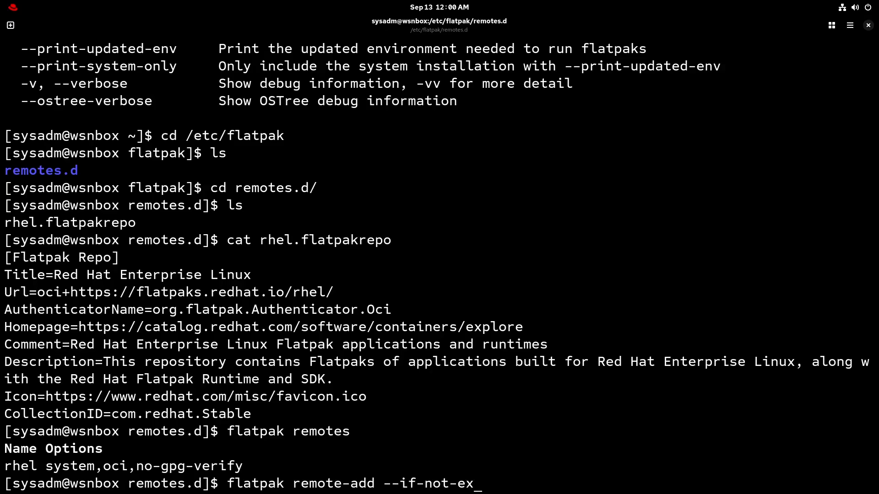
pyautogui.write('ists')
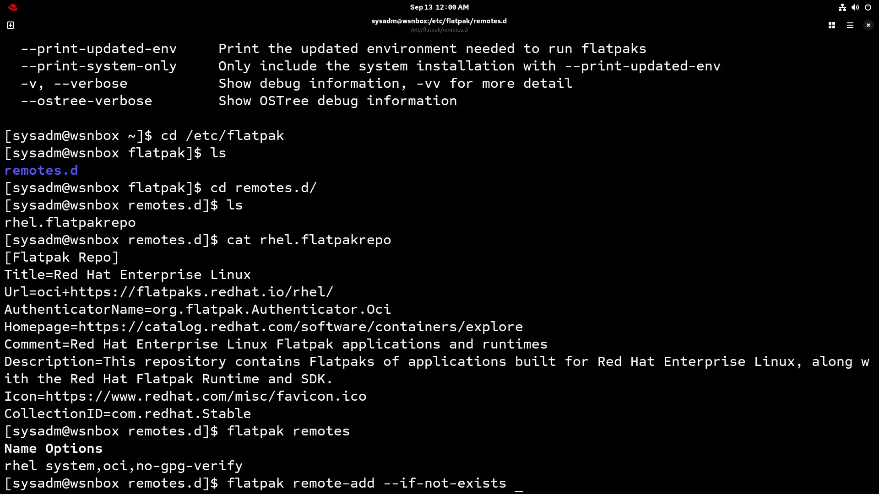
pyautogui.write('flathub')
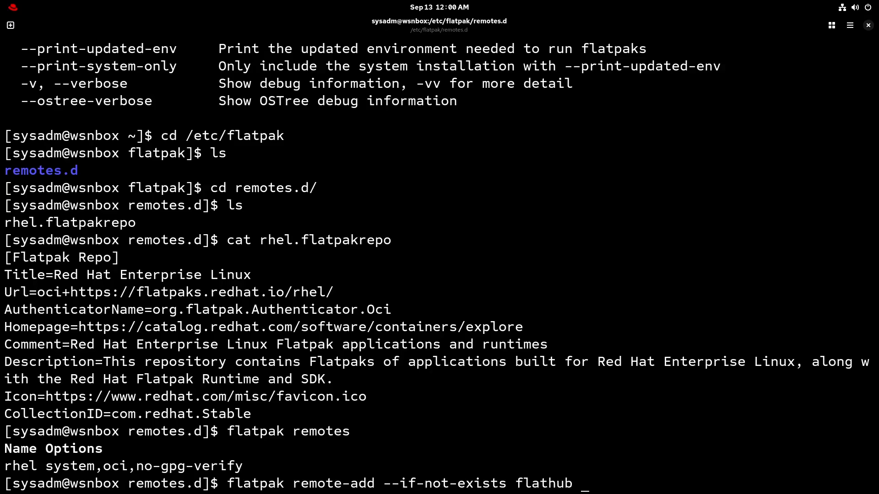
pyautogui.write('htt')
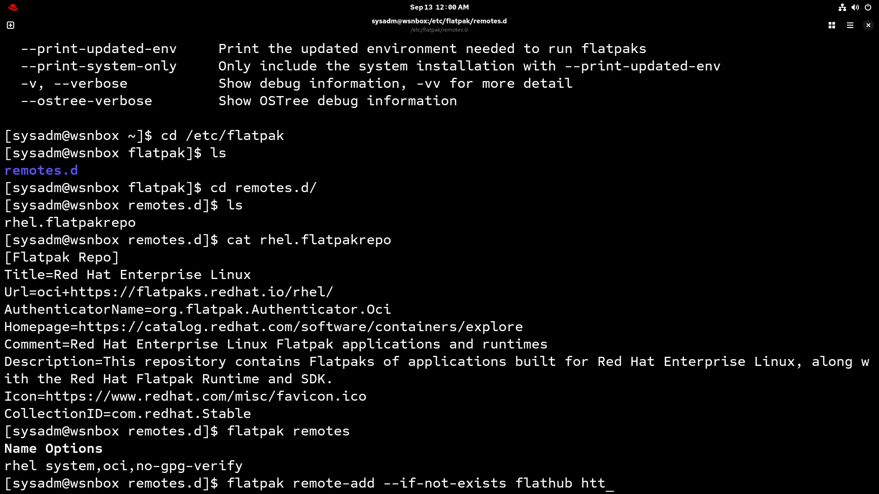
pyautogui.write('tps://dl.')
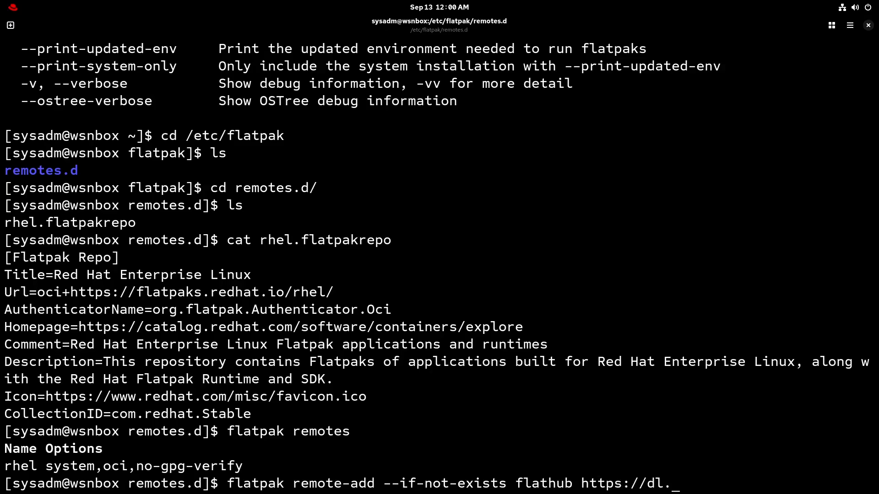
pyautogui.write('flat')
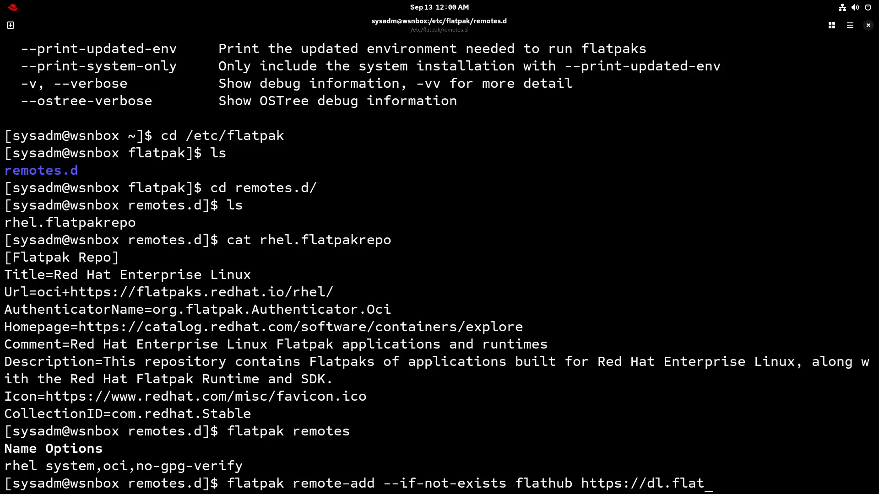
pyautogui.write('hub.org')
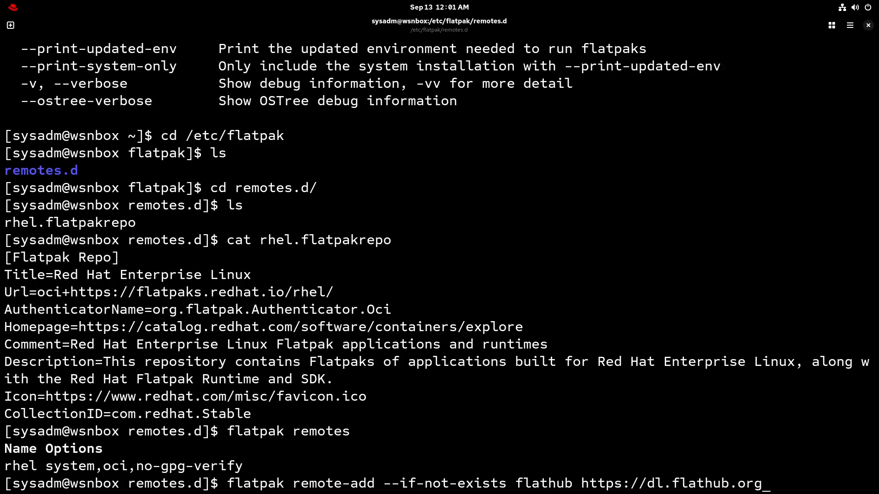
pyautogui.write('/repo/flathub.flatpakr')
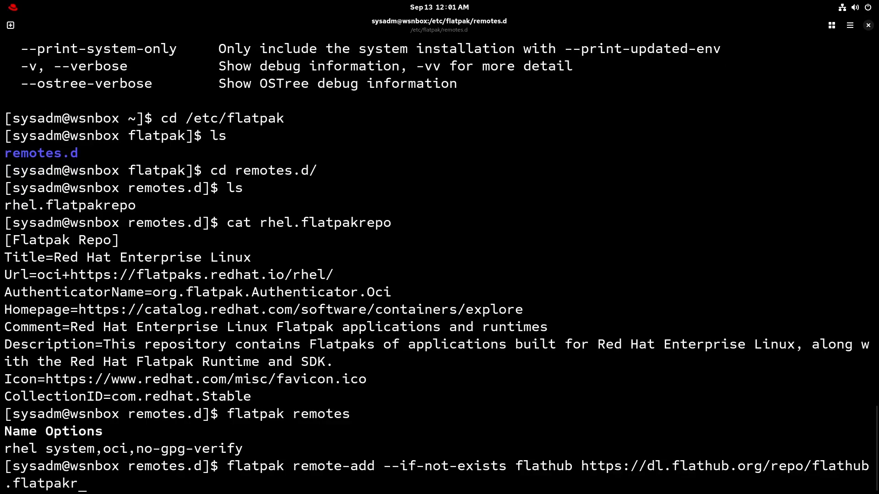
pyautogui.write('epo')
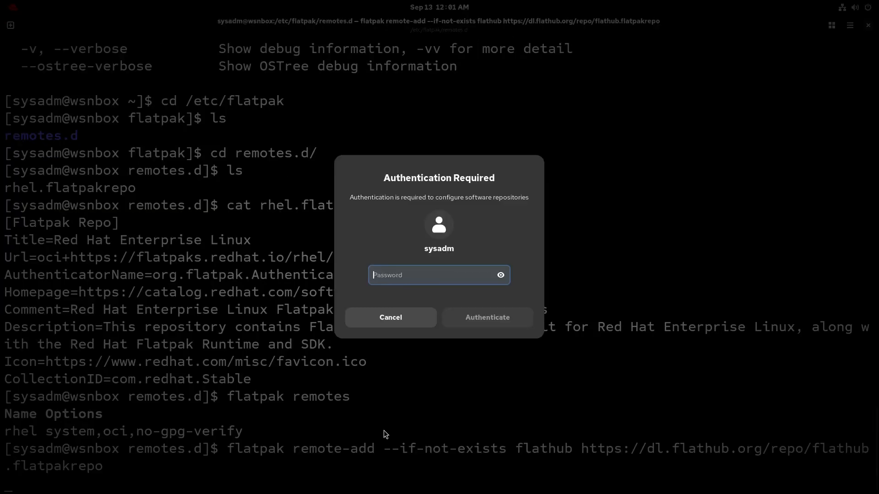
pyautogui.moveTo(385, 456)
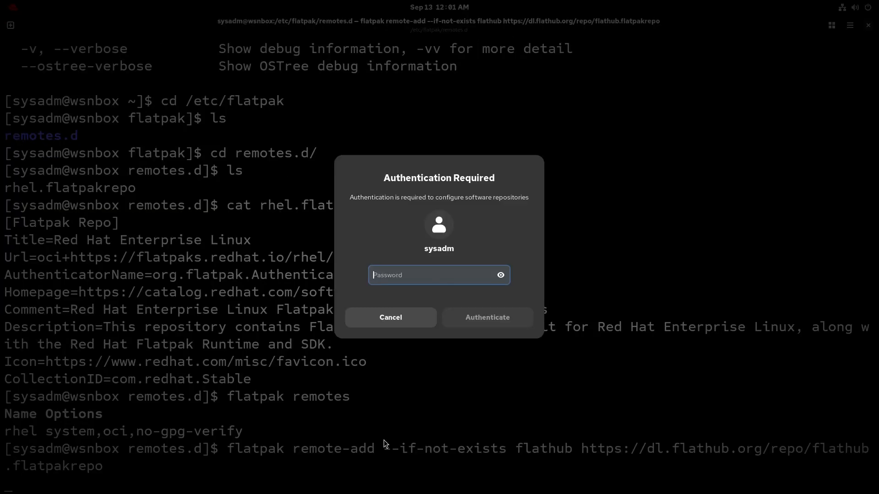
pyautogui.moveTo(531, 438)
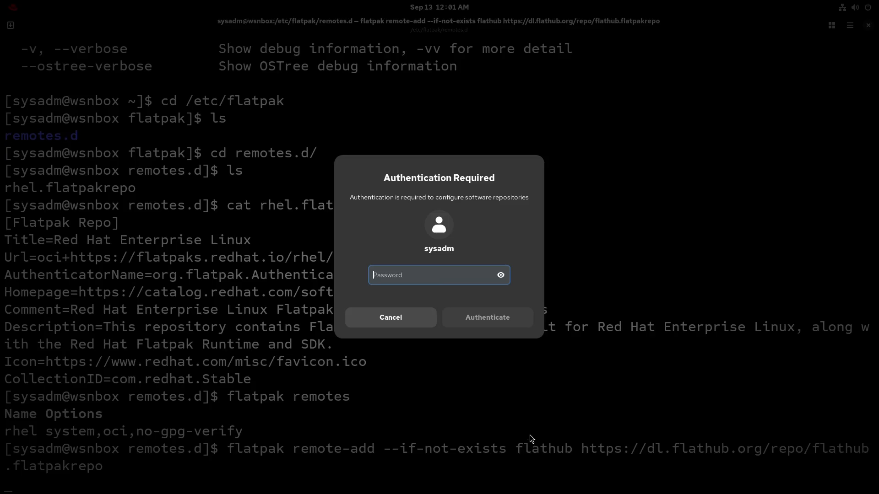
pyautogui.moveTo(414, 258)
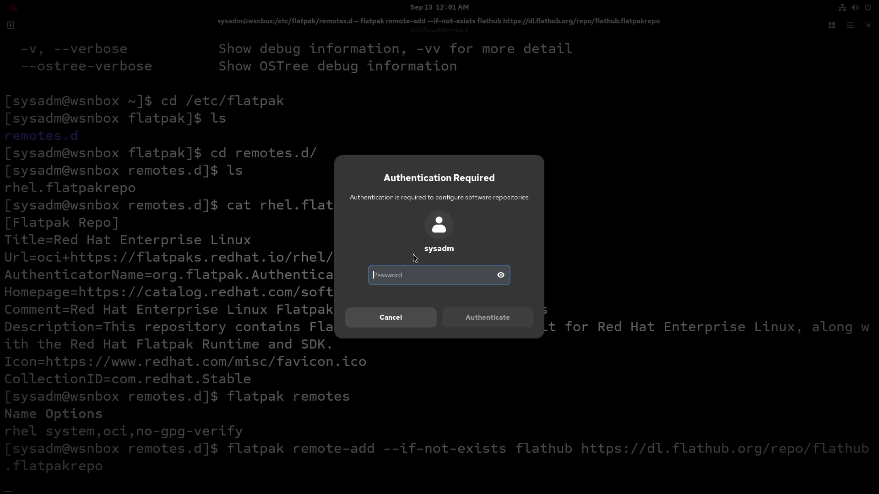
pyautogui.moveTo(157, 451)
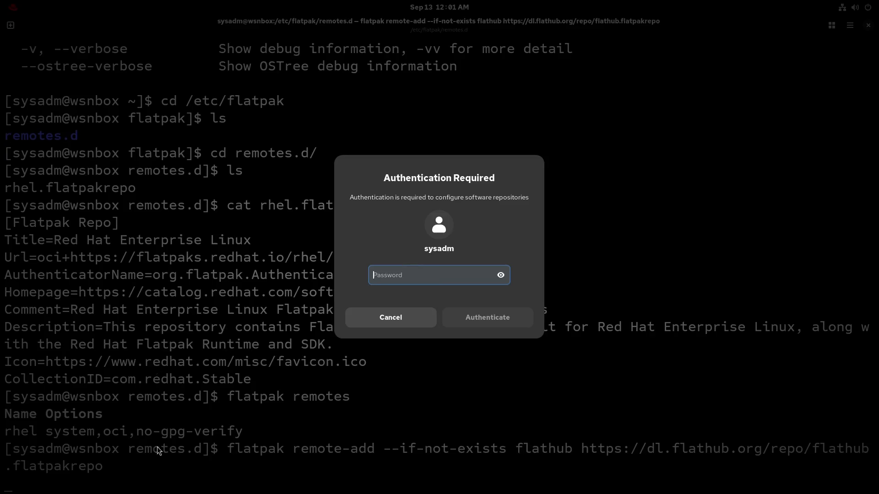
pyautogui.moveTo(227, 448)
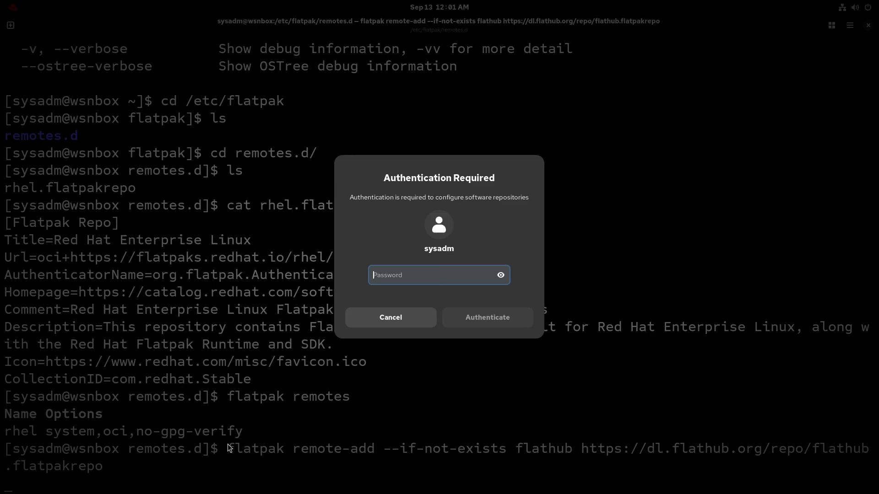
pyautogui.moveTo(453, 266)
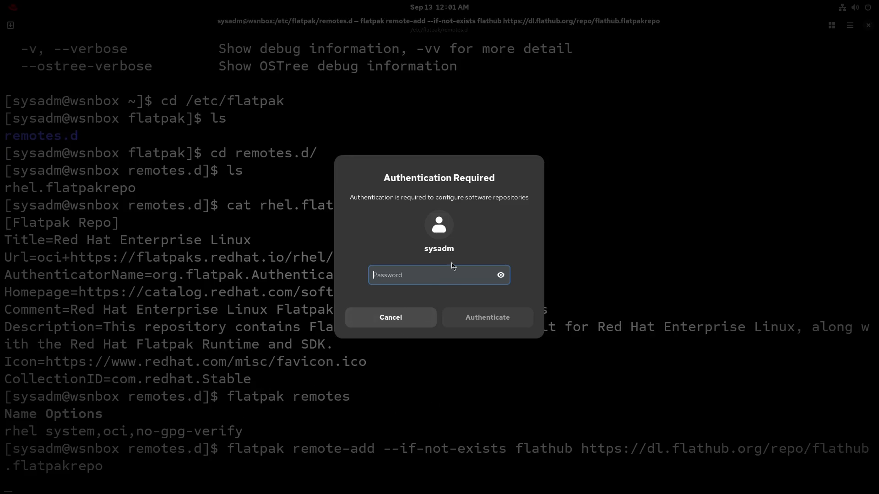
pyautogui.moveTo(437, 239)
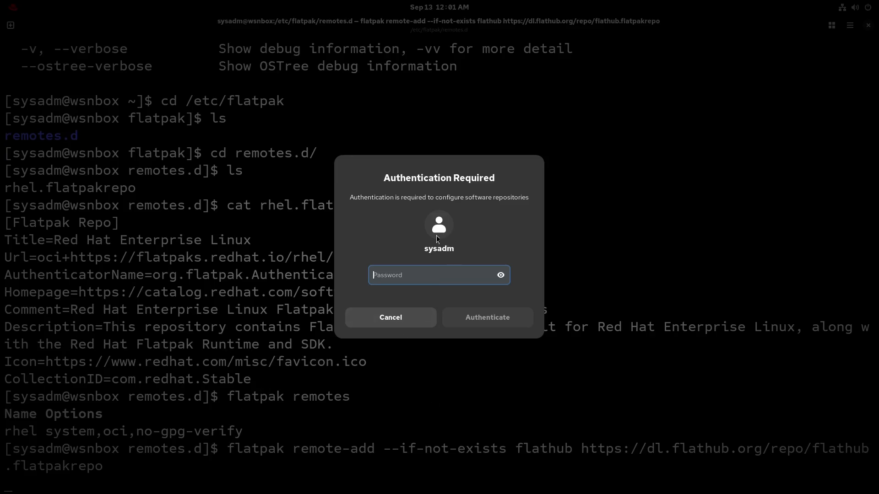
pyautogui.moveTo(426, 242)
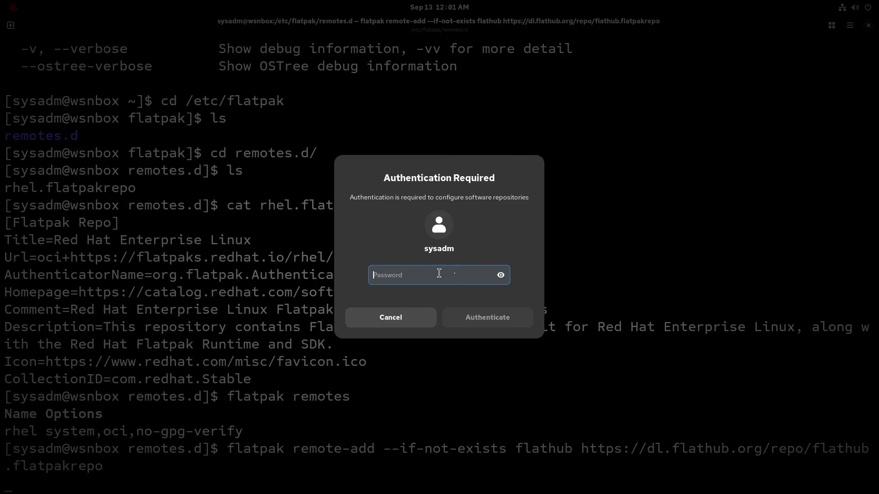
pyautogui.moveTo(503, 240)
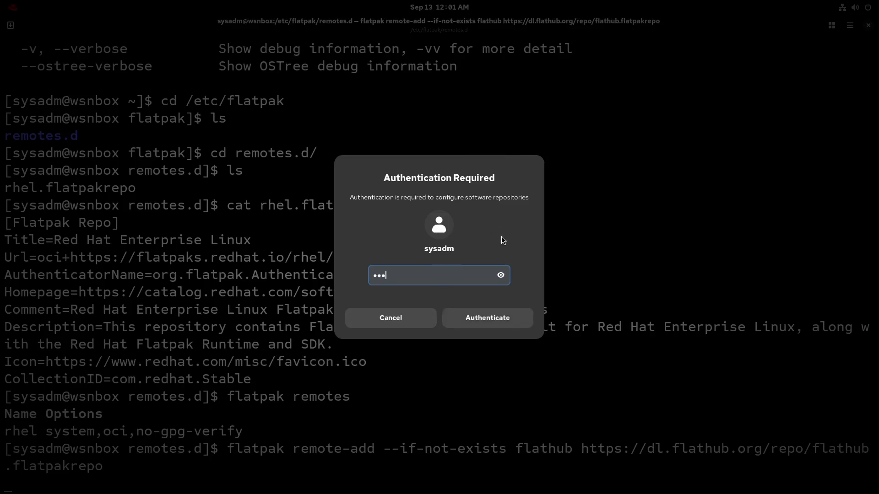
# Authenticate with the admin password so the Flathub remote-add completes
pyautogui.write('password')
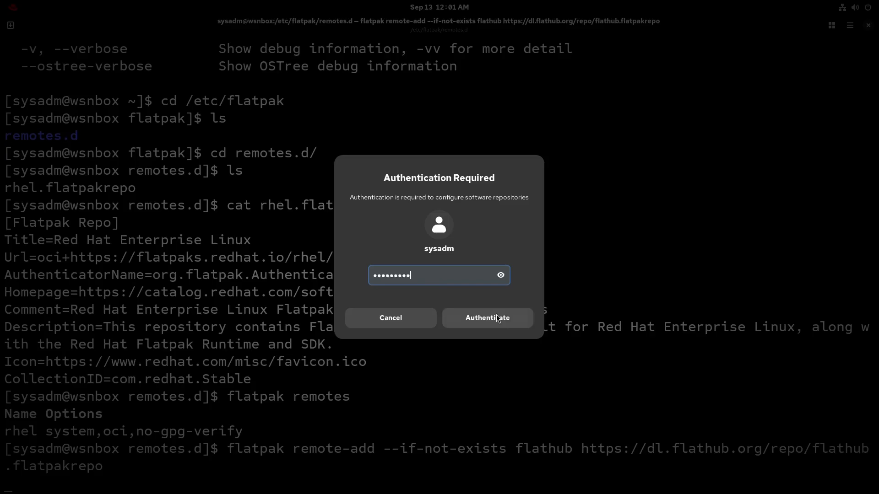
pyautogui.click(487, 318)
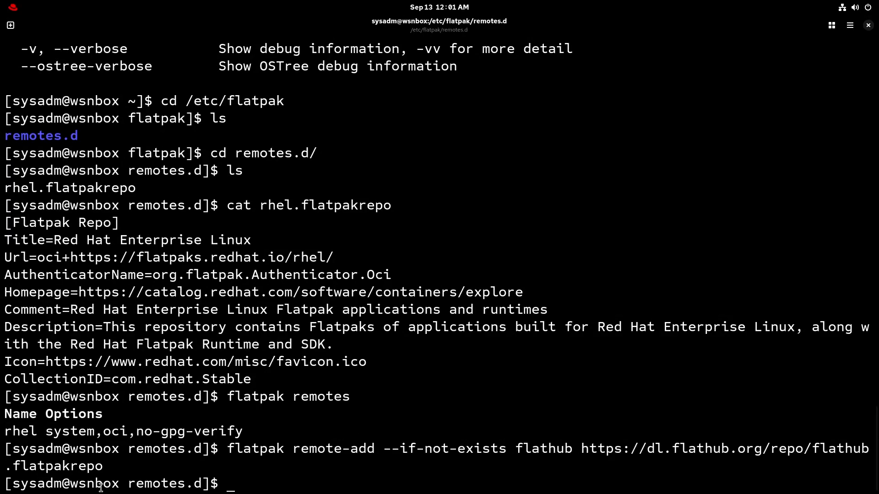
pyautogui.moveTo(394, 417)
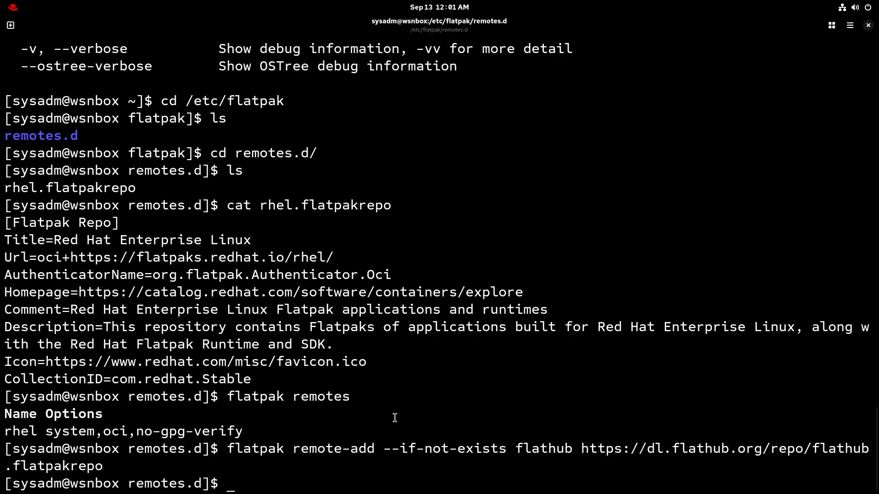
pyautogui.write('--user')
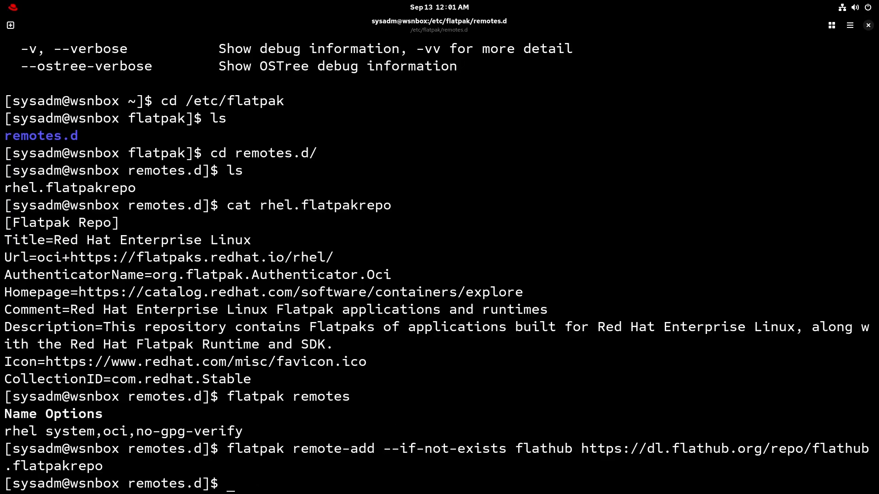
pyautogui.write('f')
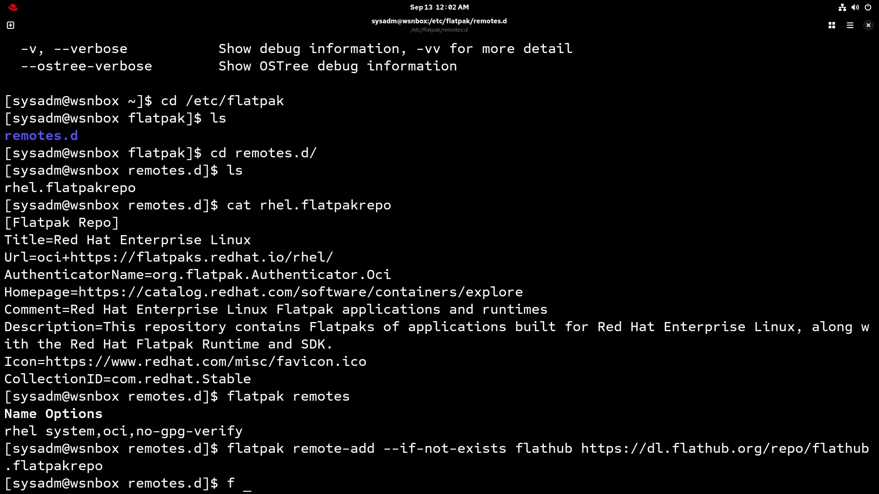
# Run 'flatpak remotes' to confirm flathub is now listed alongside rhel
pyautogui.write('latpak remote')
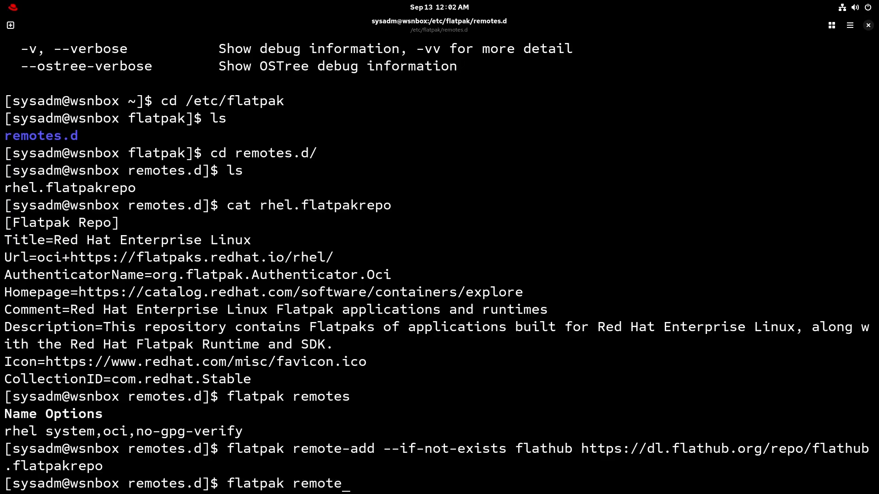
pyautogui.press('Return')
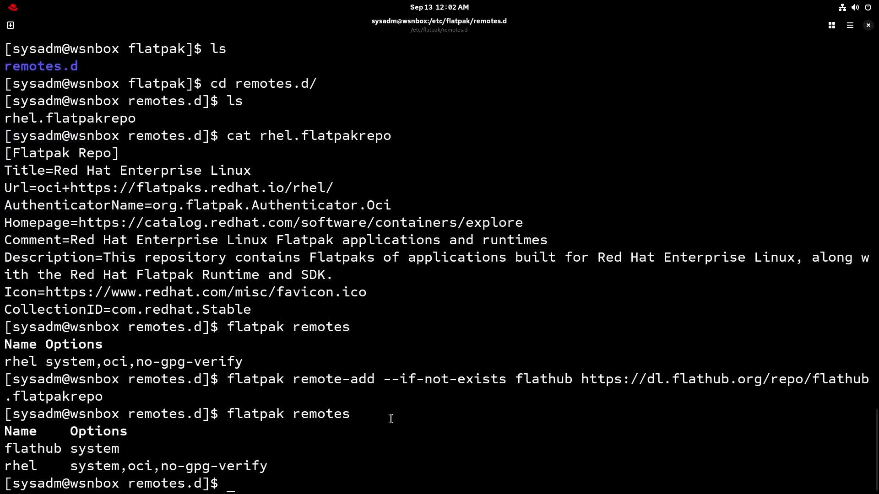
pyautogui.moveTo(128, 448)
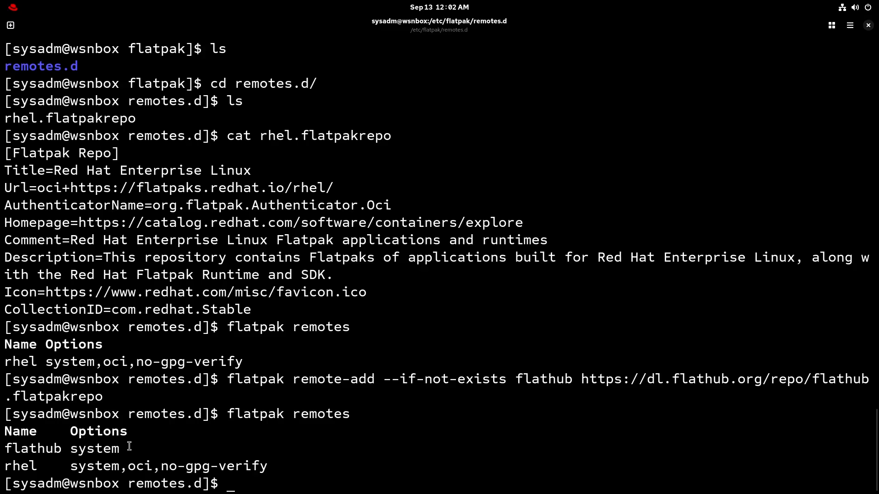
pyautogui.moveTo(254, 439)
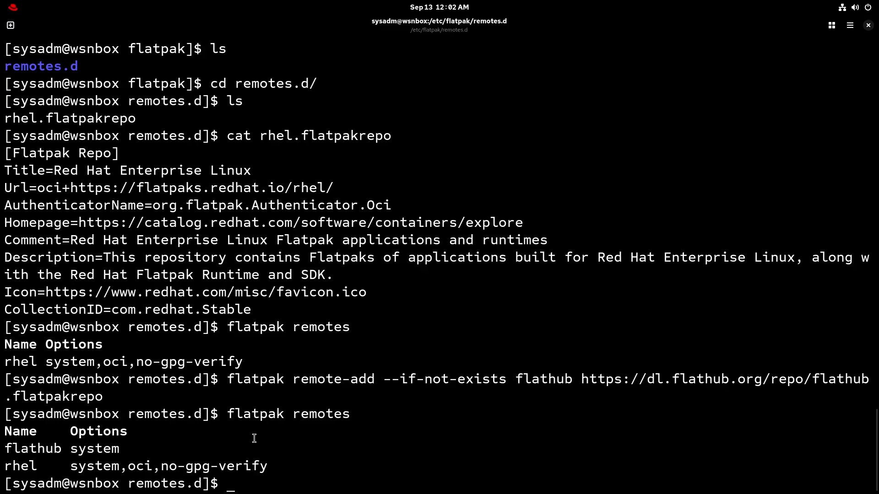
pyautogui.moveTo(389, 439)
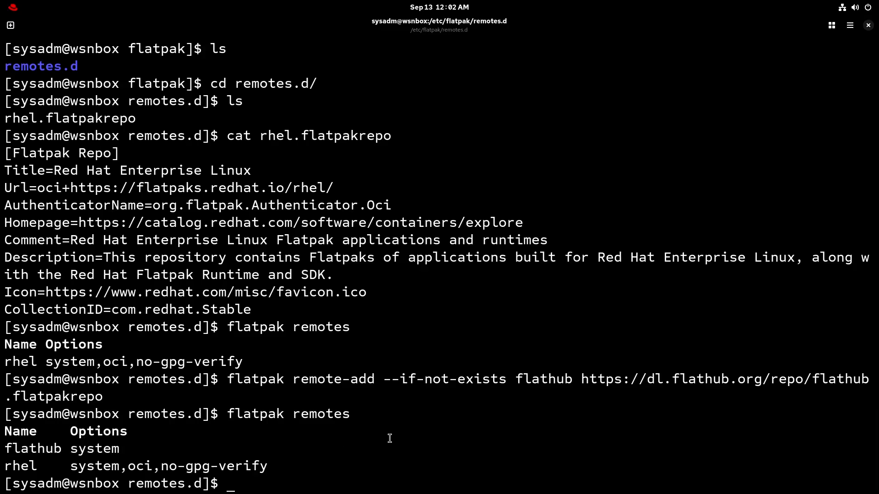
pyautogui.write('ls /var/lib')
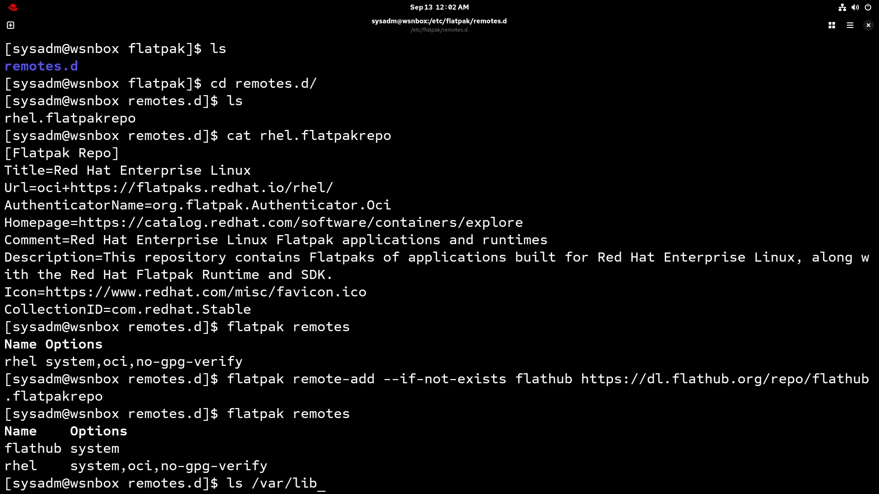
# List /var/lib/flatpak and its repo folder, then display repo/config with rhel and flathub sections
pyautogui.write('/flatpak')
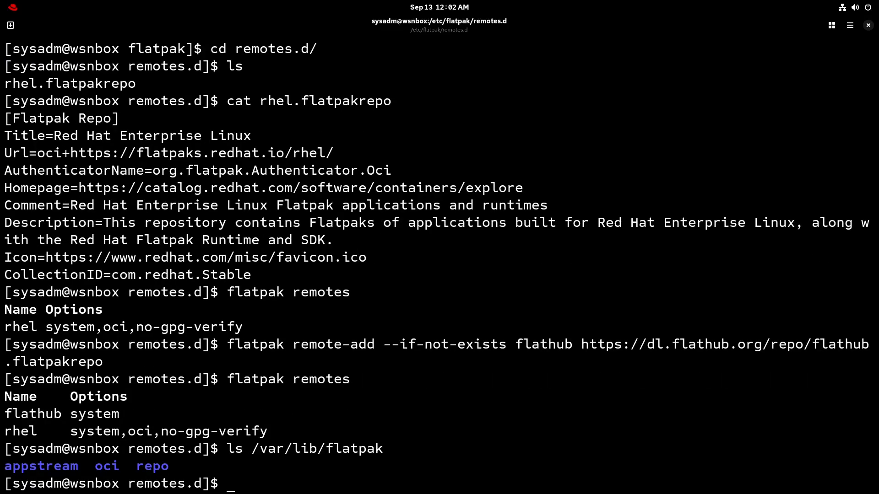
pyautogui.write('ls /var/lib/flatpak')
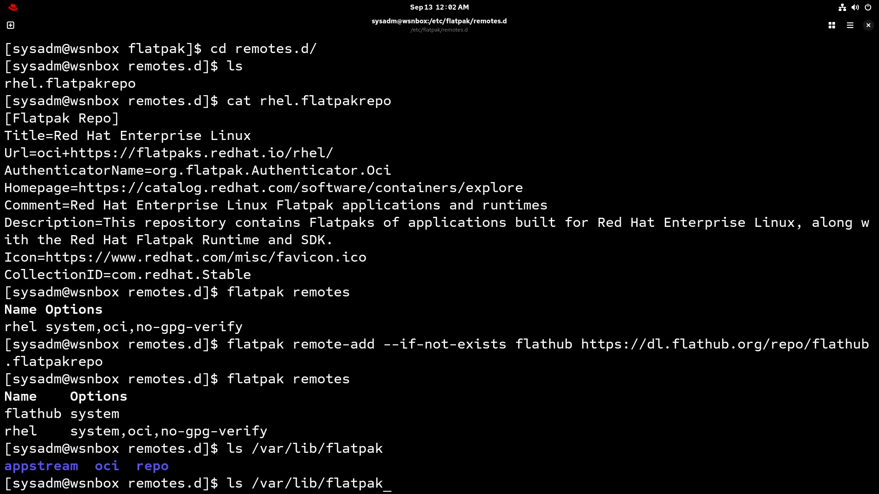
pyautogui.write('/repo/')
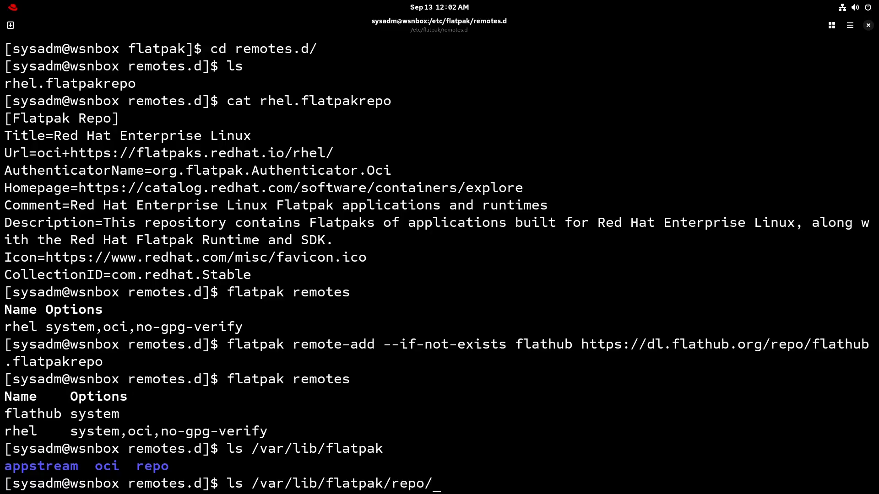
pyautogui.press('Return')
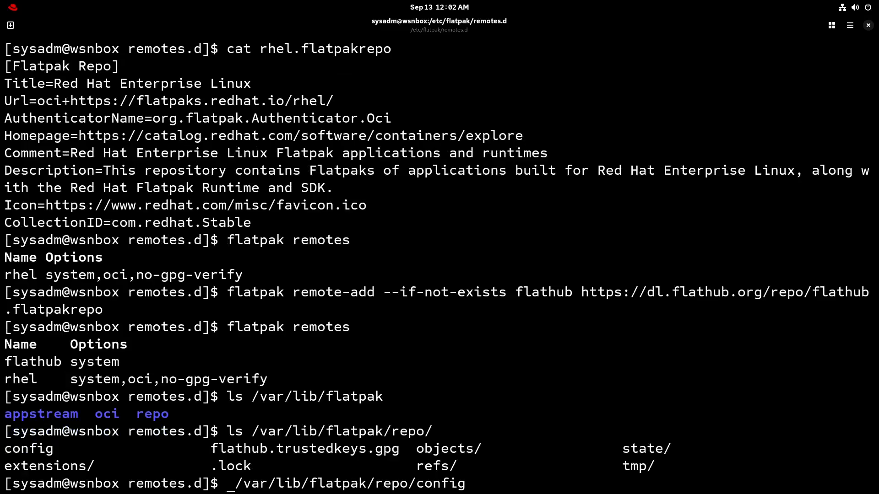
pyautogui.press('Return')
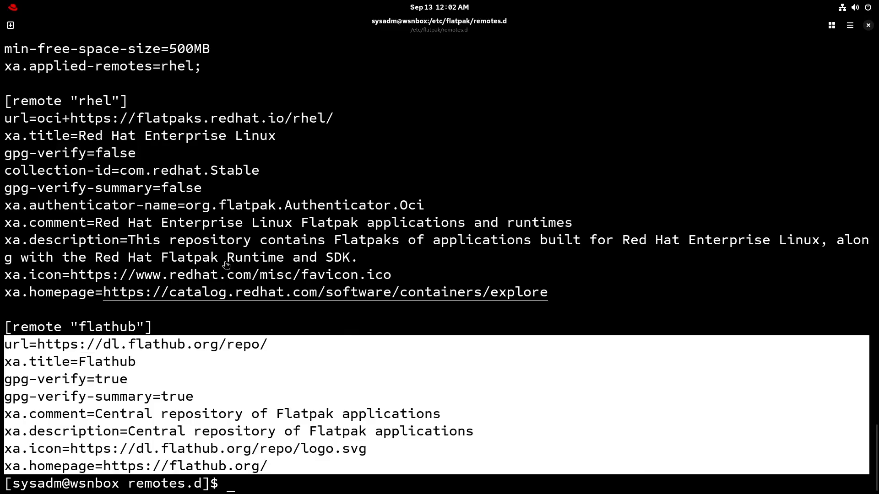
pyautogui.moveTo(229, 320)
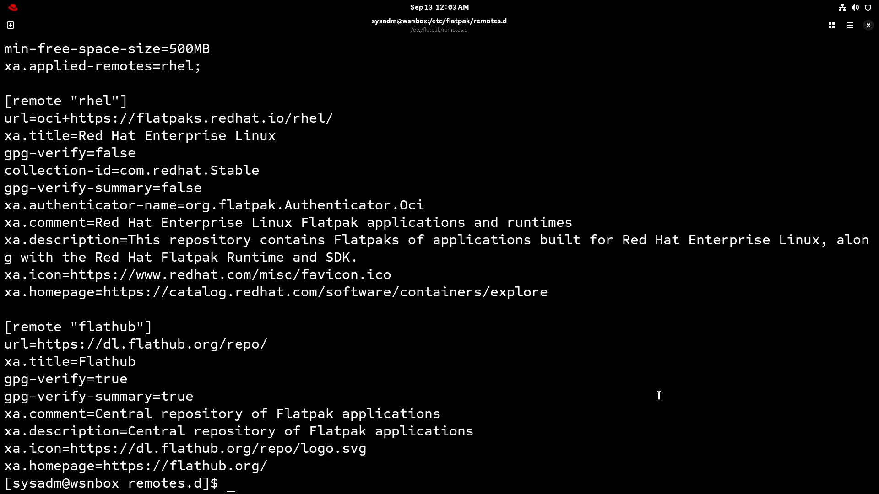
# List /etc/flatpak/remotes.d/, which still contains only rhel.flatpakrepo
pyautogui.write('ls /')
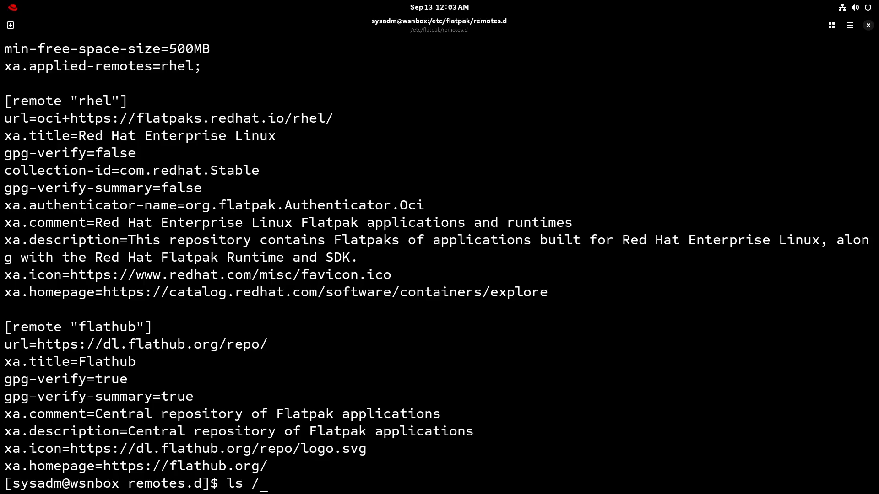
pyautogui.write('etc/flatpak/')
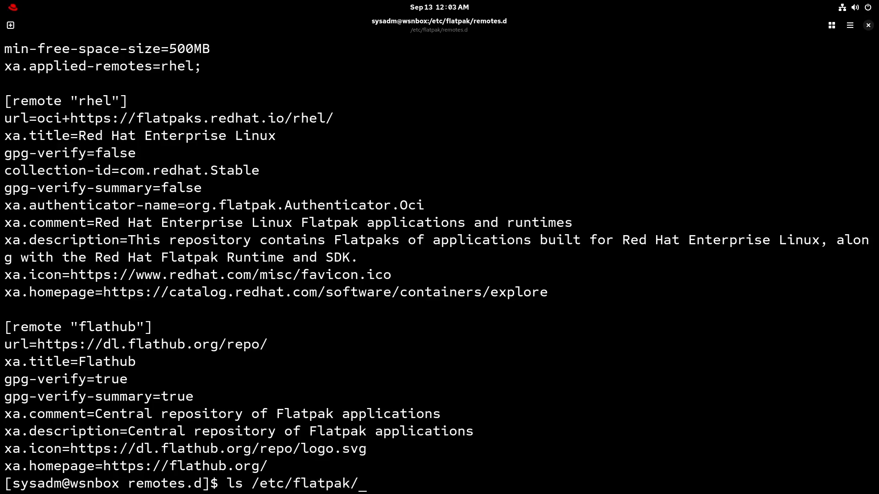
pyautogui.write('remotes.d/')
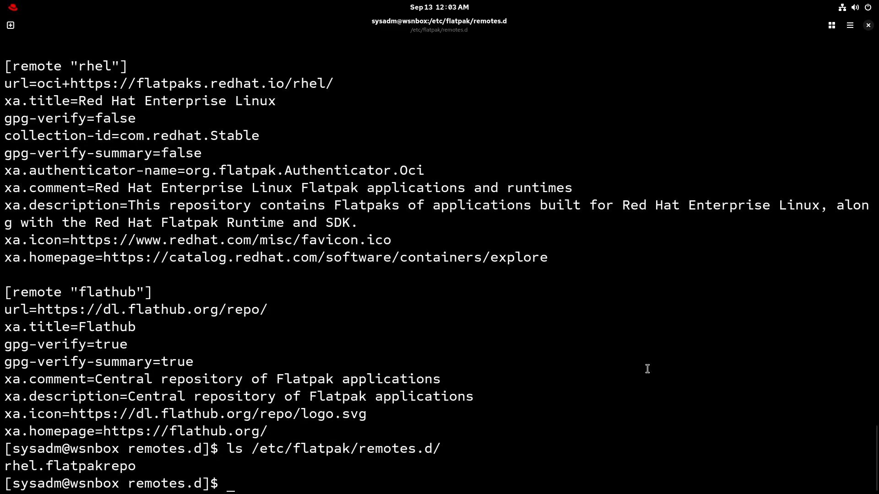
pyautogui.doubleClick(53, 466)
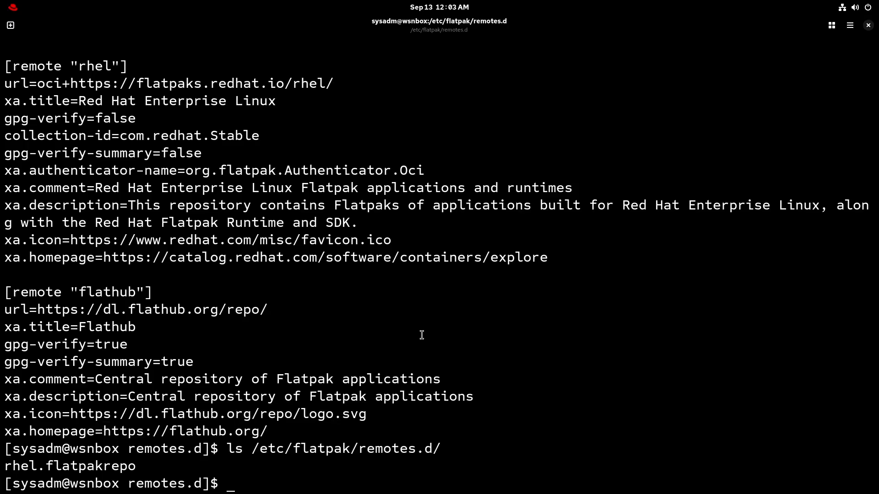
pyautogui.write('flatpak')
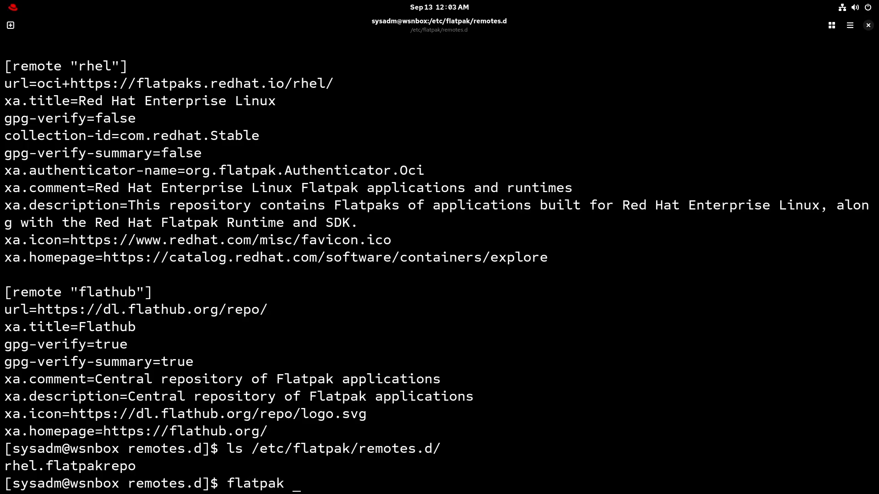
# Delete the flathub remote and verify repo config and remotes.d now show only rhel
pyautogui.write('remote-delete')
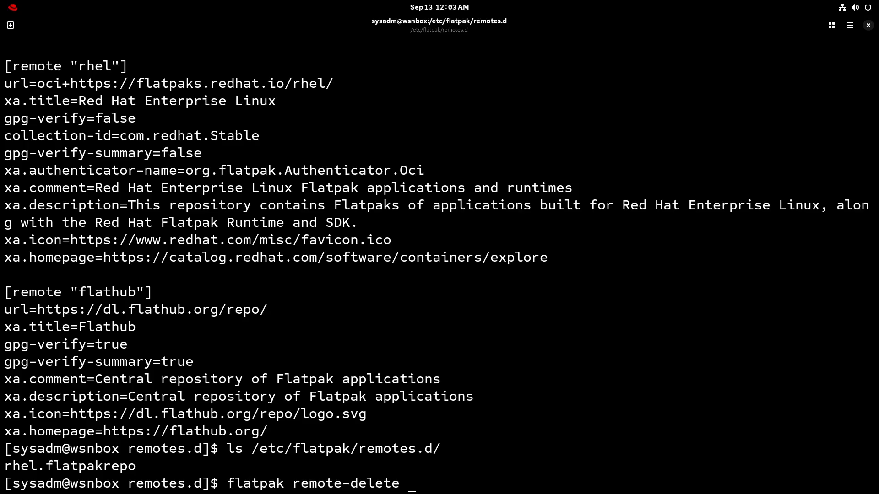
pyautogui.write('flathub')
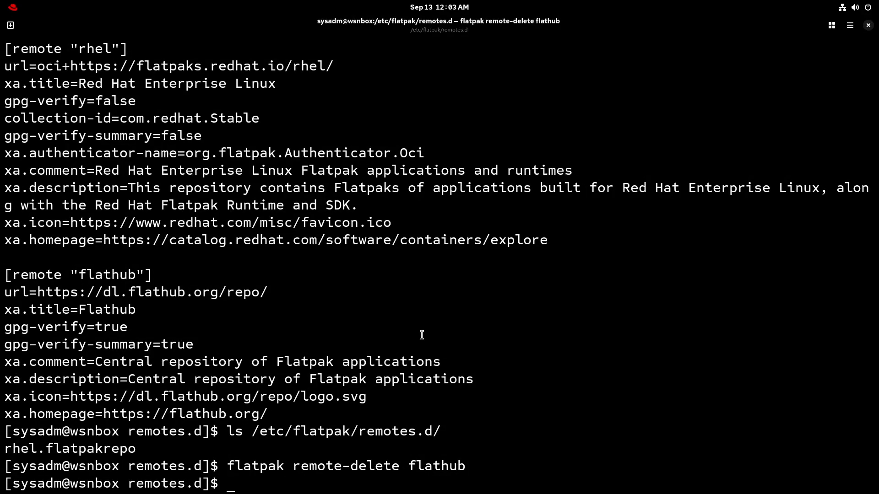
pyautogui.write('cat /var/lib/flatpak/repo/config')
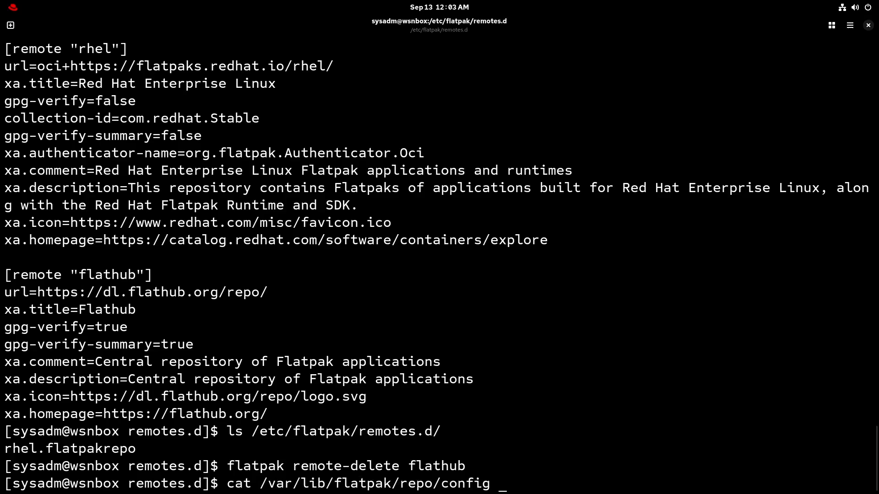
pyautogui.press('Return')
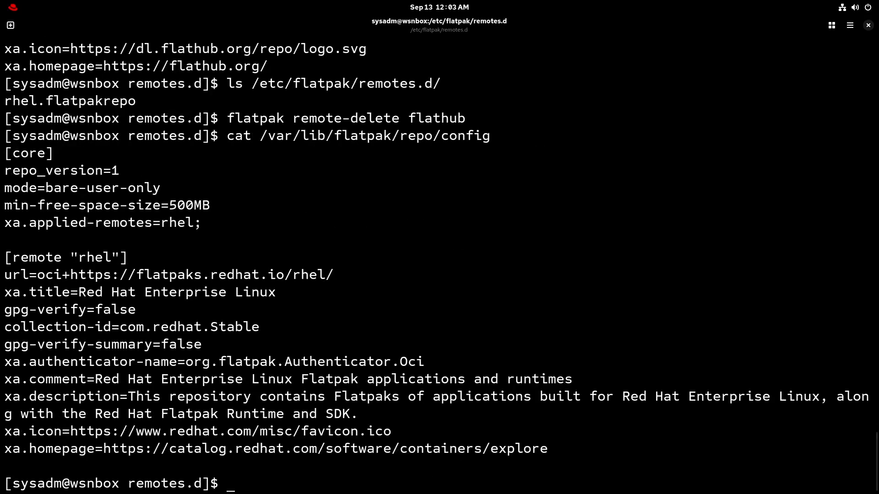
pyautogui.write('ls /etc/flatpak/remotes.d/')
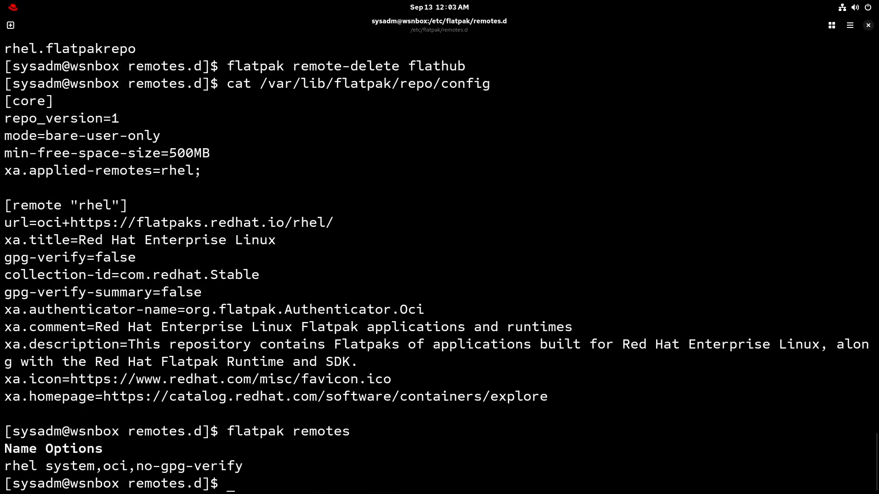
pyautogui.moveTo(571, 448)
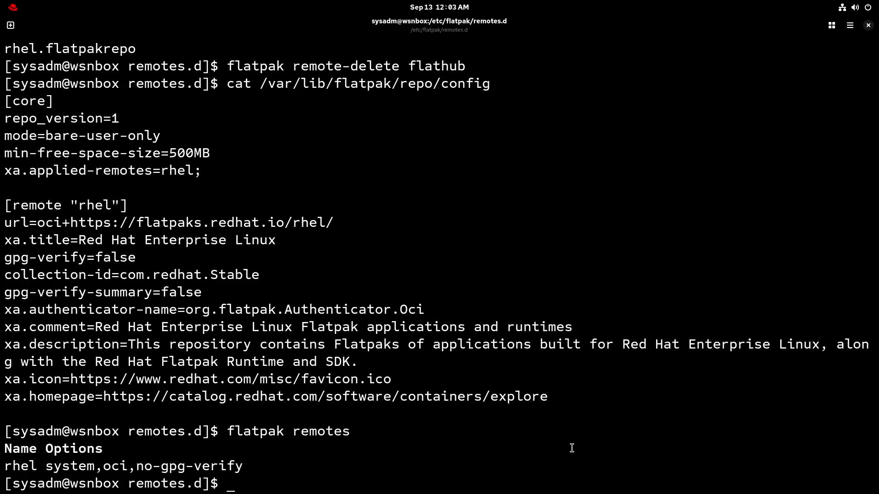
pyautogui.write('flatpak search firef')
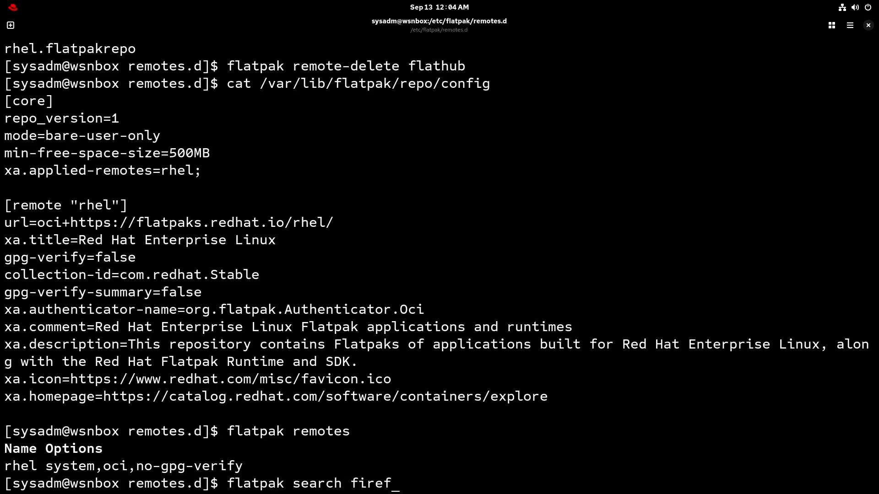
# Search for firefox, then start installing org.mozilla.firefox from the rhel remote
pyautogui.press('Return')
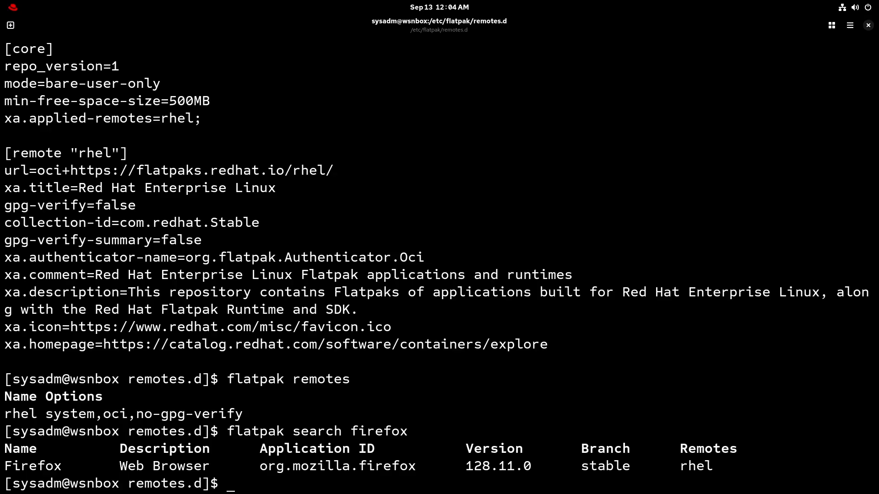
pyautogui.write('flatpak')
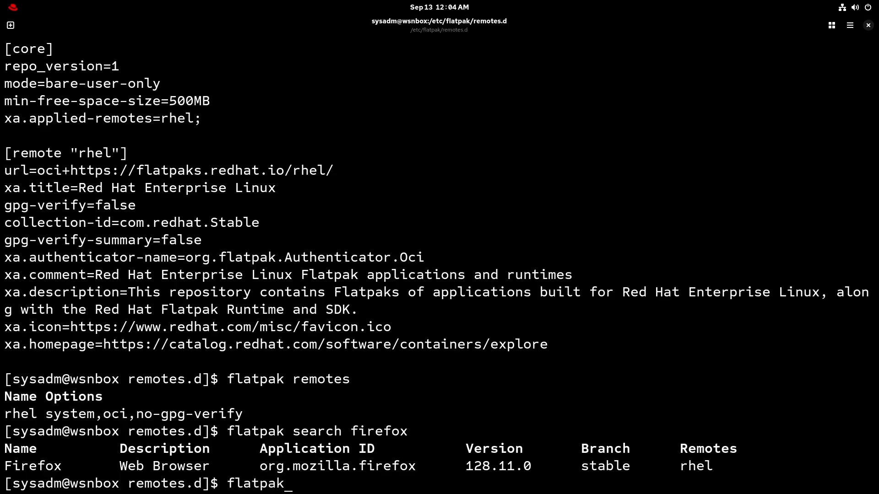
pyautogui.write('install')
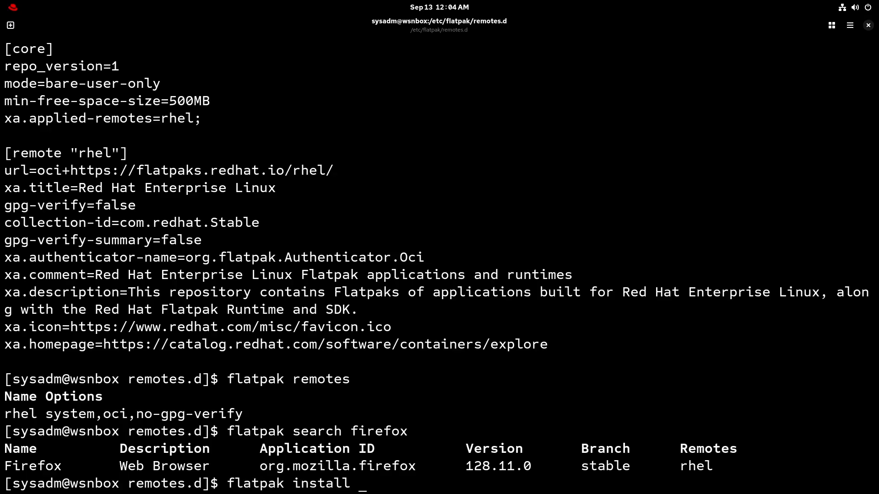
pyautogui.write('rhel')
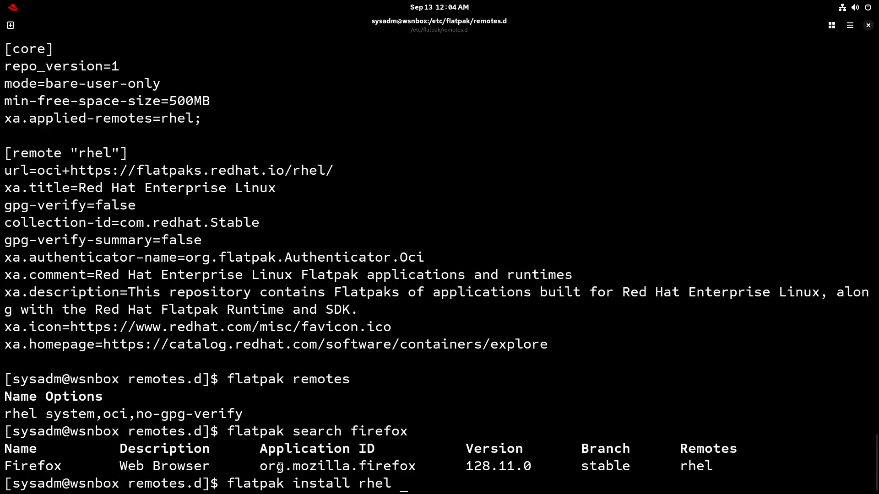
pyautogui.doubleClick(337, 466)
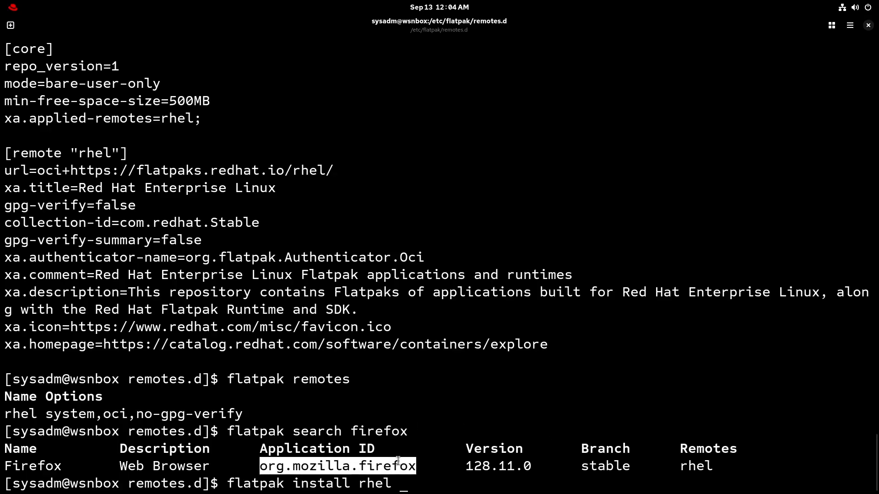
pyautogui.write('org.mozilla.firefox')
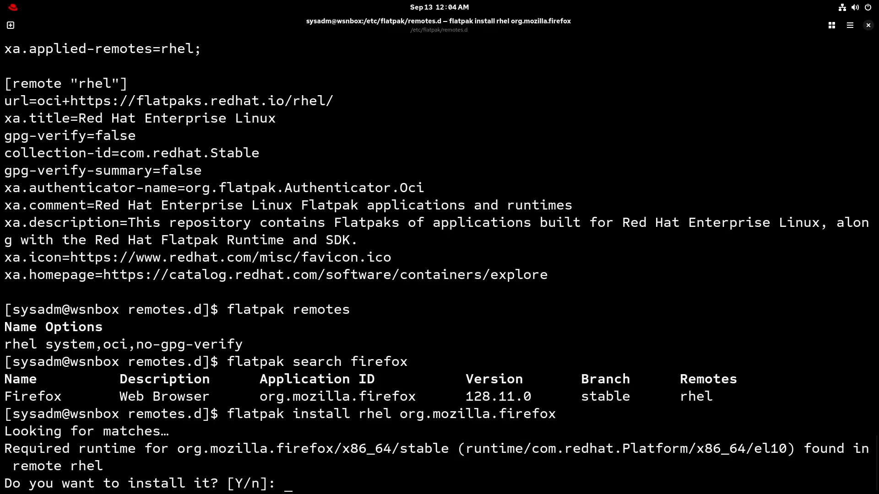
# Answer Y to install Firefox and the Red Hat Platform runtime
pyautogui.write('Y')
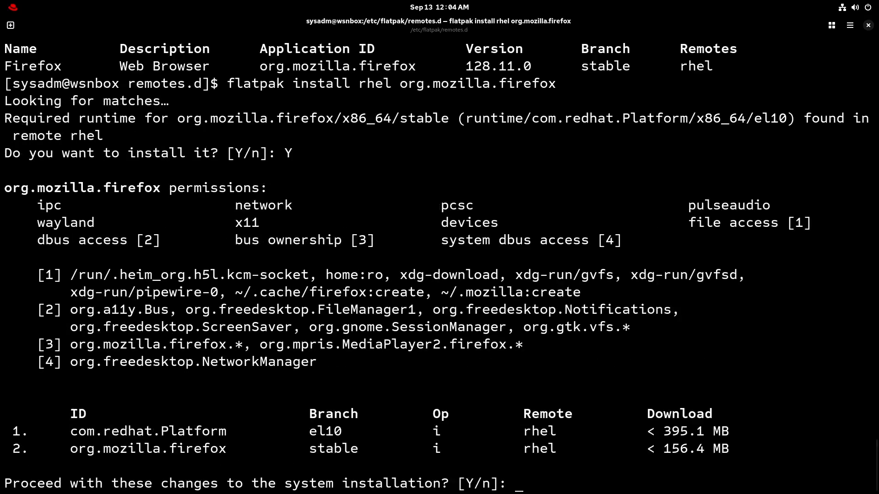
pyautogui.write('Y')
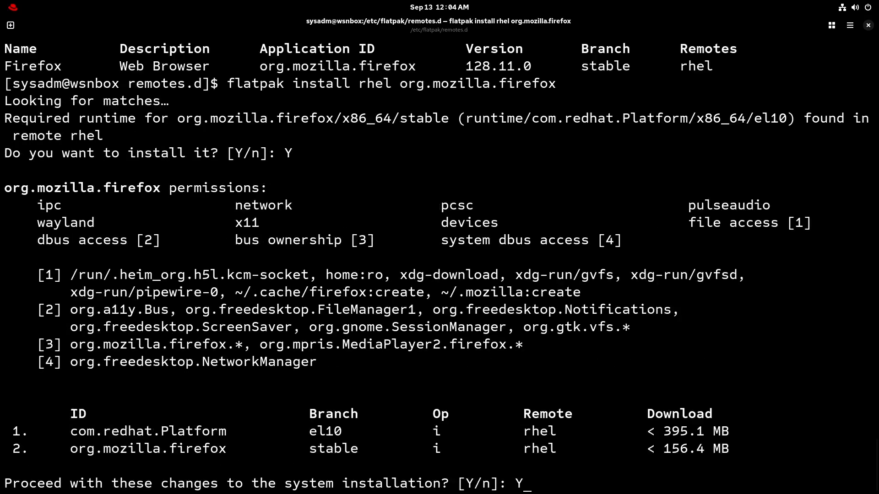
pyautogui.press('Return')
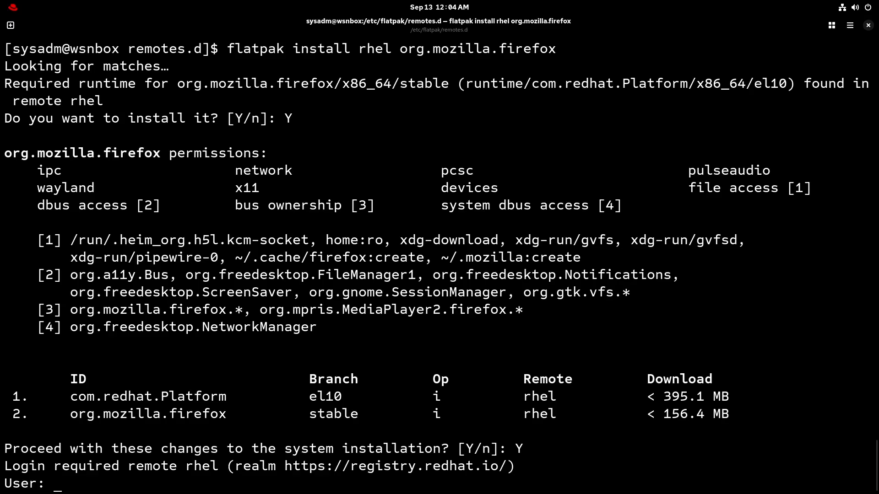
pyautogui.moveTo(86, 478)
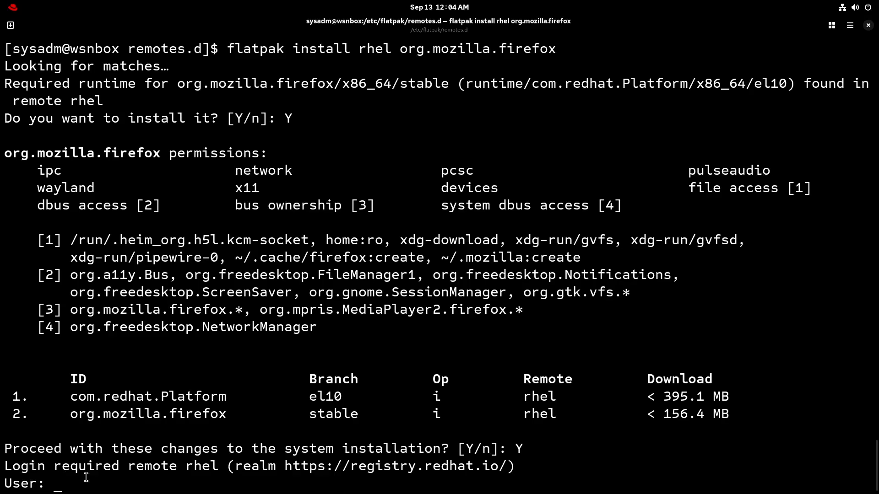
pyautogui.moveTo(103, 466)
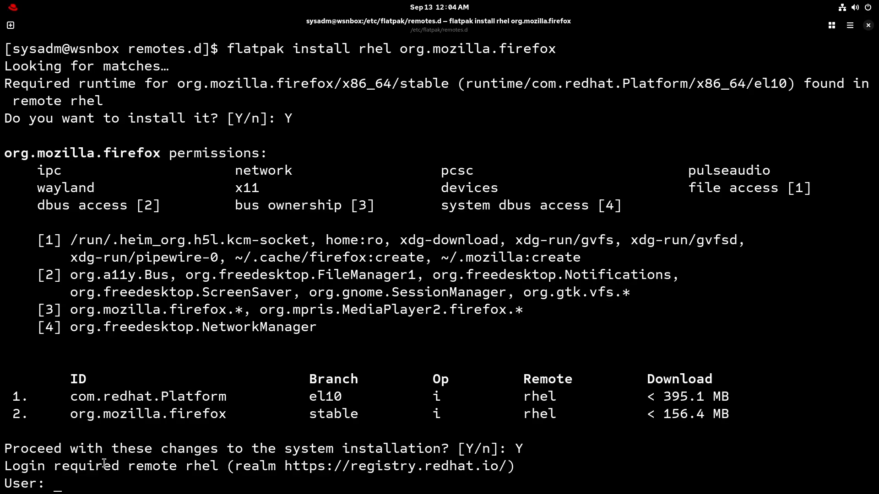
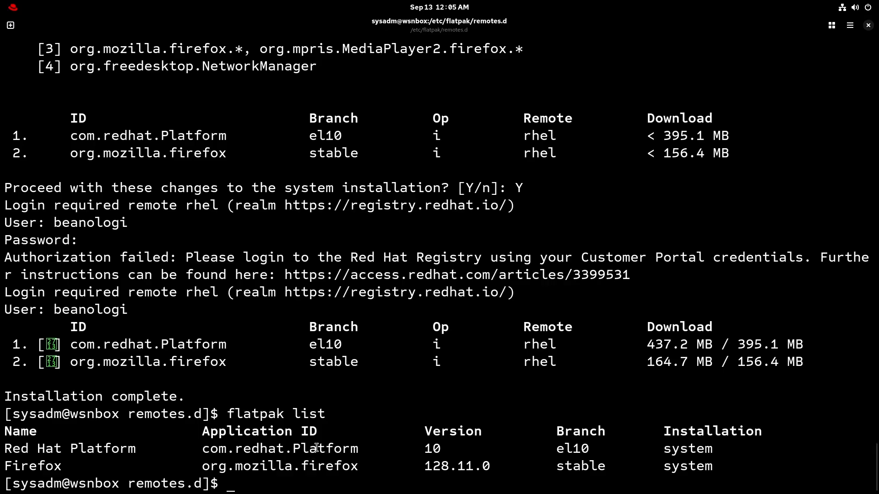
# Log in to registry.redhat.io, then run 'flatpak list' showing Firefox and the runtime
pyautogui.moveTo(43, 72)
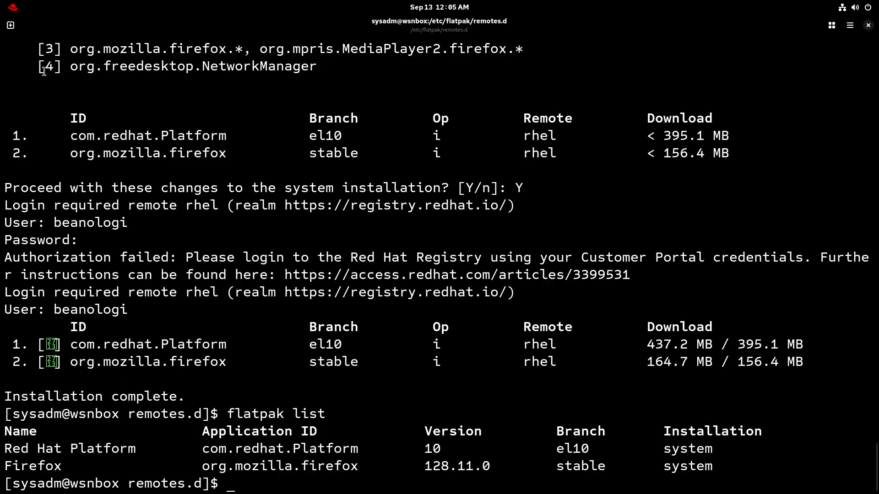
pyautogui.click(13, 7)
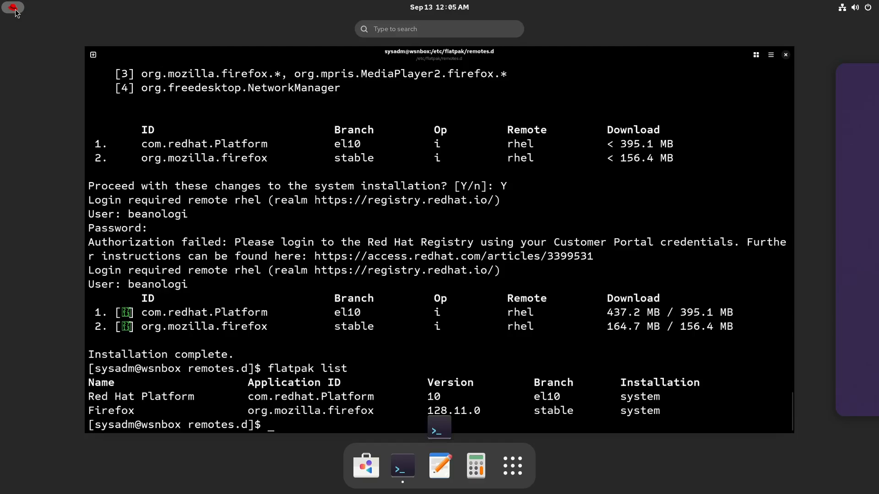
pyautogui.click(512, 466)
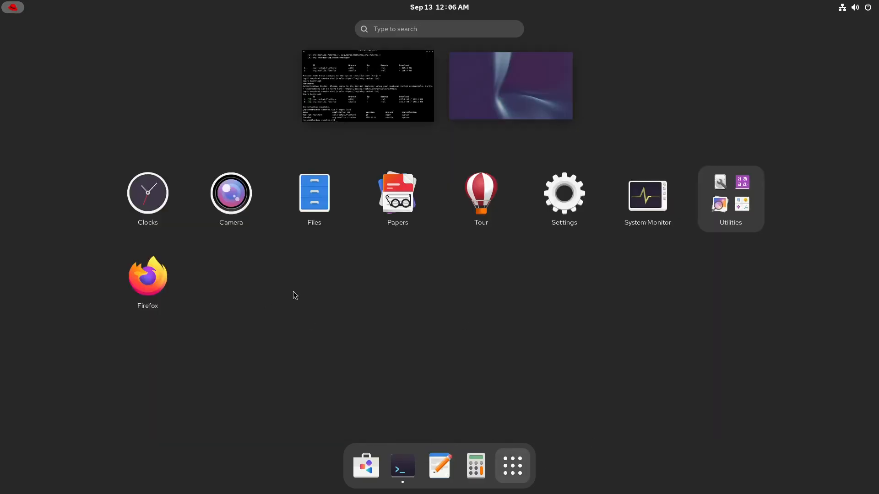
pyautogui.moveTo(135, 291)
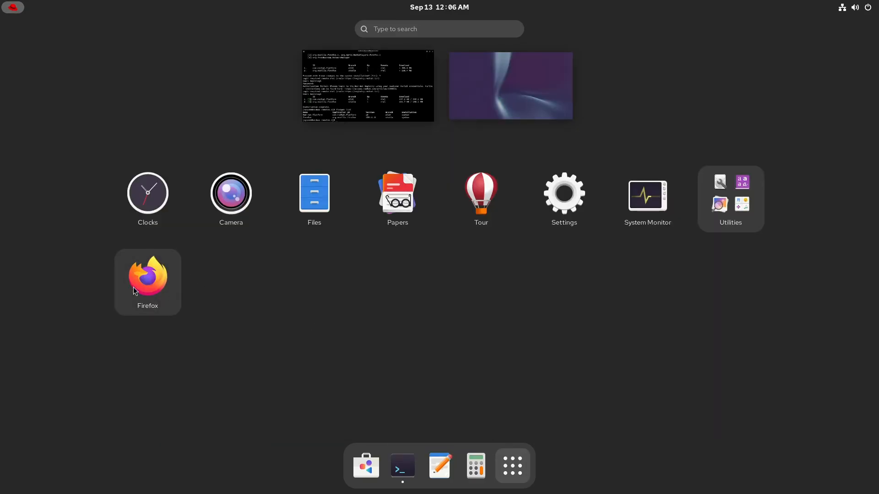
pyautogui.moveTo(173, 295)
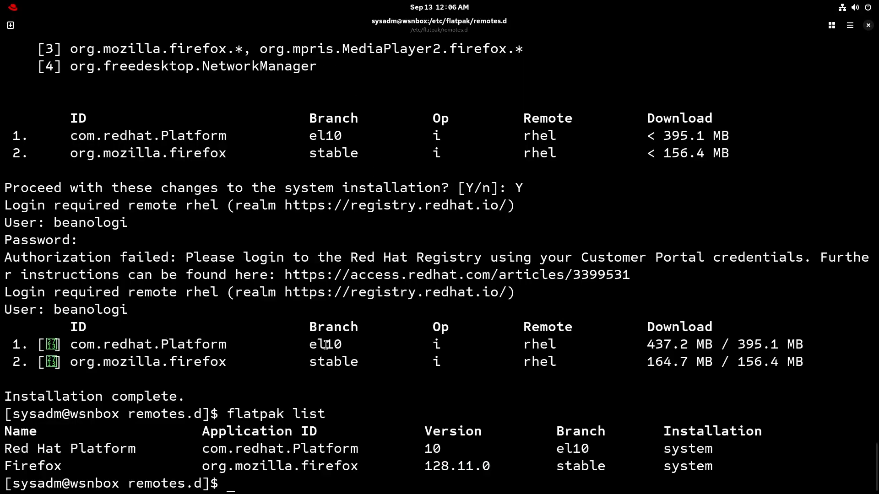
# Launch org.mozilla.firefox via flatpak run, accept only required cookies on redhat.com, then close it
pyautogui.write('flatpak run')
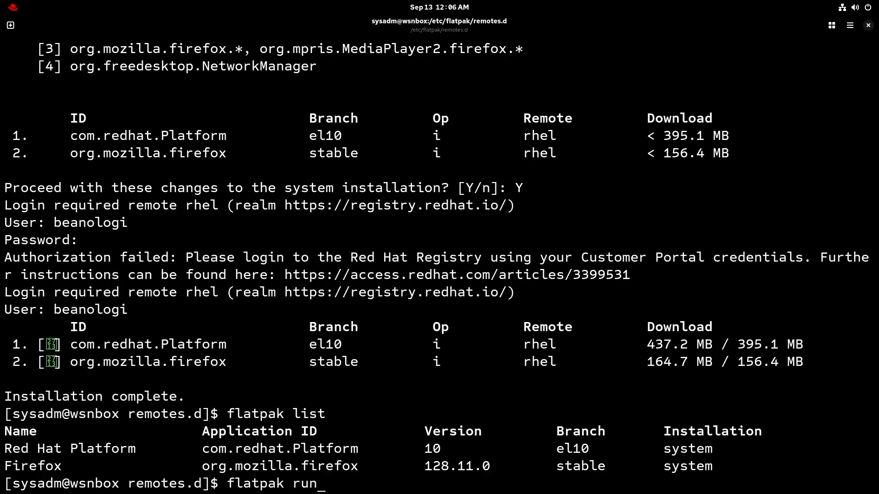
pyautogui.write('org.mozi')
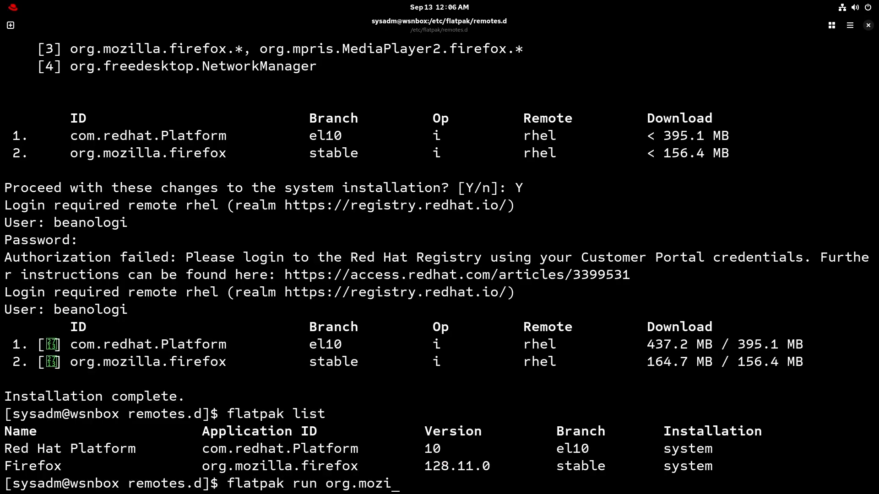
pyautogui.write('lla.firefo')
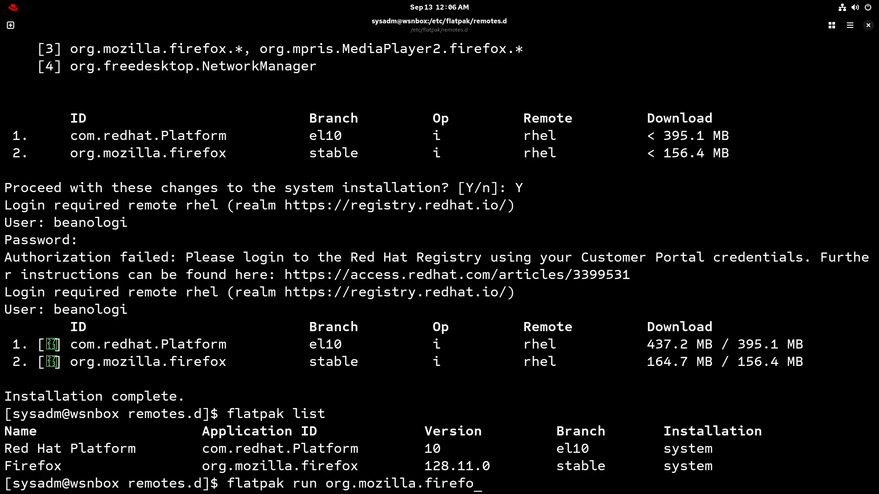
pyautogui.write('x')
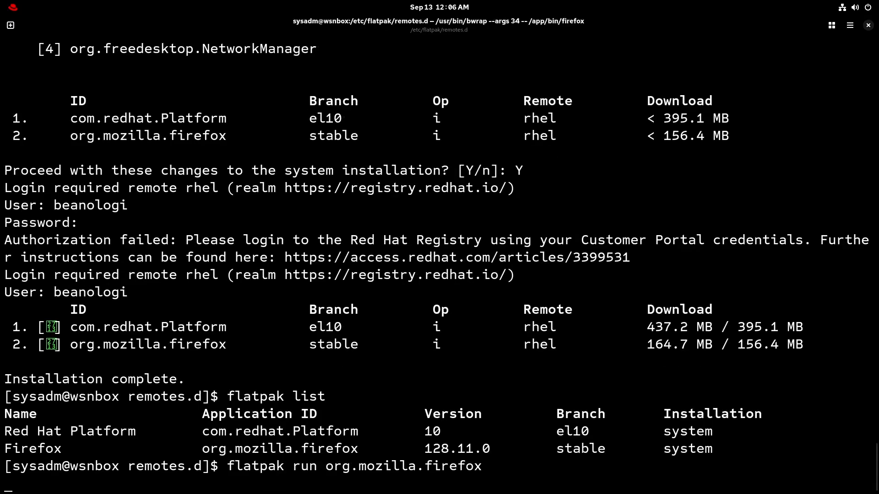
pyautogui.press('Return')
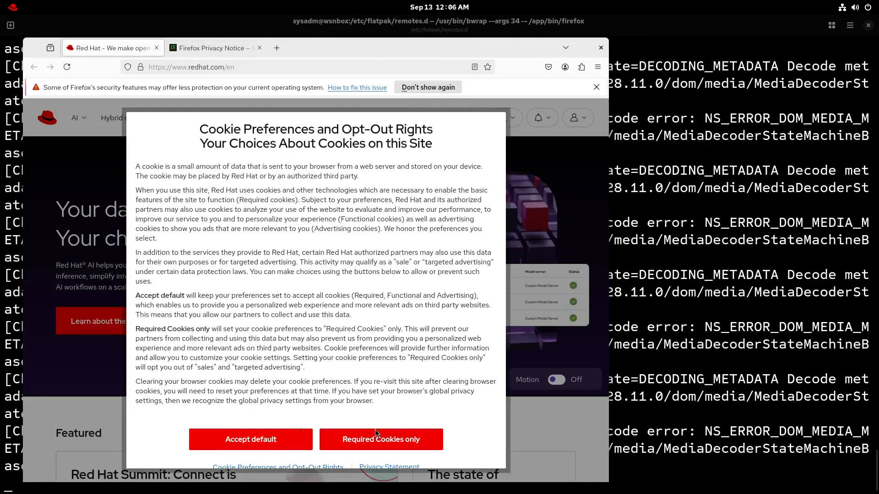
pyautogui.click(380, 439)
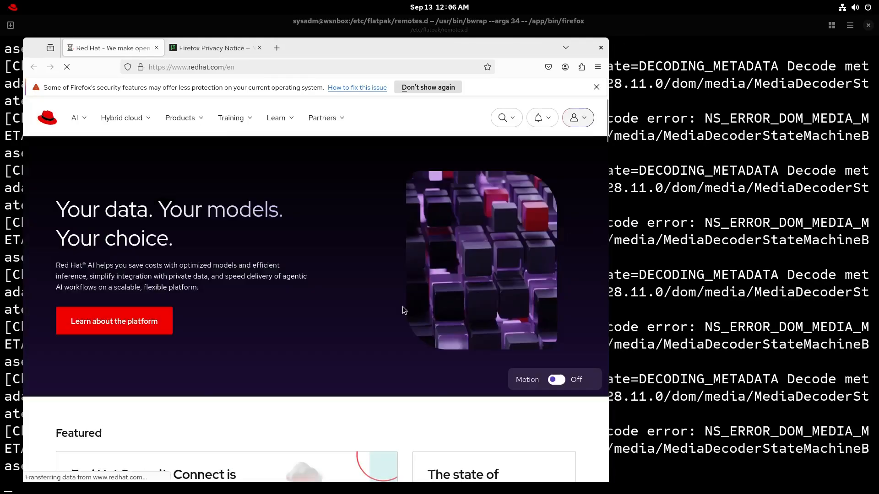
pyautogui.click(600, 47)
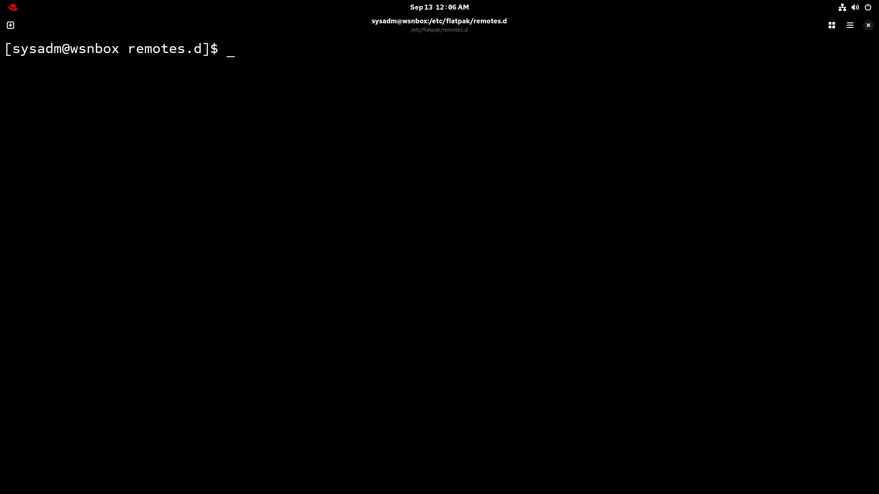
# Run flatpak update and flatpak update org.mozilla.firefox, both reporting nothing to do
pyautogui.write('flatpak update')
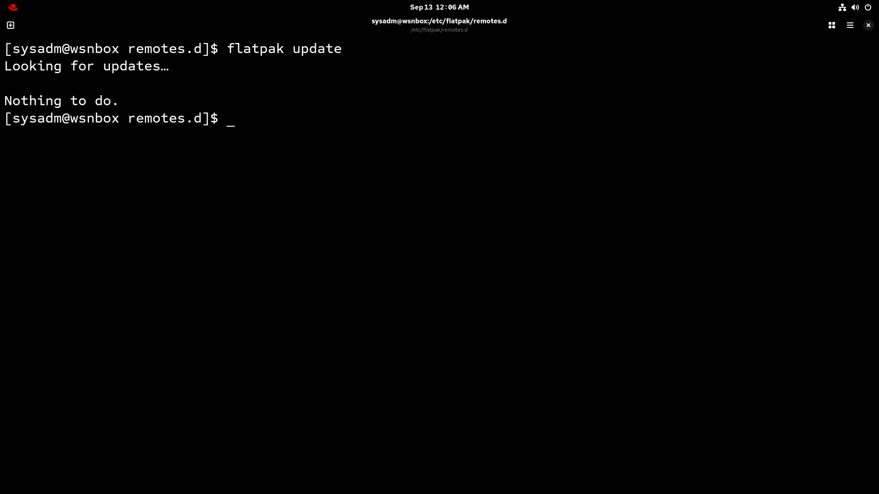
pyautogui.write('flatpak update')
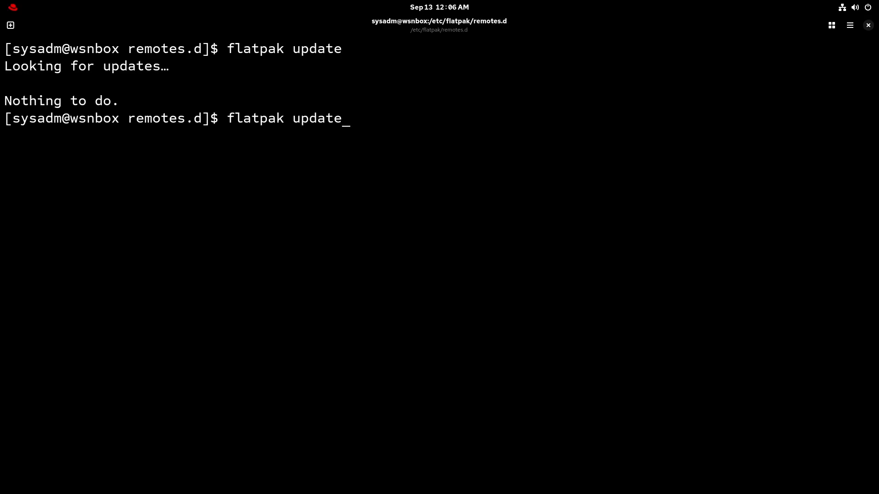
pyautogui.write('org.')
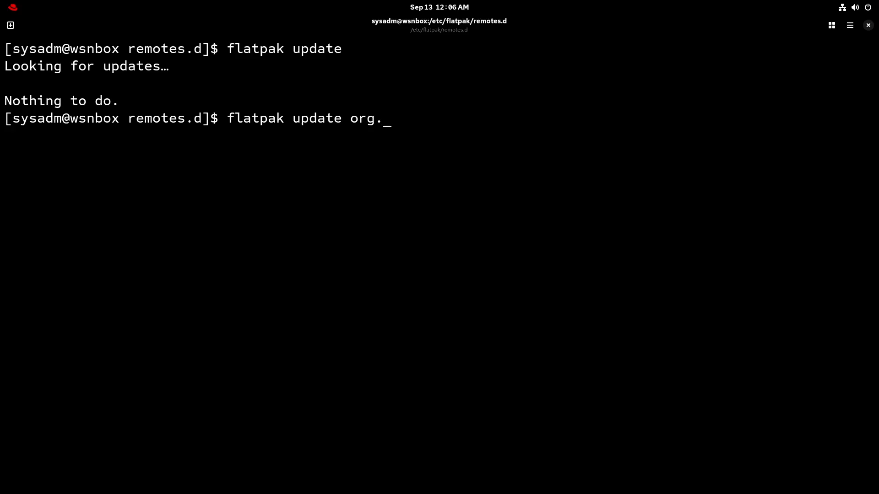
pyautogui.write('mozilla.firefox')
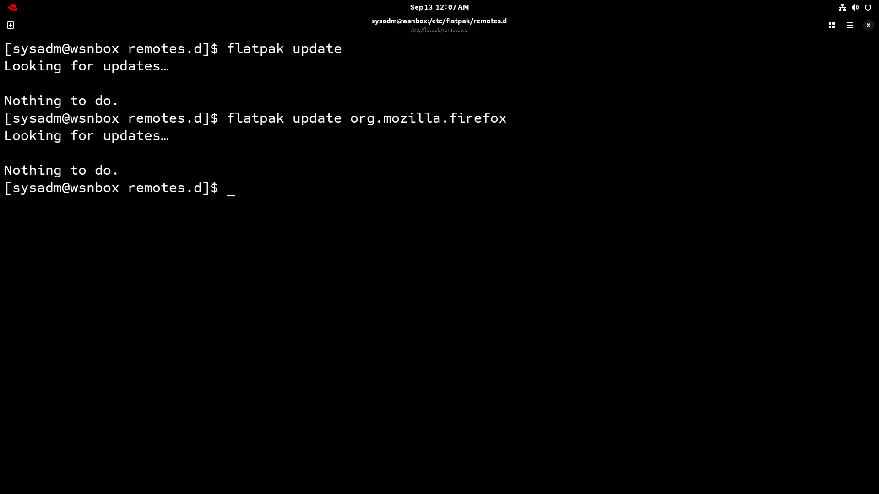
pyautogui.write('flatpa')
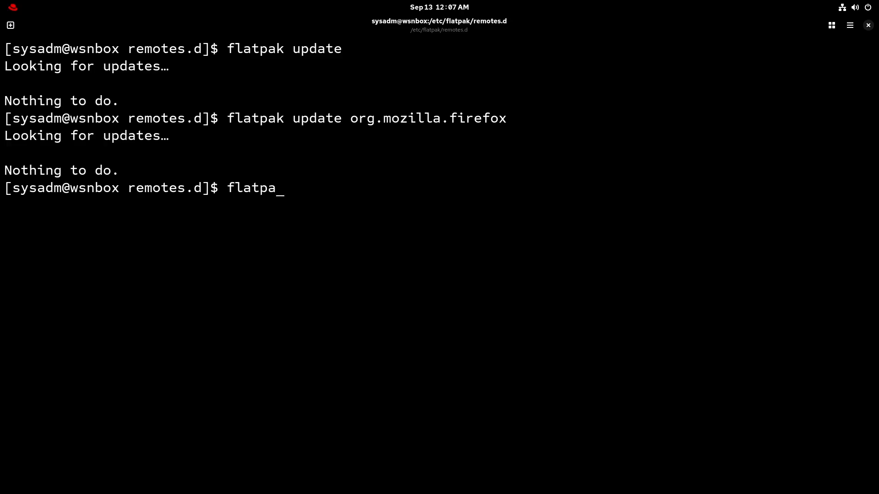
# Run flatpak uninstall org.mozilla.firefox and confirm removing Firefox from the system
pyautogui.write('k uninst')
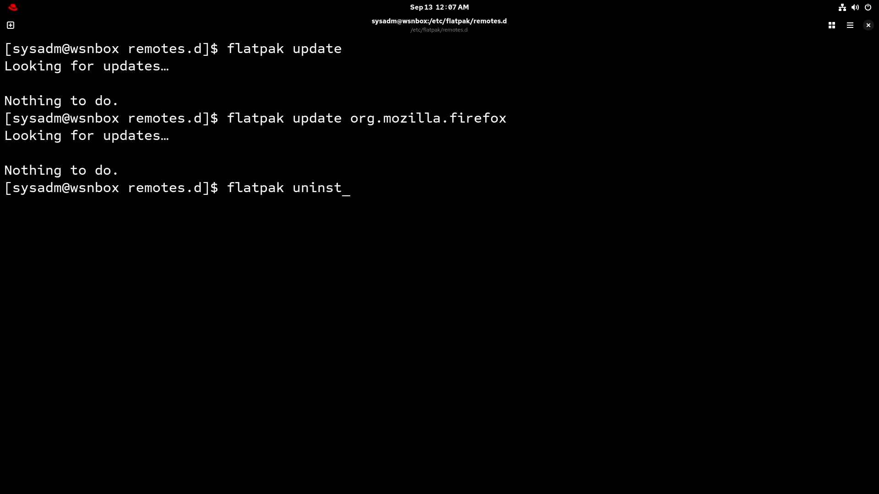
pyautogui.write('all org.mozilla.firefox')
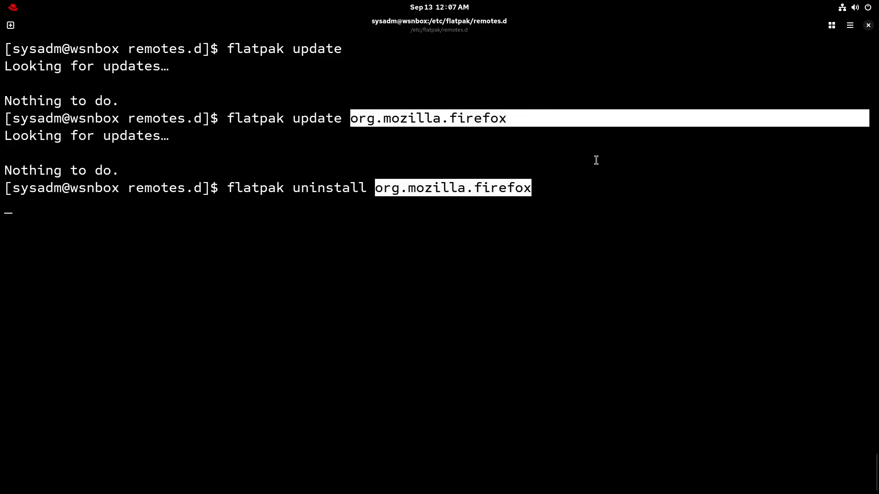
pyautogui.press('Return')
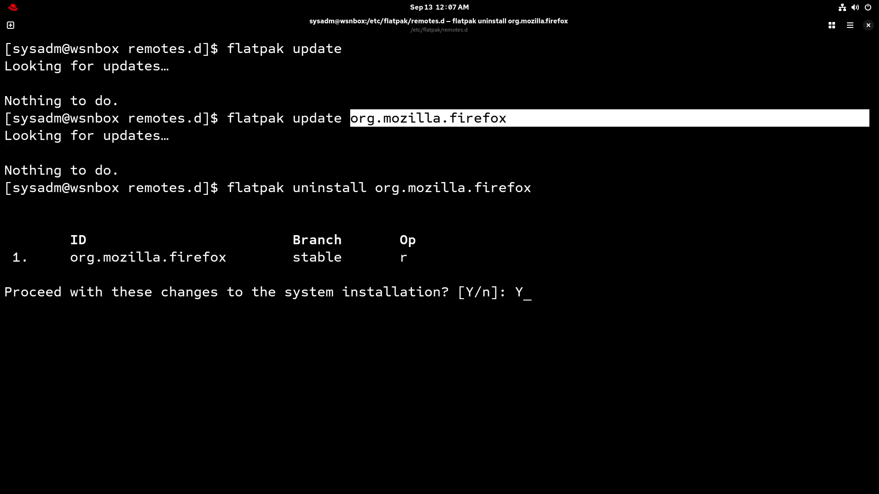
pyautogui.press('Return')
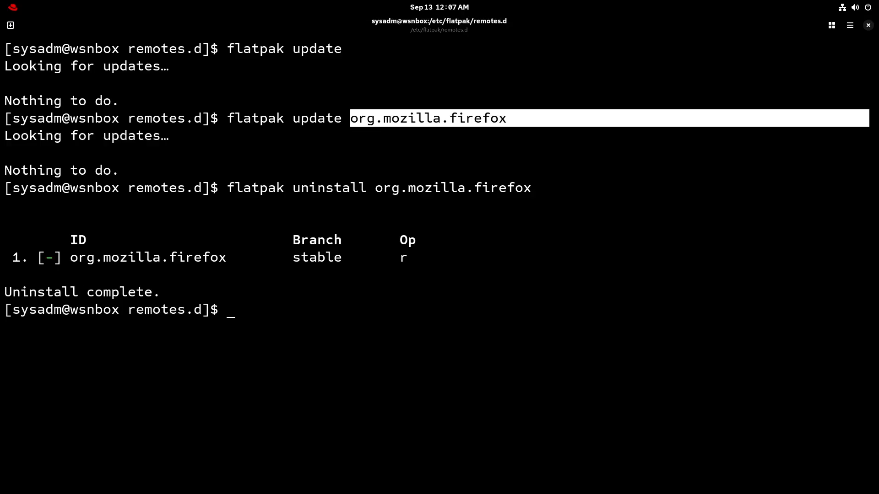
# Type another flatpak uninstall org.mozilla.firefox command
pyautogui.write('flatpak uninstall org.mozilla.firefox')
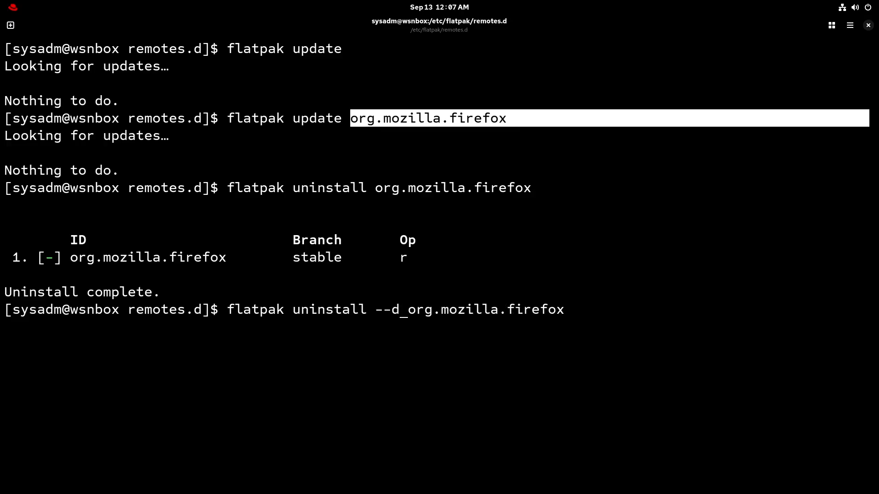
# Run flatpak uninstall --delete-data org.mozilla.firefox, which errors, then list ~/.var/
pyautogui.write('elete-dat')
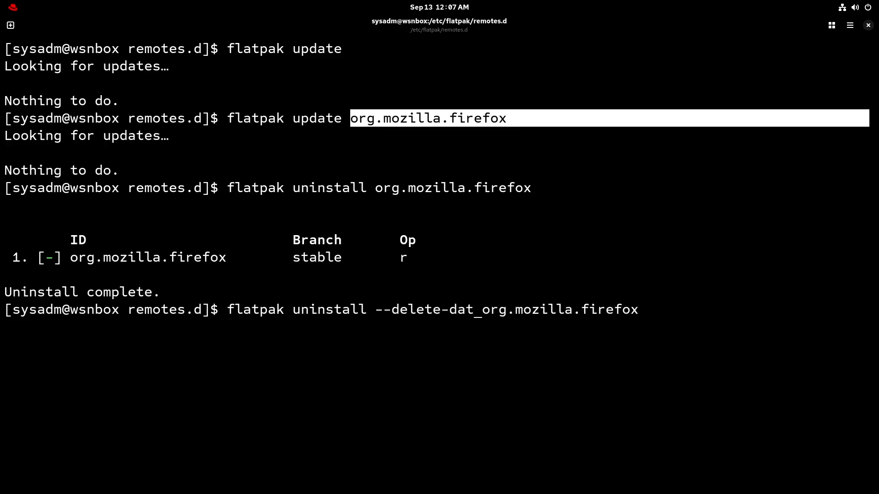
pyautogui.press('Return')
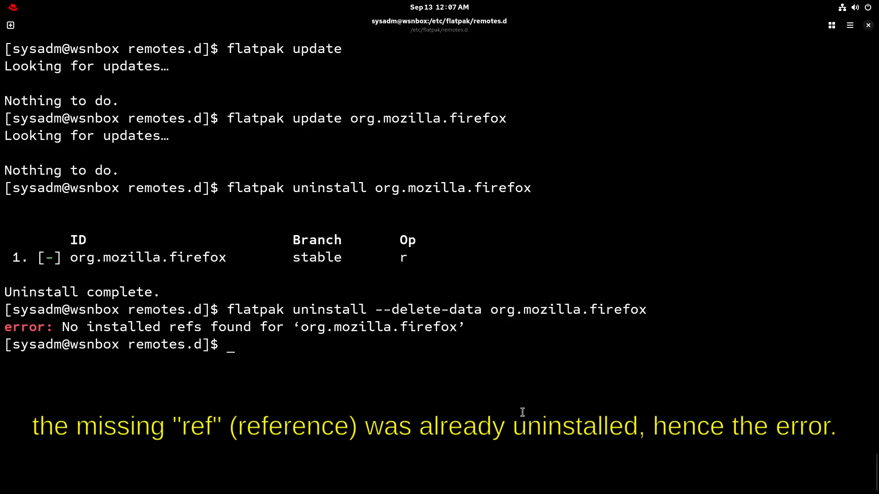
pyautogui.write('ls ~')
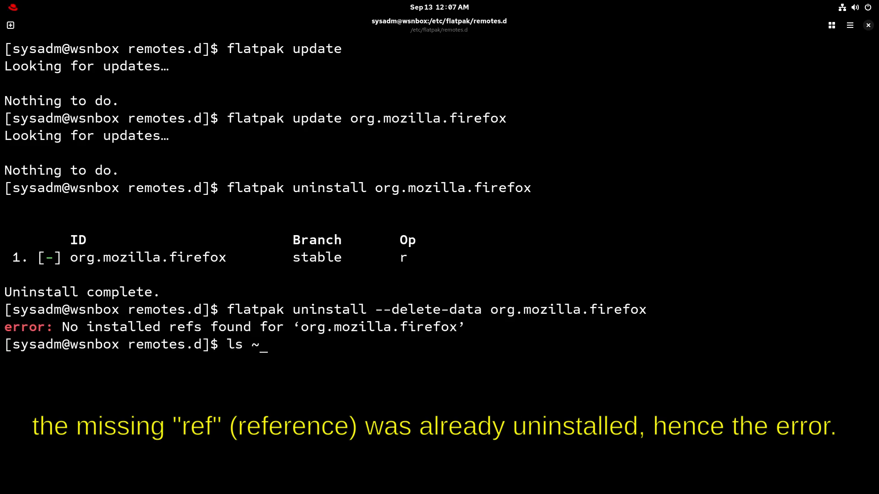
pyautogui.write('/.var/')
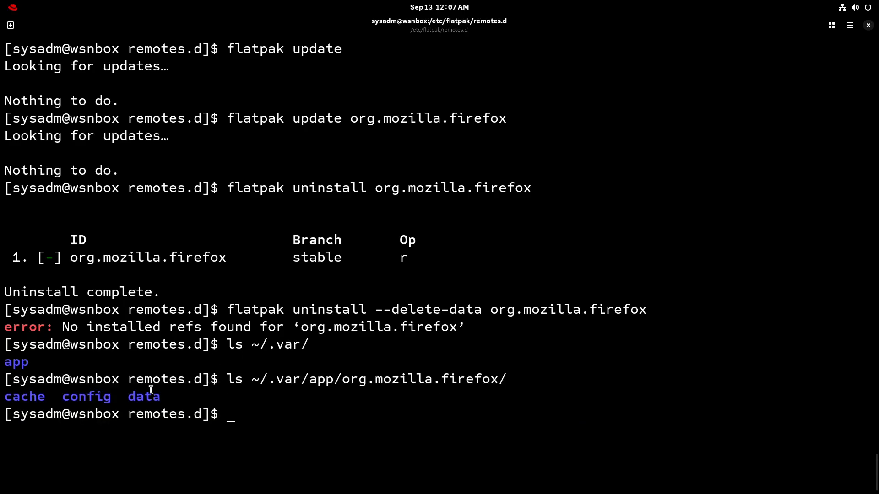
pyautogui.moveTo(294, 393)
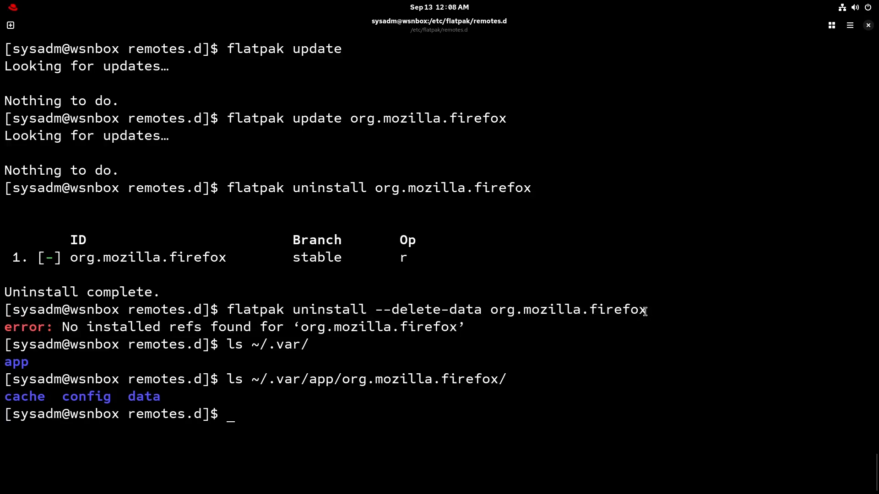
pyautogui.moveTo(454, 401)
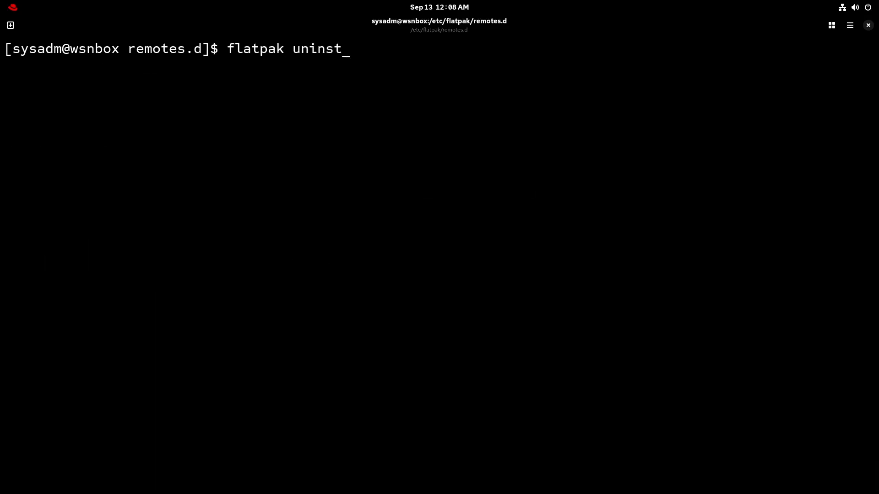
# Remove the unused com.redhat.Platform runtime with flatpak uninstall --unused, answering Y, then highlight 'Platform'
pyautogui.write('all --unus')
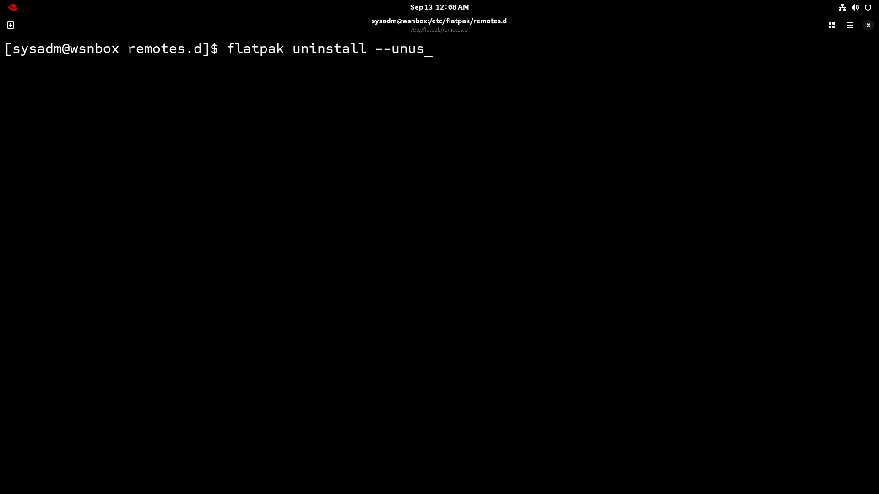
pyautogui.write('ed')
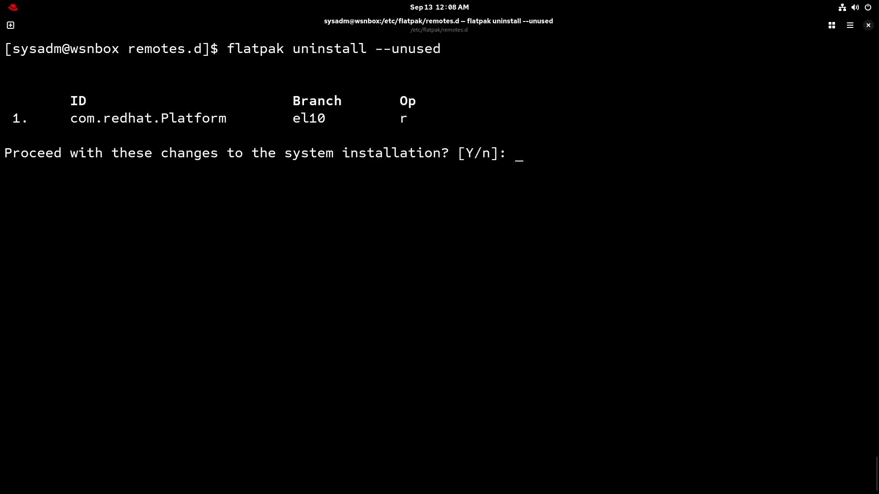
pyautogui.write('Y')
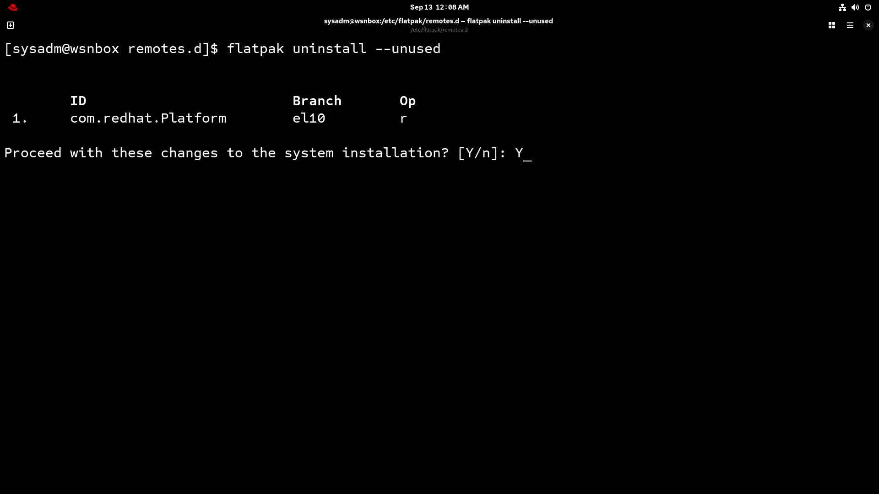
pyautogui.press('Return')
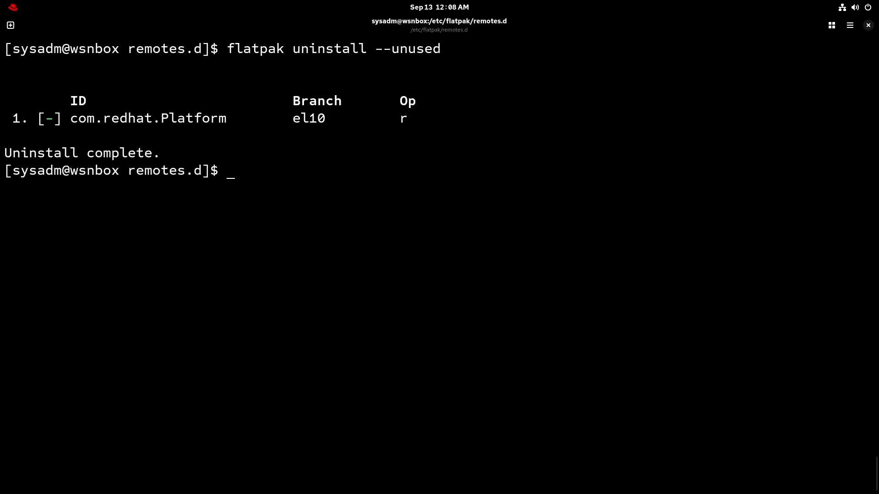
pyautogui.moveTo(87, 133)
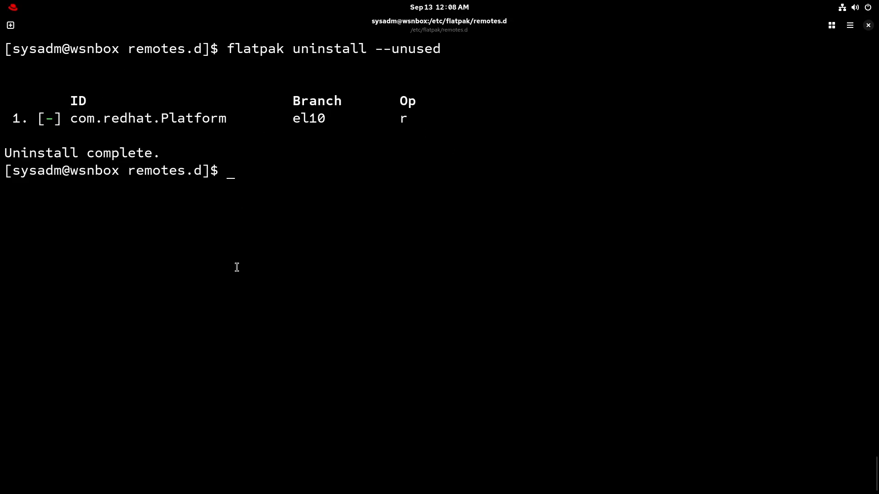
pyautogui.moveTo(477, 382)
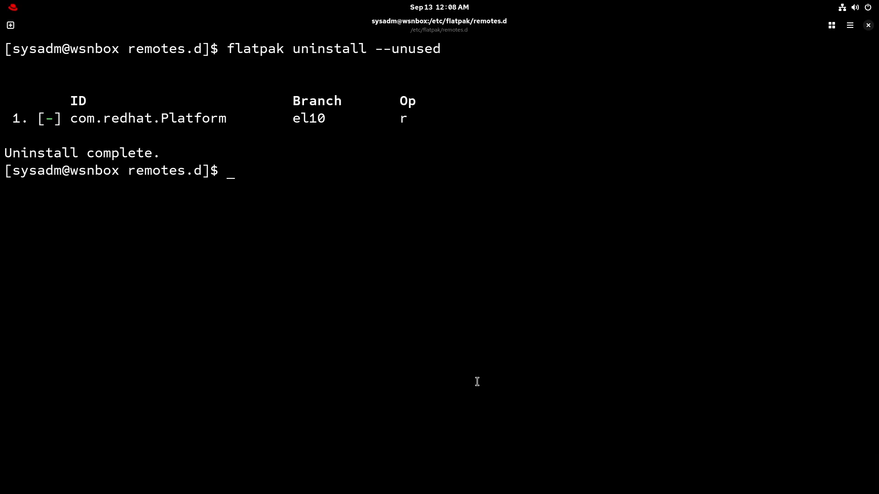
pyautogui.moveTo(162, 112)
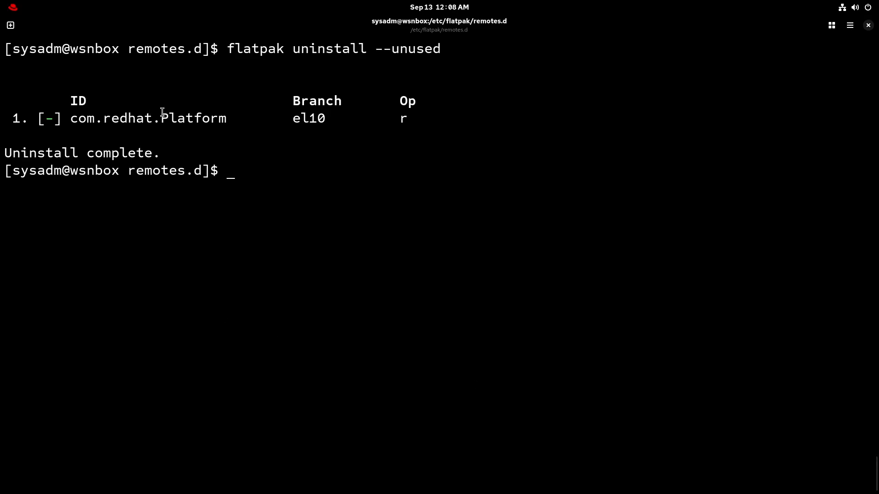
pyautogui.doubleClick(180, 118)
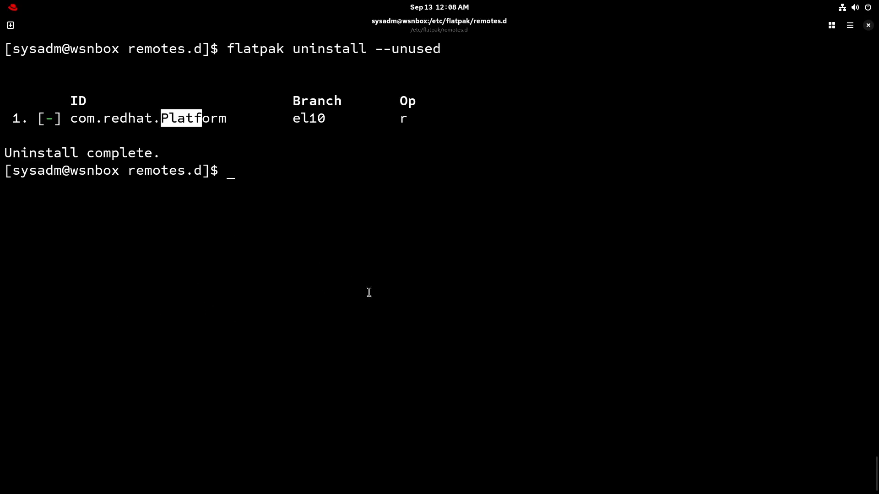
pyautogui.moveTo(511, 208)
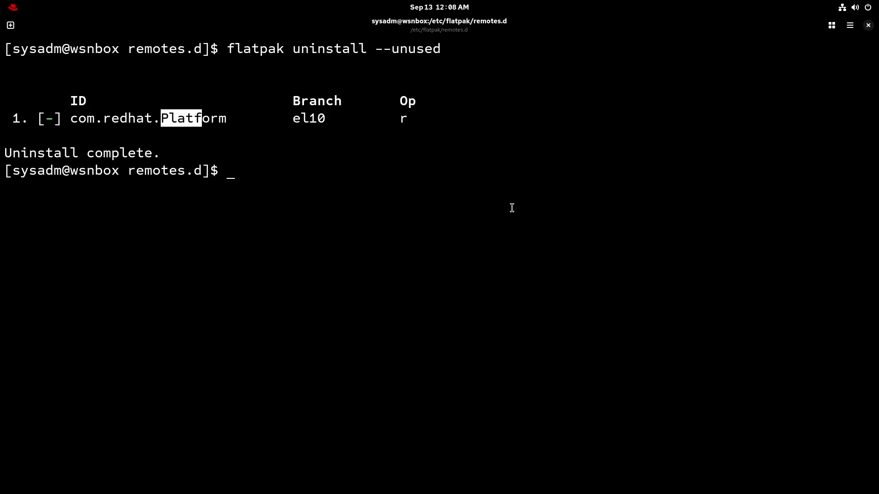
pyautogui.moveTo(509, 184)
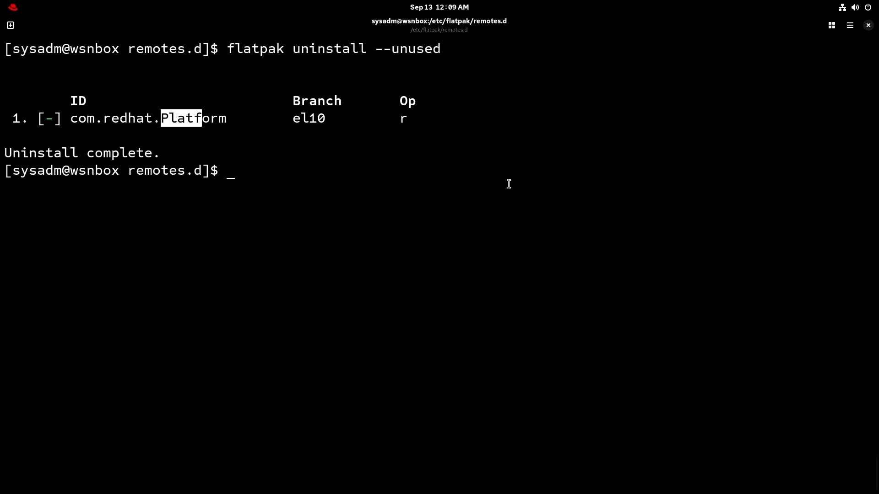
pyautogui.moveTo(1, 250)
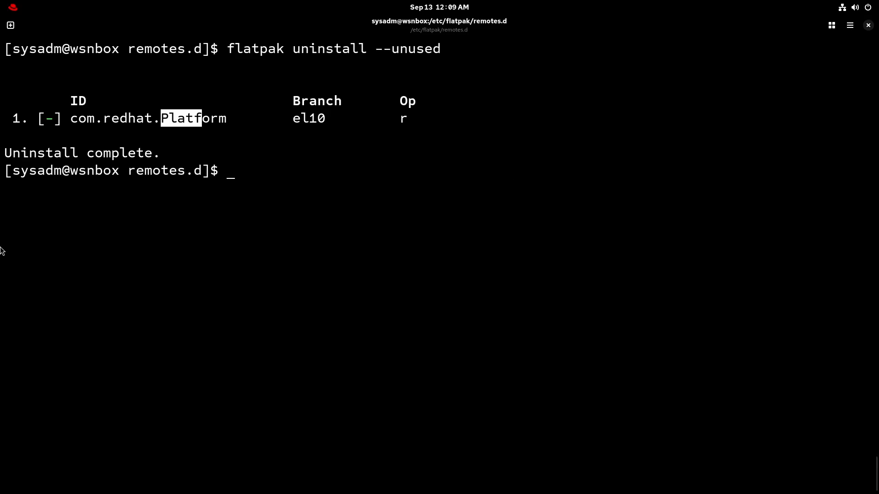